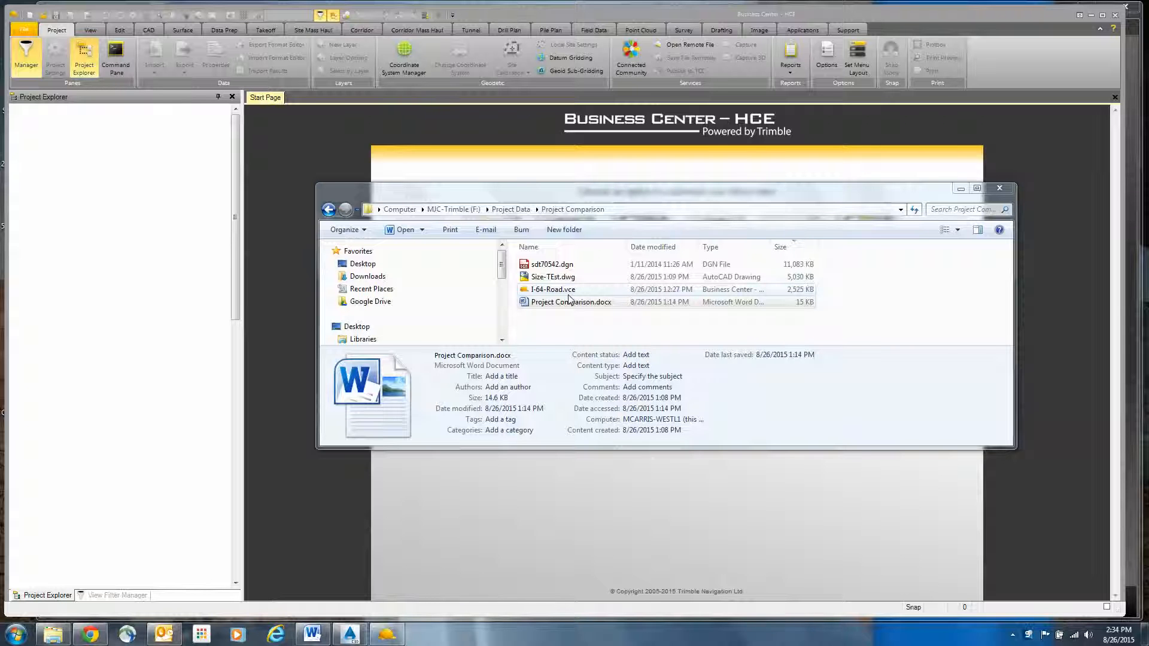
# Step: Switch to Civil 3D and open the Size-TEst drawing from Recent Documents
pyautogui.click(552, 264)
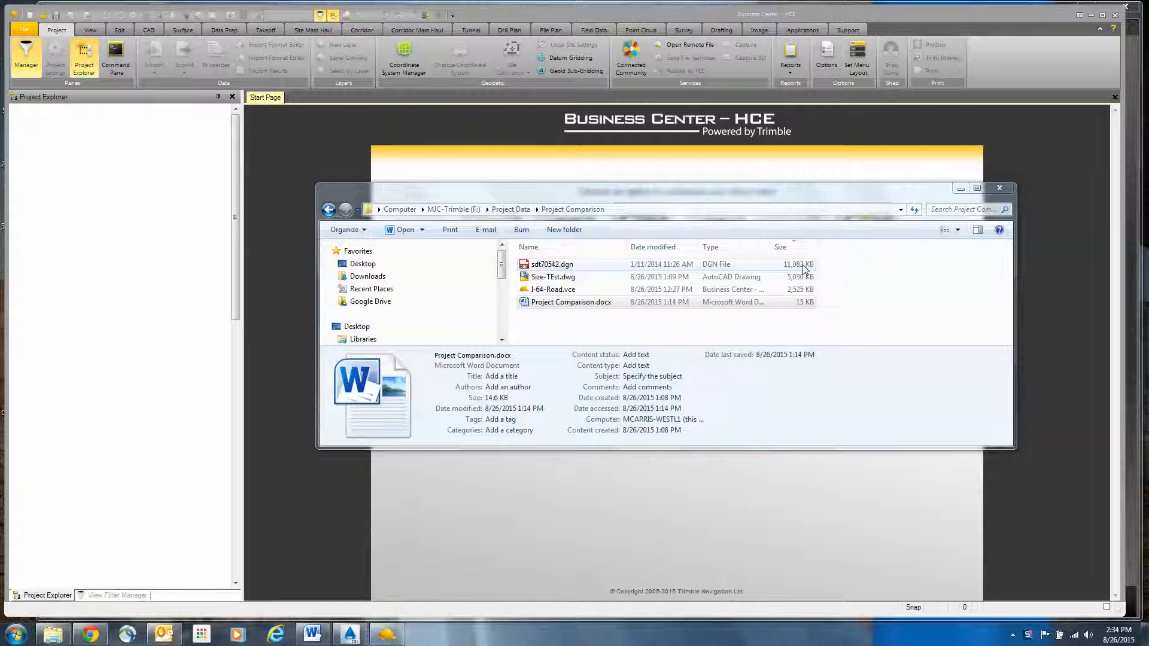
pyautogui.moveTo(581, 272)
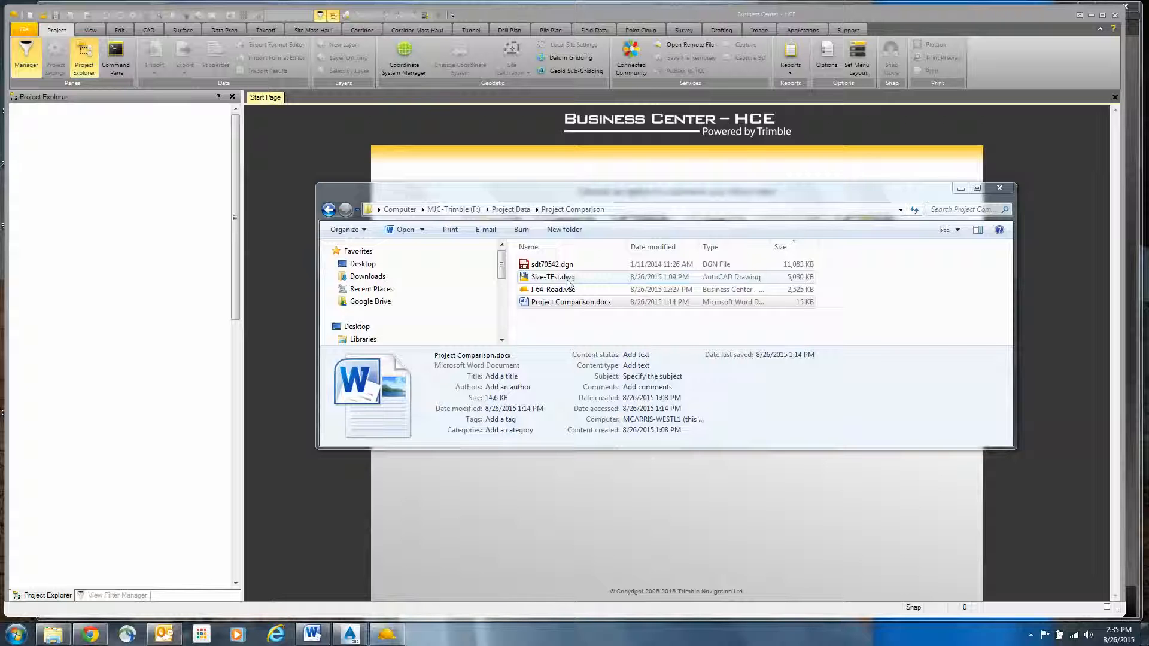
pyautogui.moveTo(680, 297)
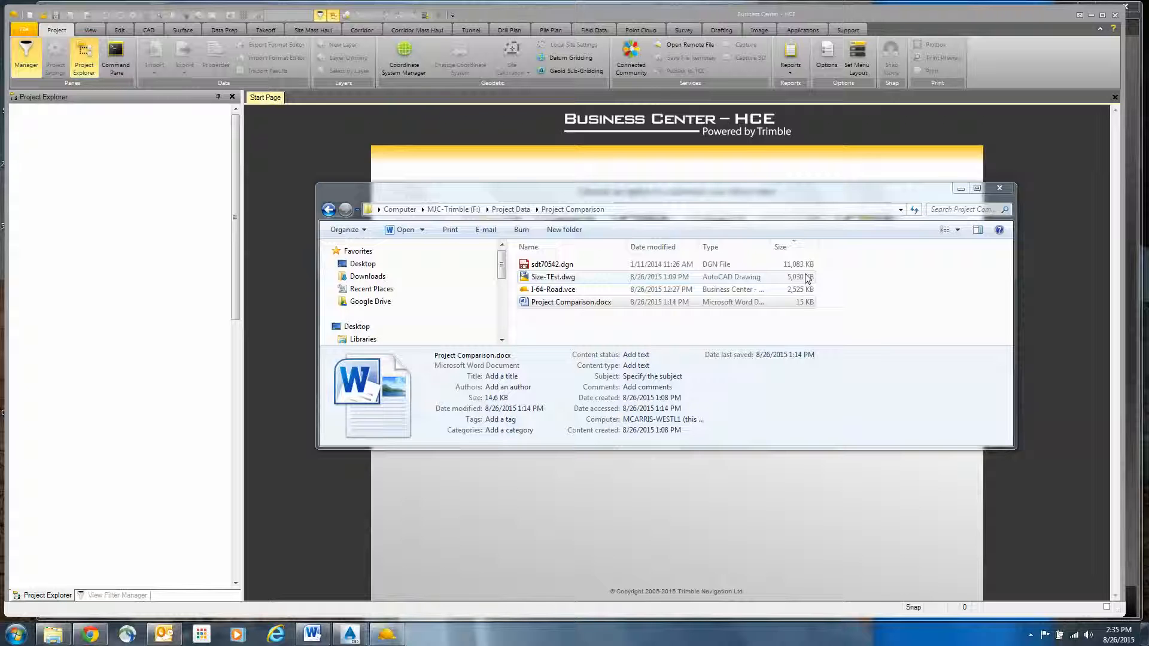
pyautogui.moveTo(565, 277)
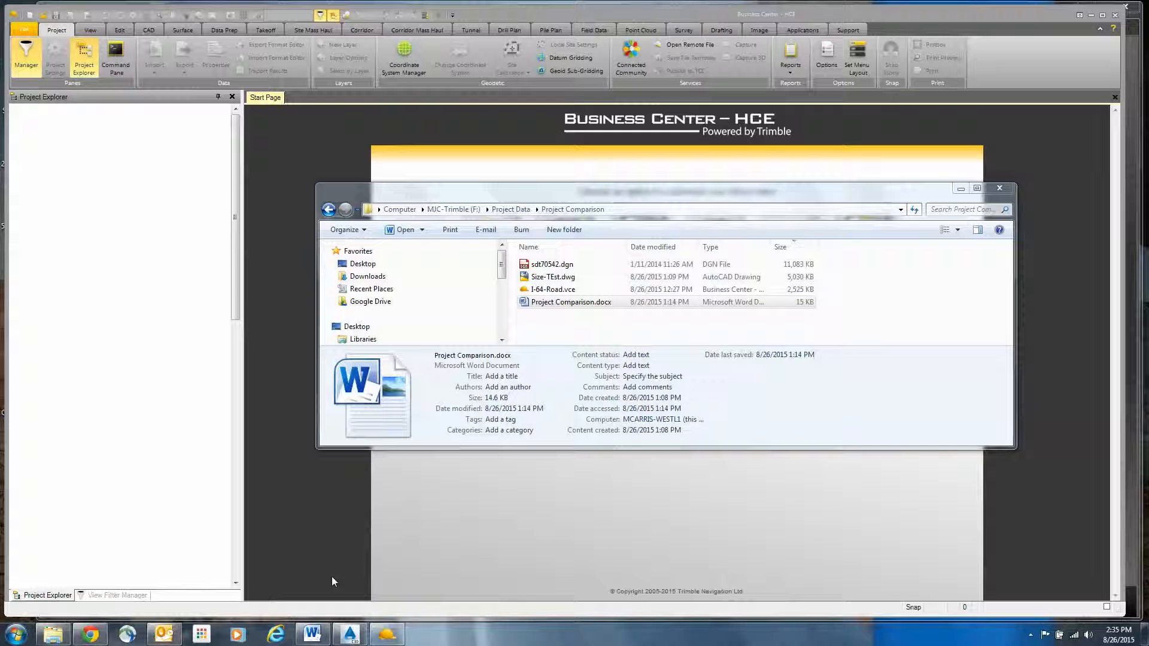
pyautogui.moveTo(349, 634)
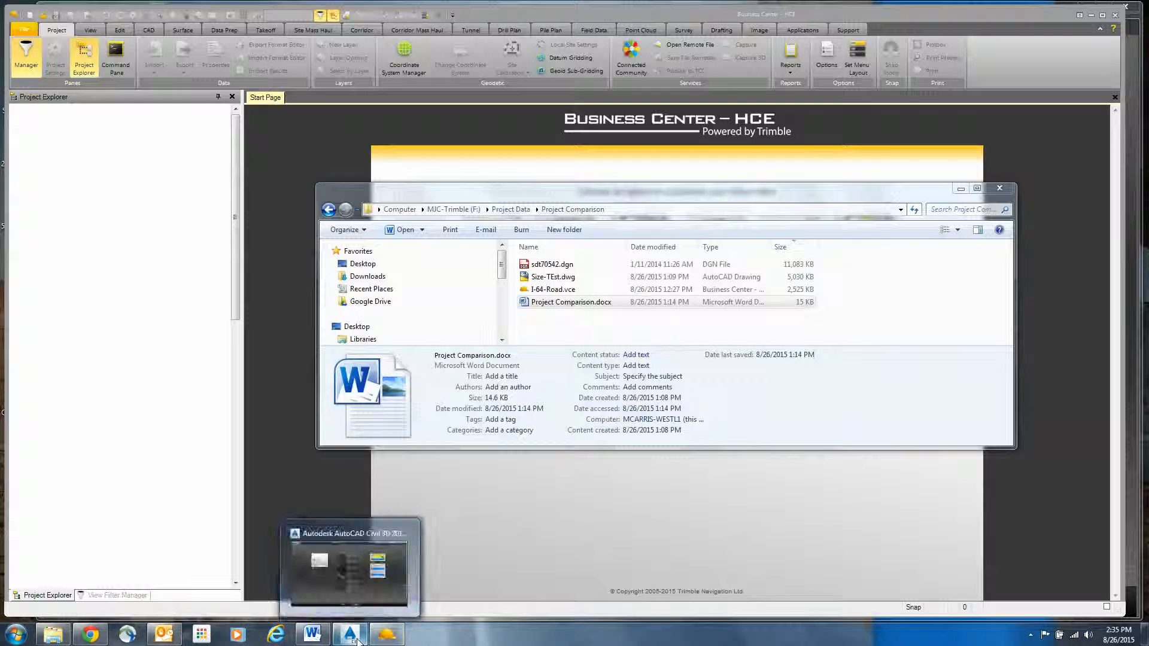
pyautogui.click(348, 565)
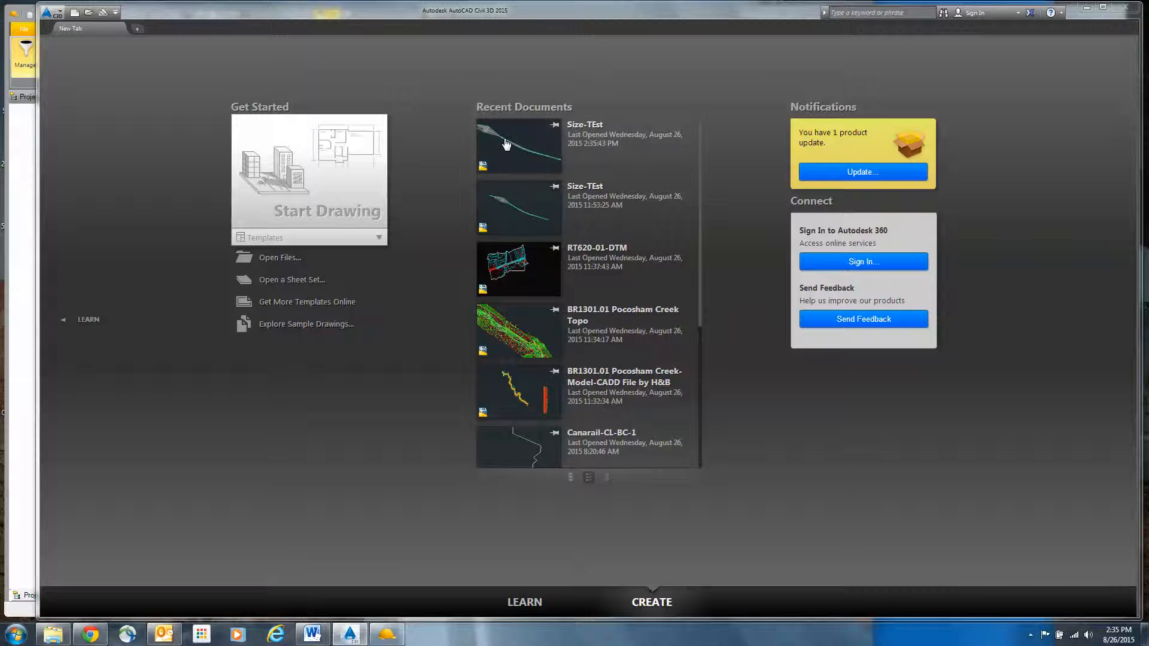
pyautogui.click(308, 169)
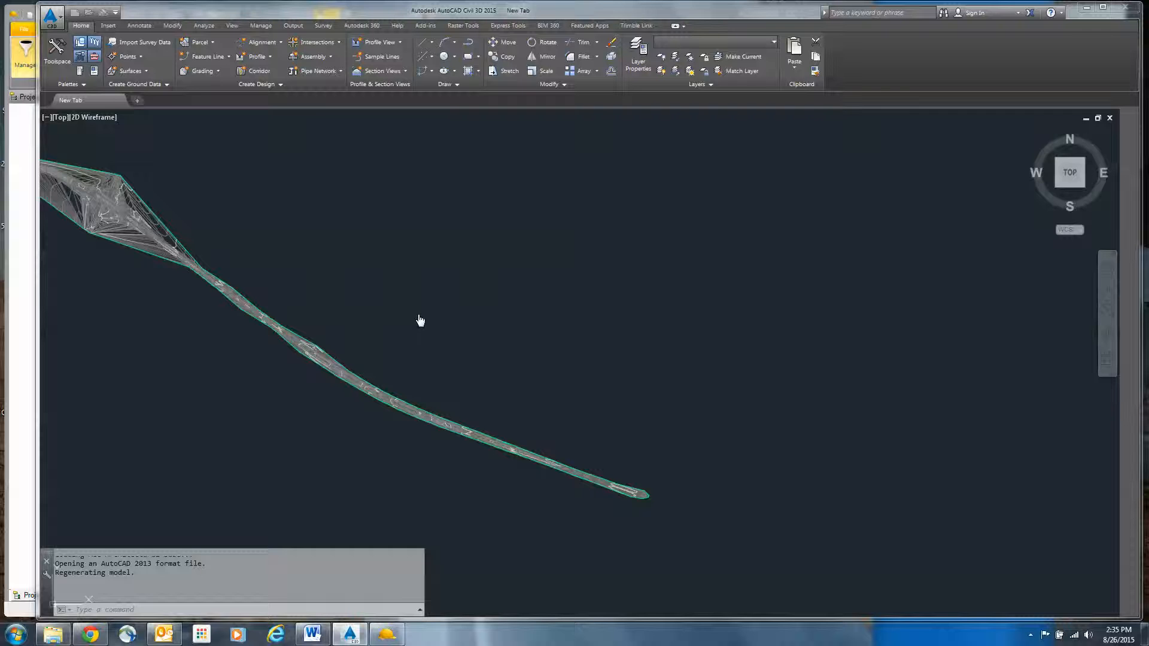
pyautogui.click(56, 51)
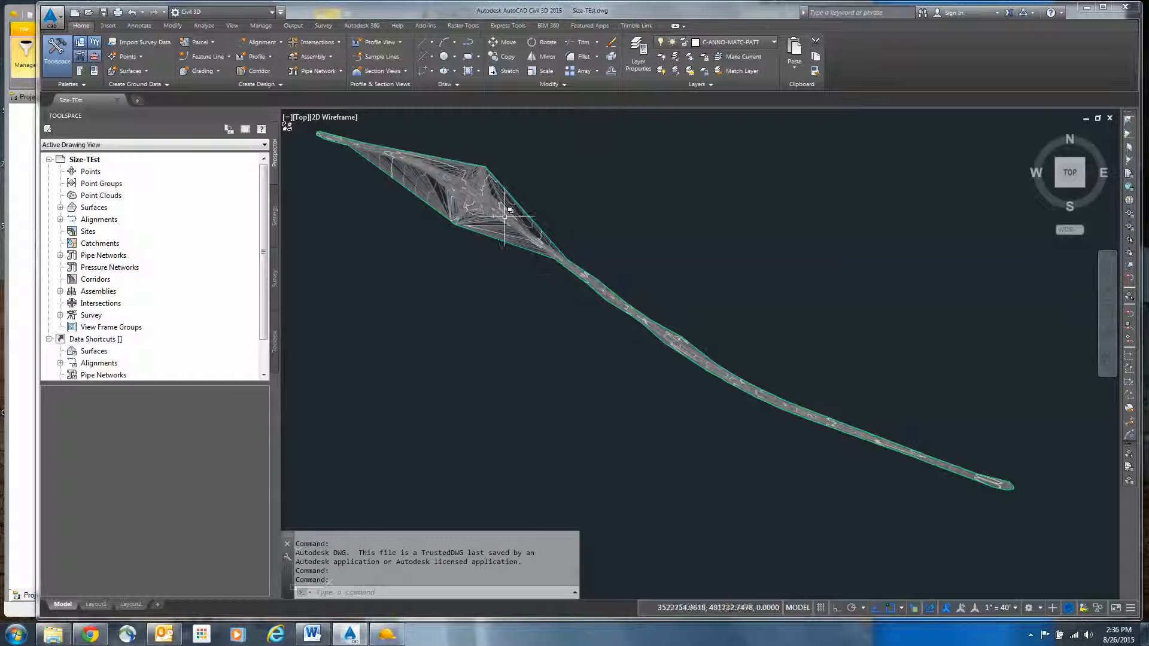
pyautogui.scroll(3)
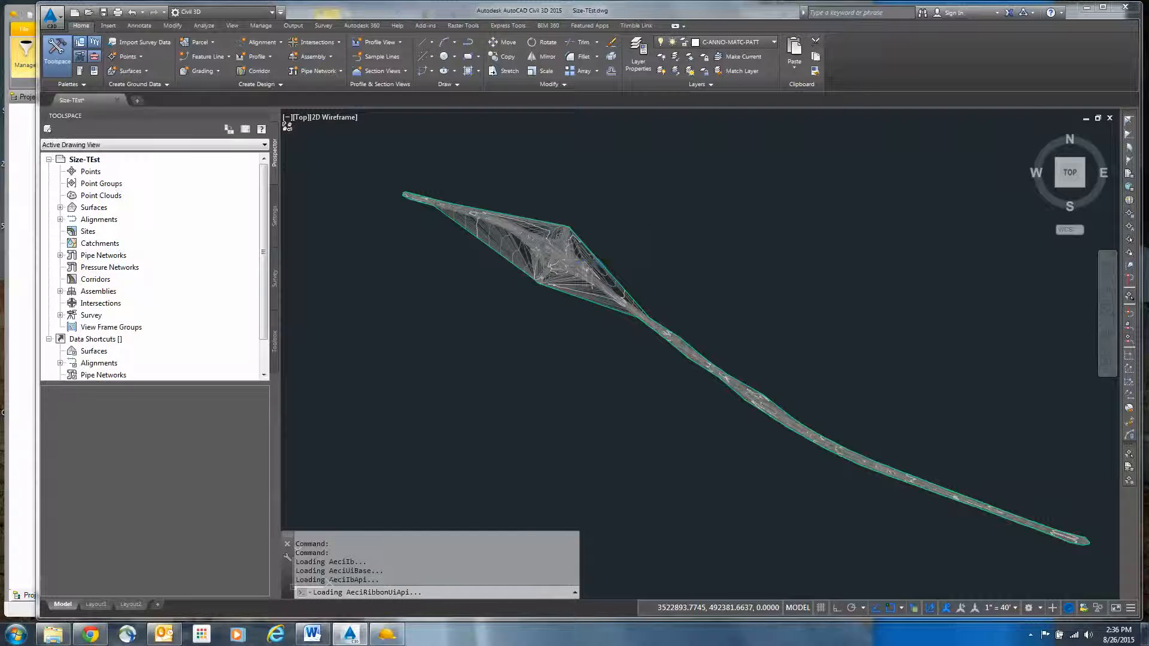
pyautogui.rightClick(549, 257)
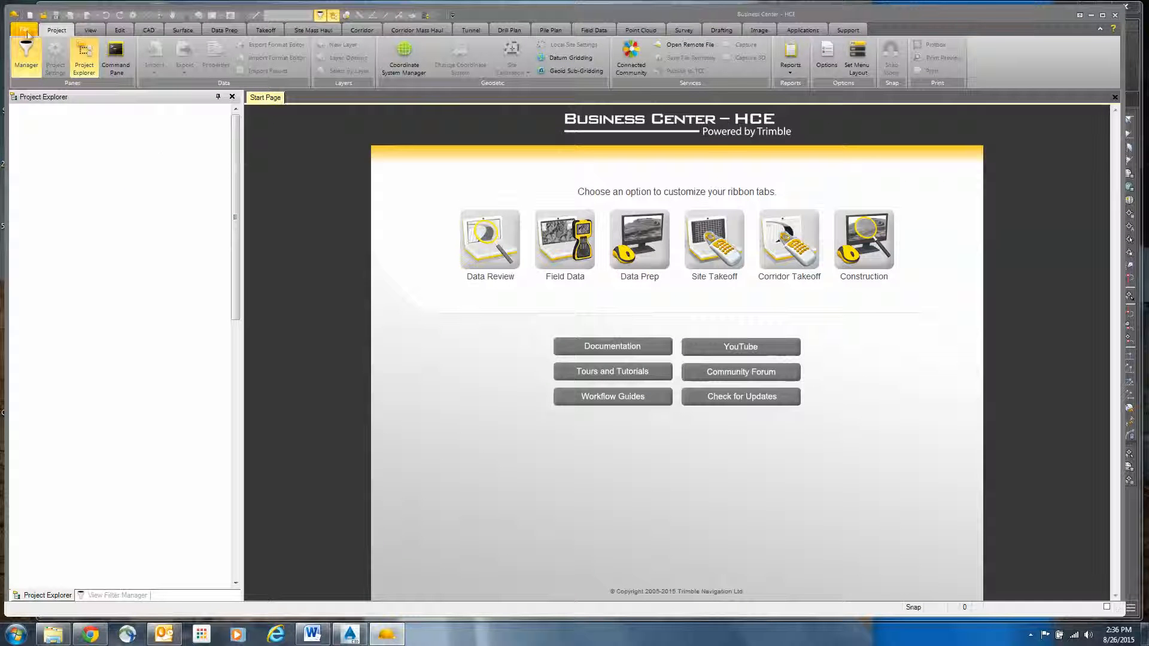
# Step: Open I-64-Road.vce from the File tab's Recent Projects list
pyautogui.click(24, 30)
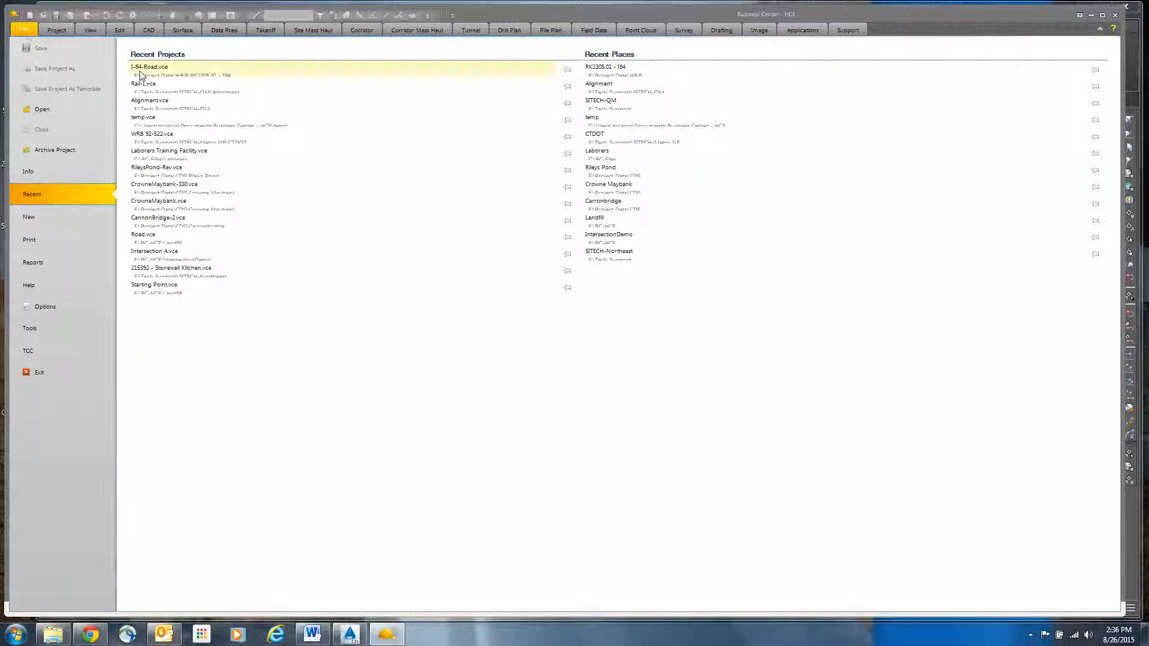
pyautogui.click(149, 67)
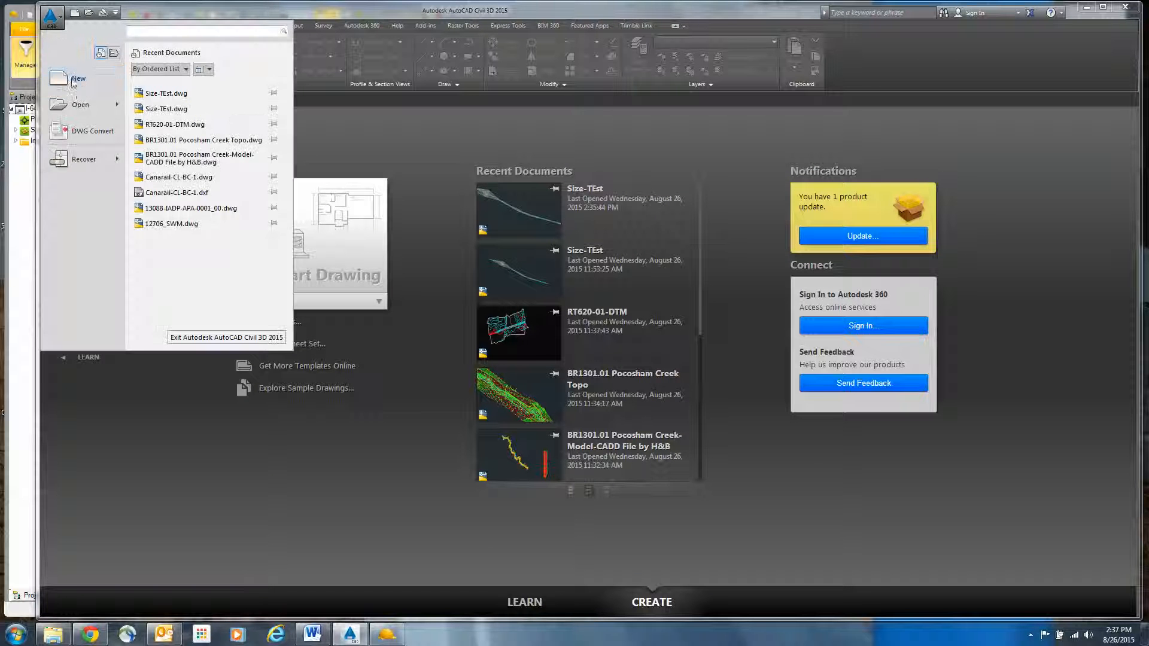
# Step: Create Drawing1 from the _AutoCAD Civil 3D (Imperial) NCS.dwt template
pyautogui.click(78, 78)
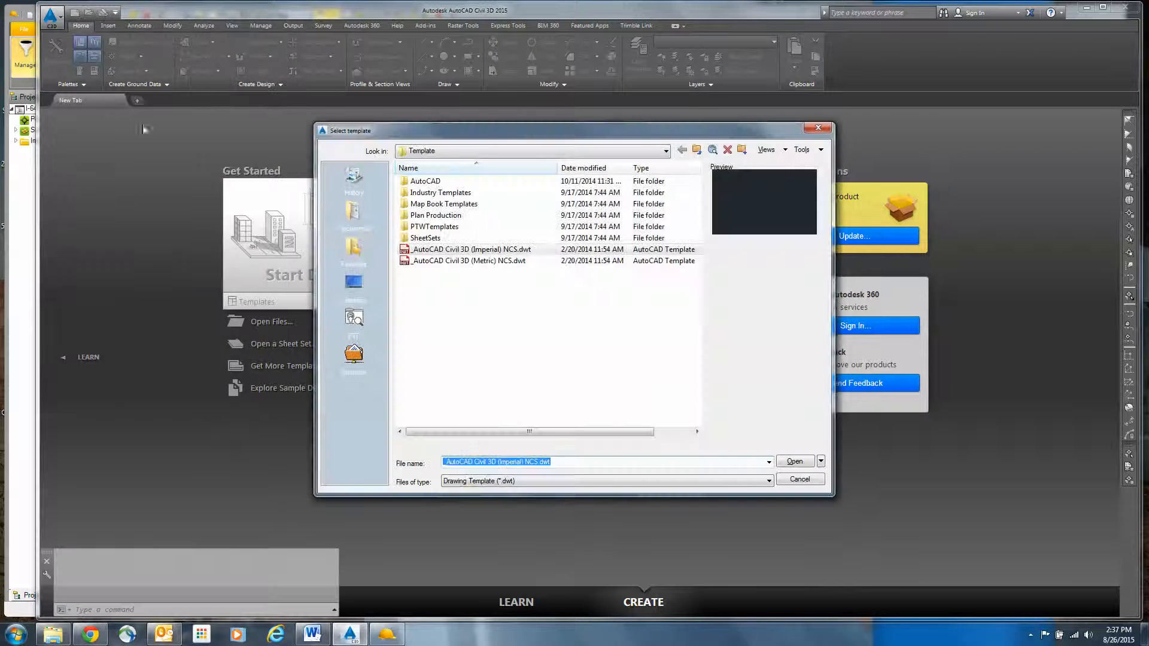
pyautogui.click(469, 261)
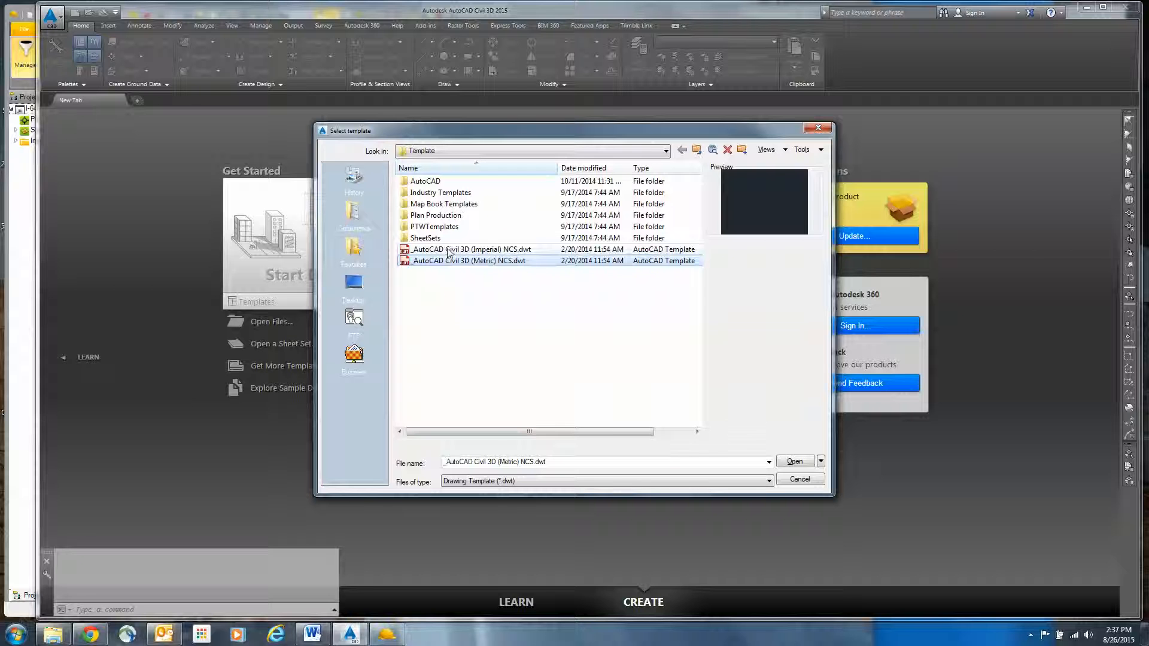
pyautogui.click(469, 249)
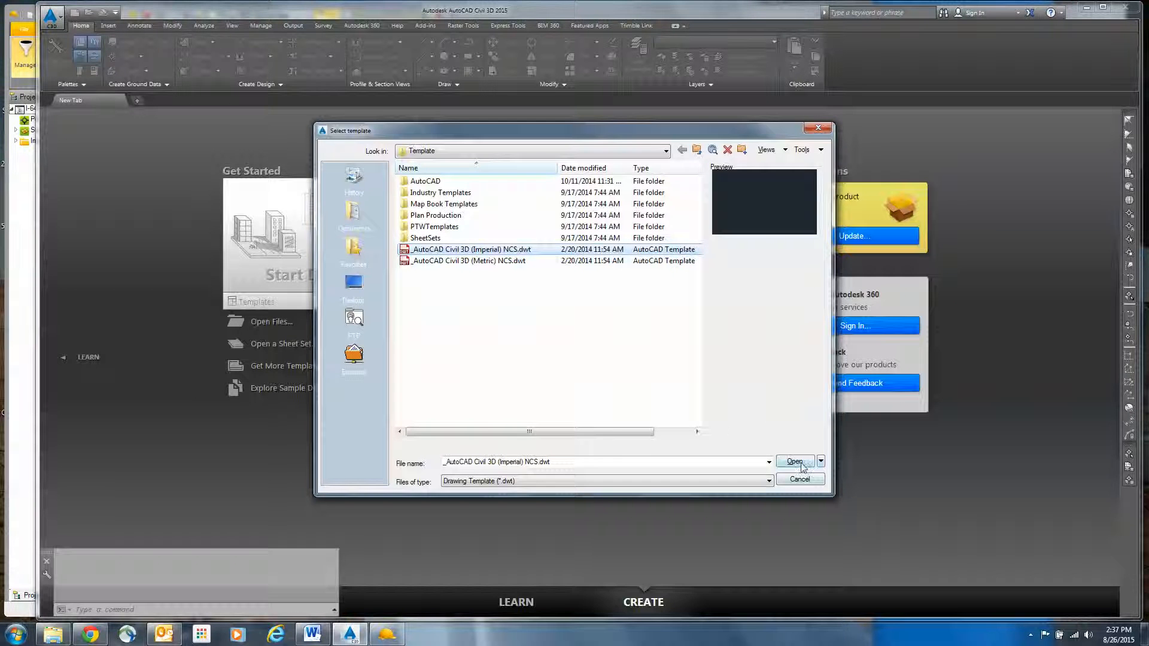
pyautogui.click(794, 461)
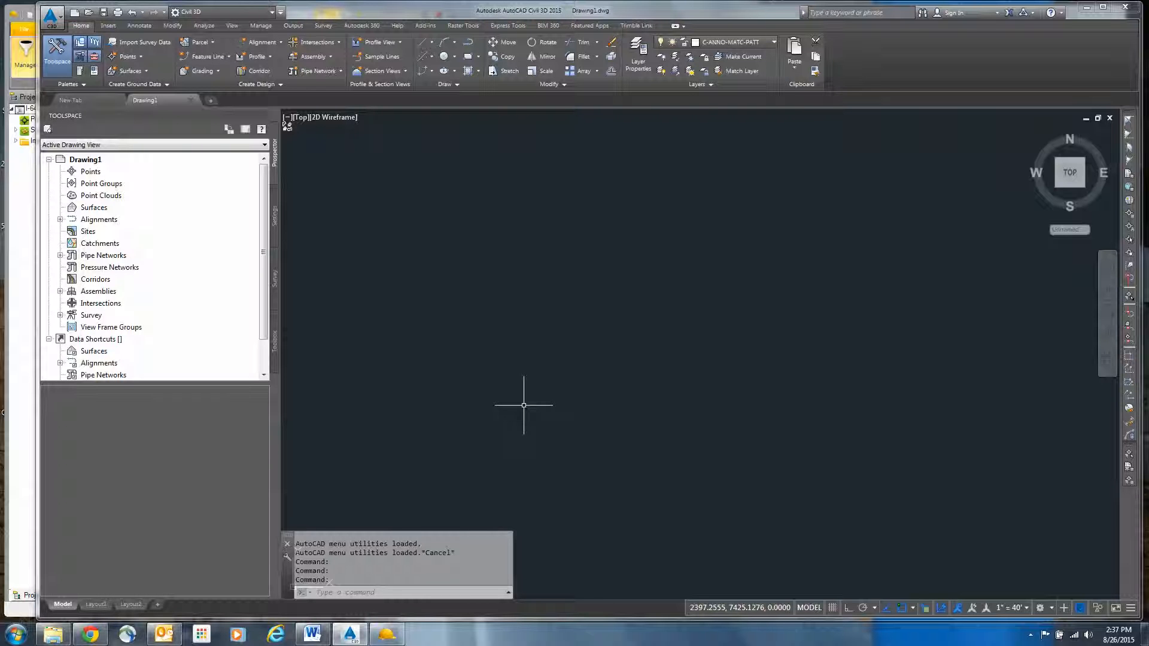
pyautogui.moveTo(490, 435)
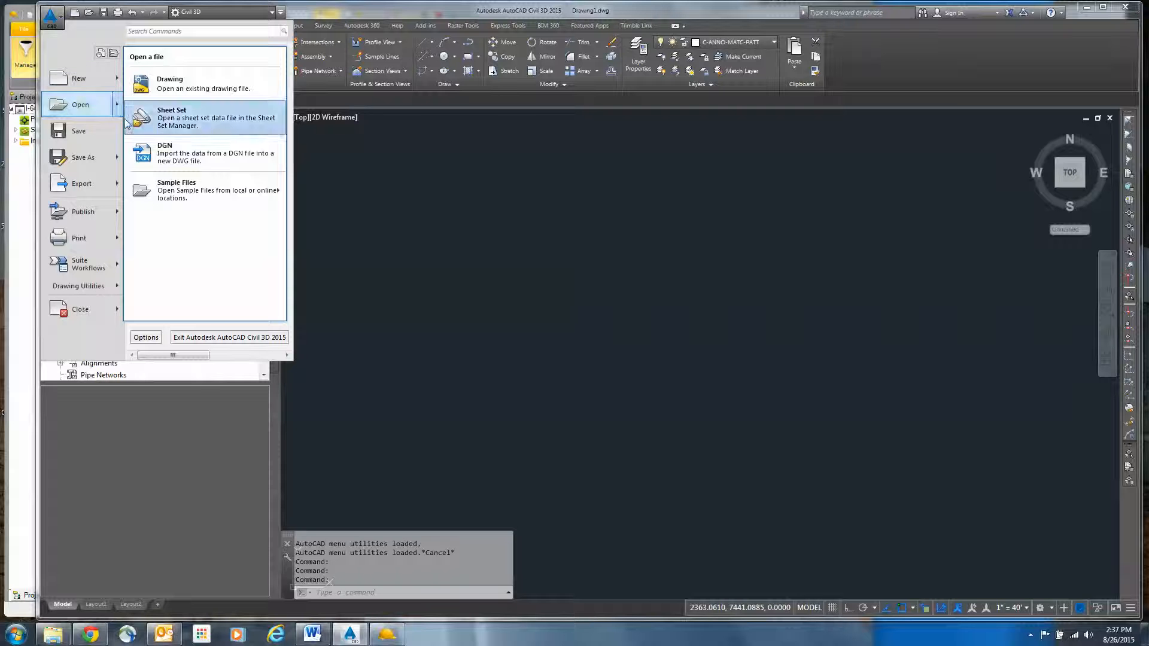
pyautogui.moveTo(205, 152)
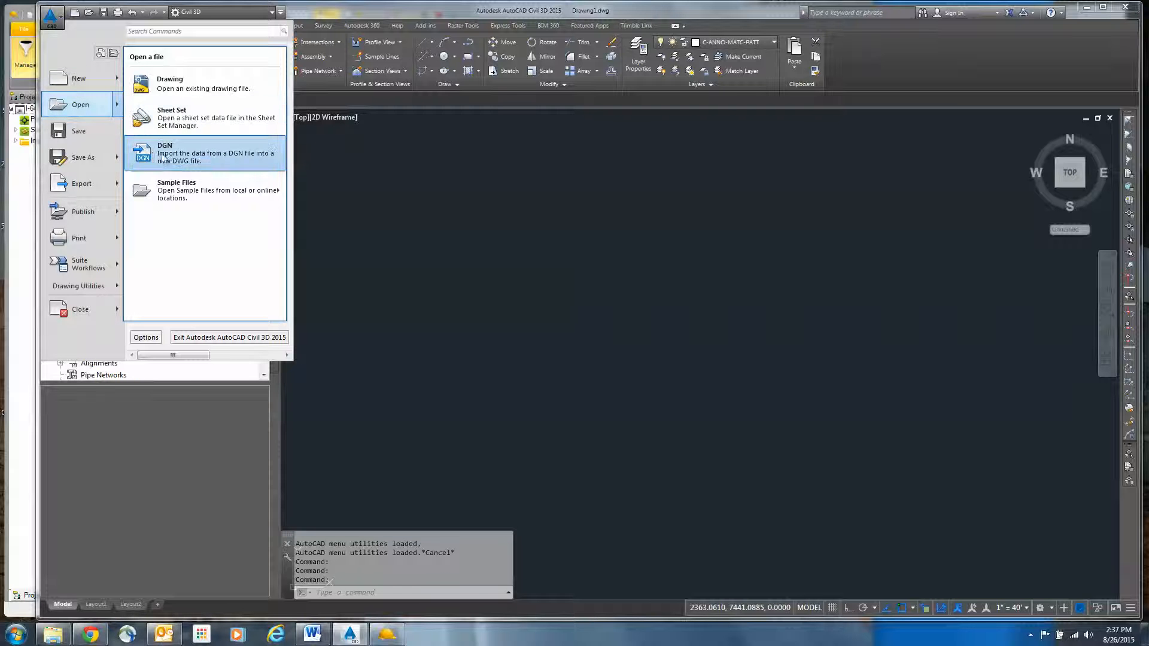
# Step: Browse to Project Data\Project Comparison and choose sdt70542.dgn for DGN import
pyautogui.click(206, 152)
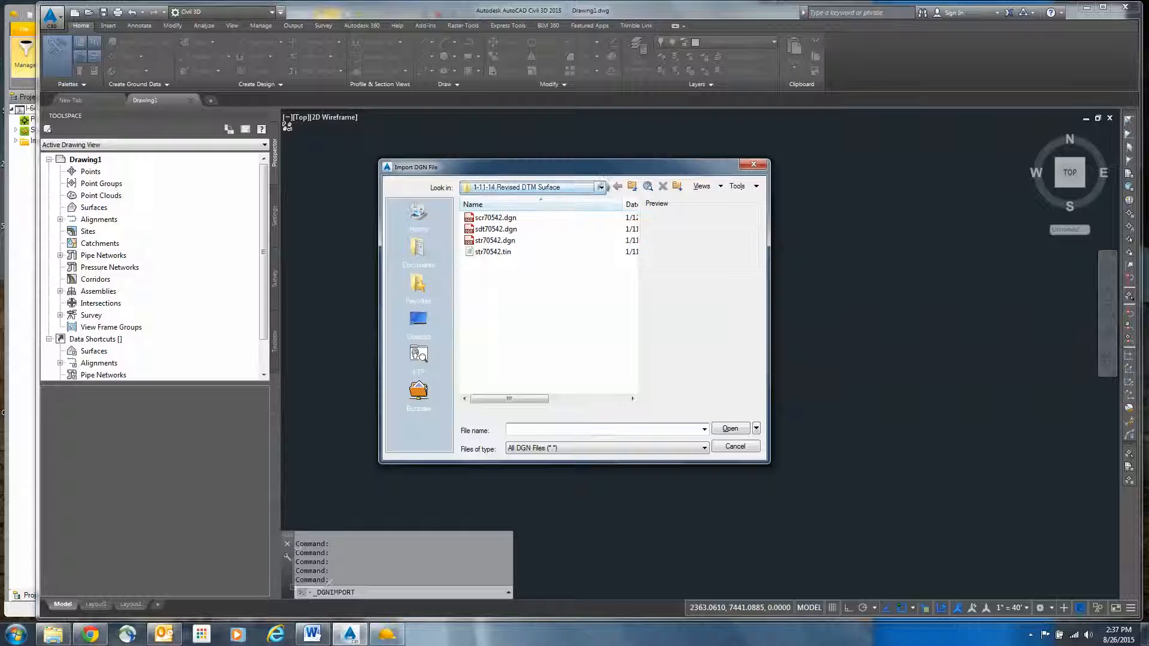
pyautogui.click(618, 186)
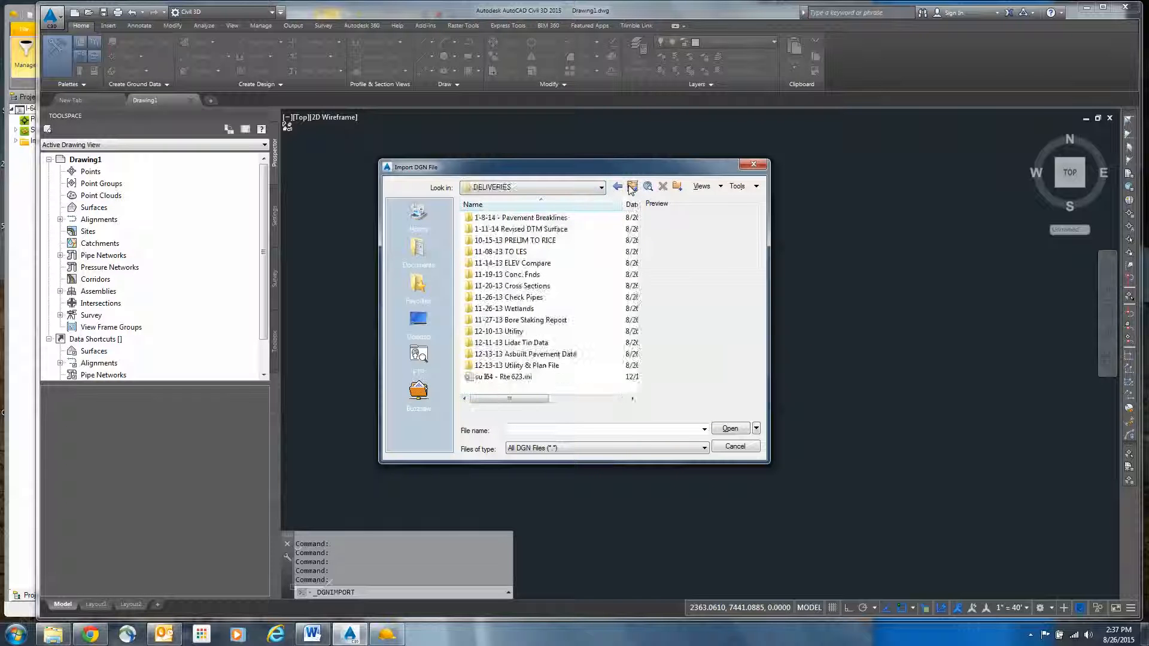
pyautogui.click(618, 186)
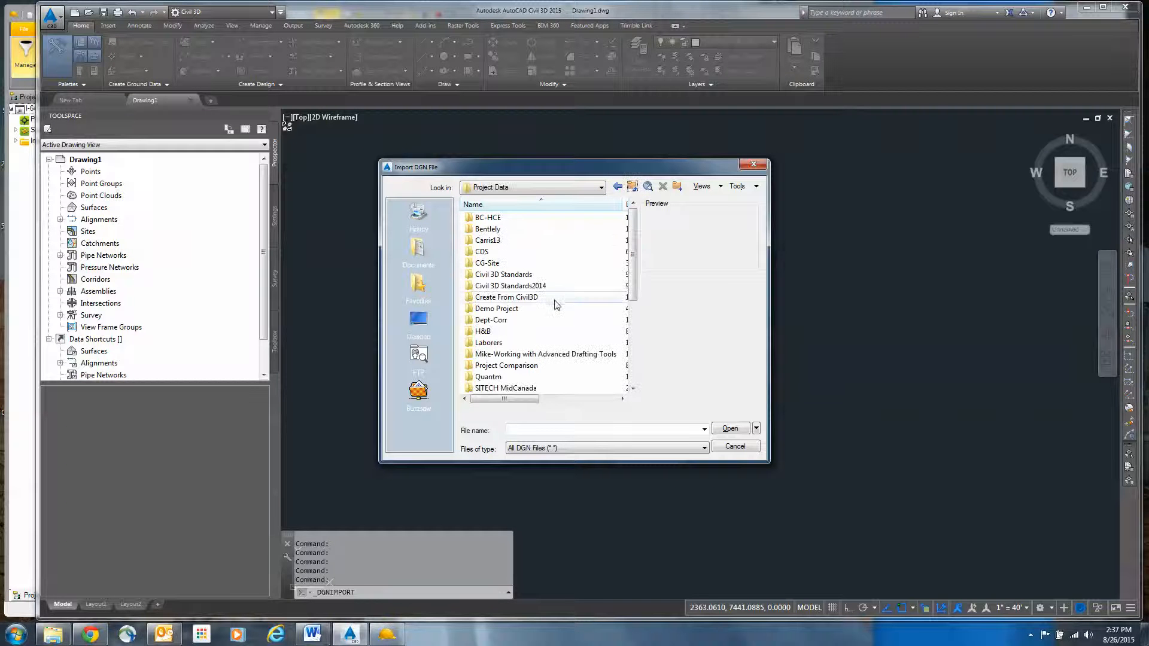
pyautogui.scroll(-3)
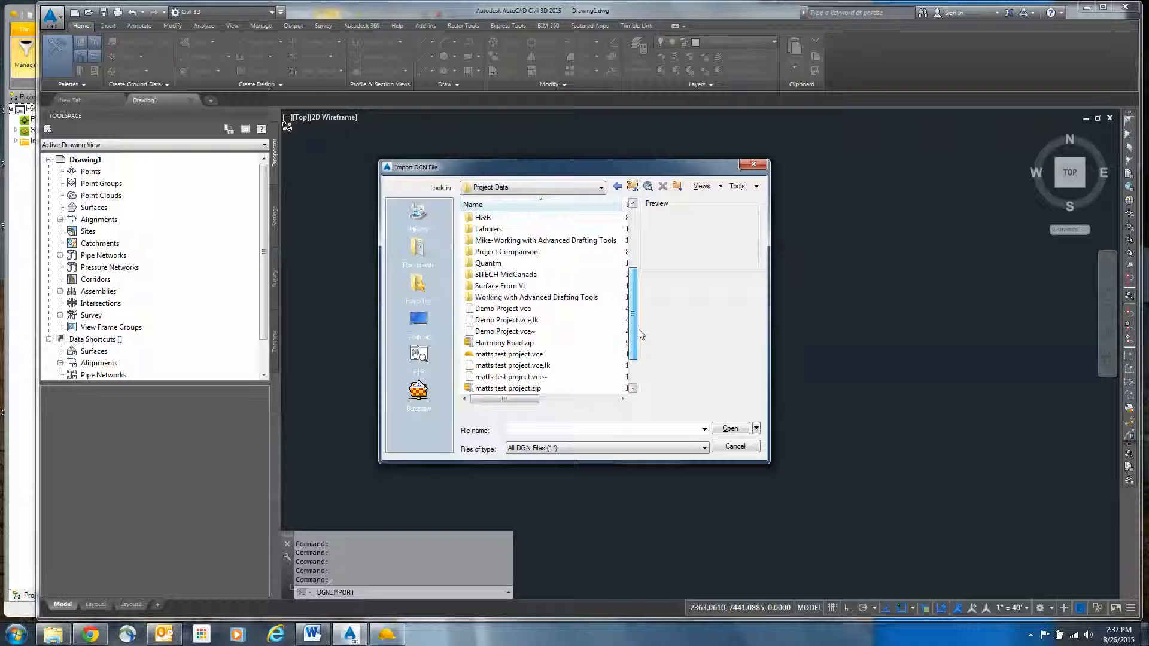
pyautogui.scroll(3)
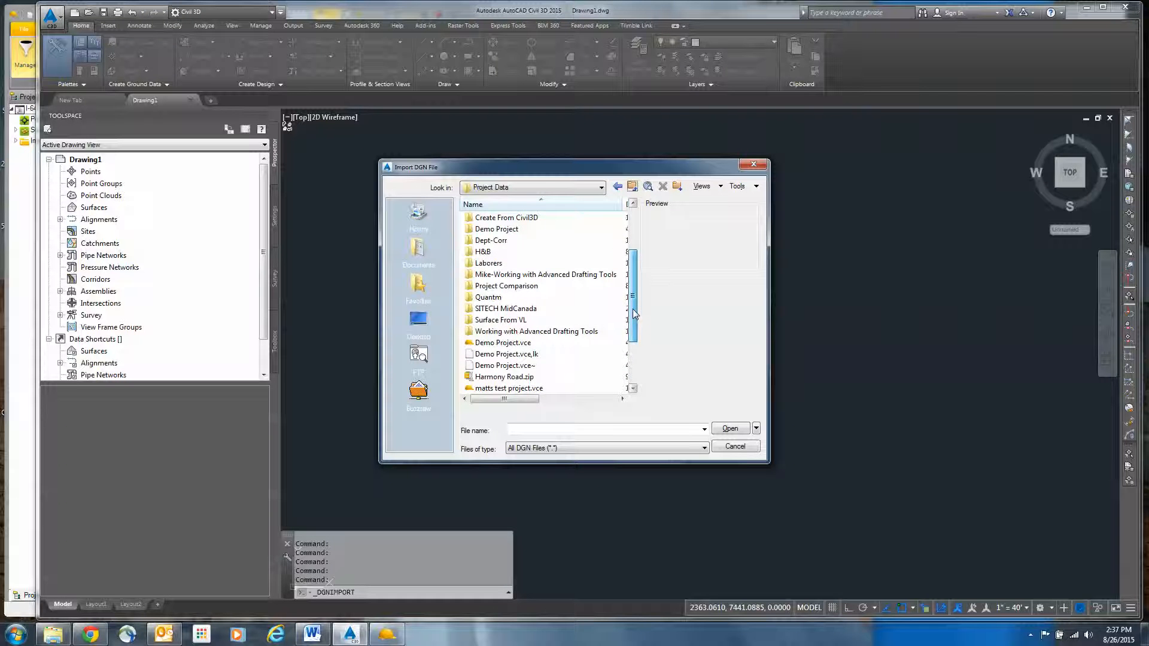
pyautogui.doubleClick(507, 287)
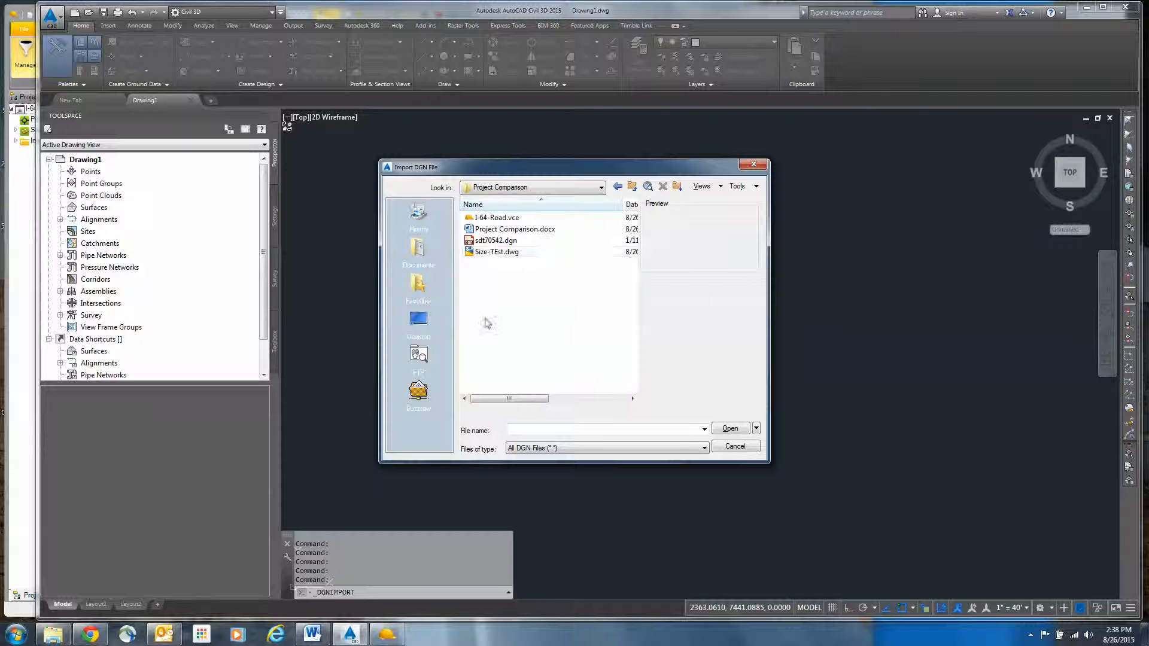
pyautogui.click(495, 241)
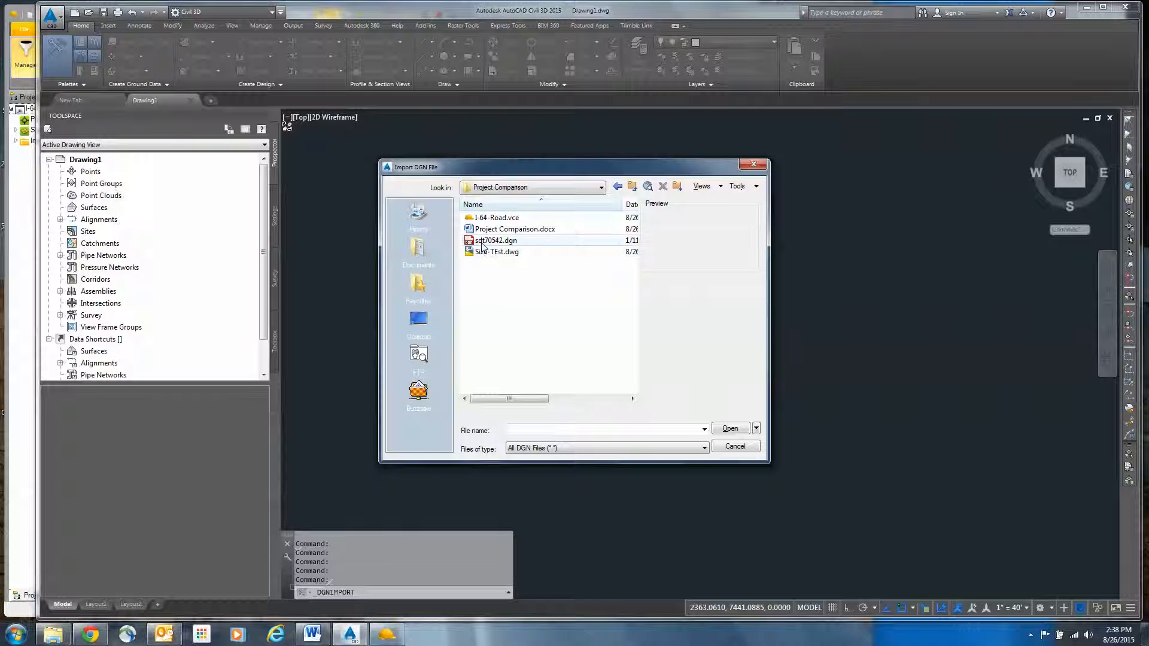
pyautogui.click(496, 241)
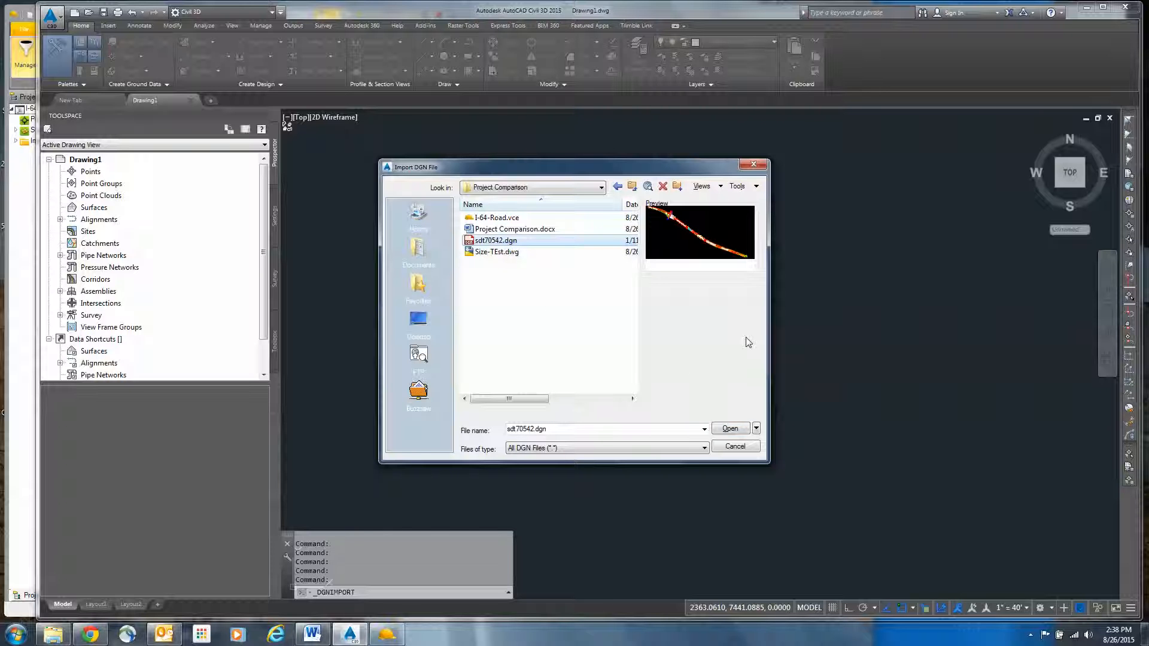
pyautogui.click(729, 428)
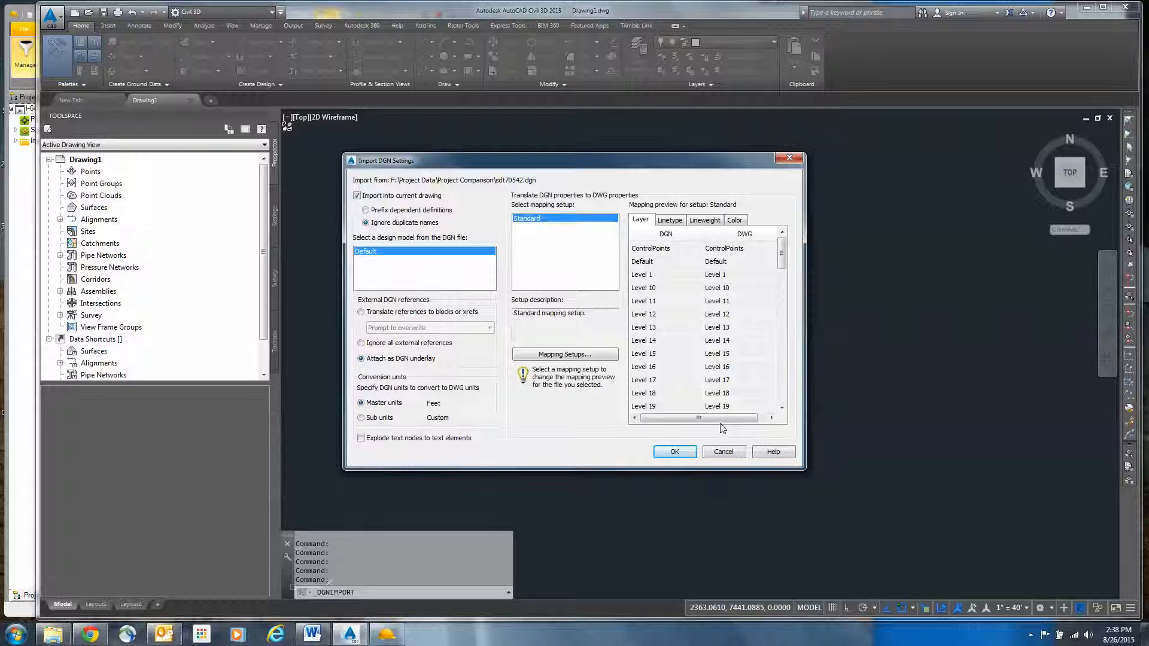
pyautogui.moveTo(646, 307)
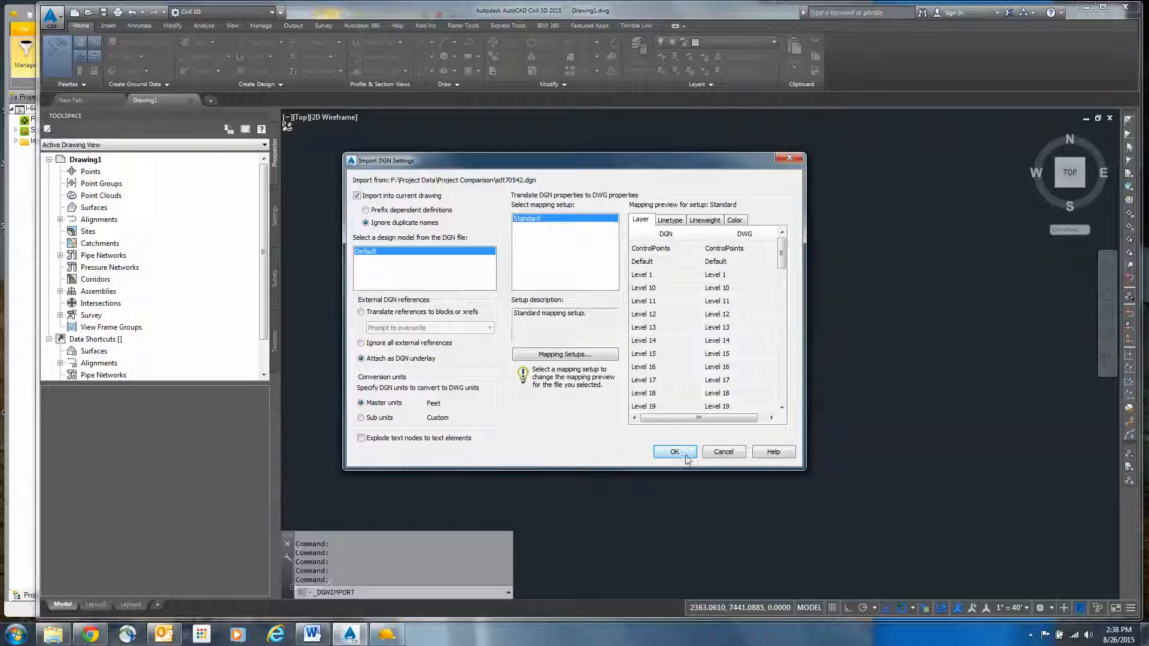
# Step: Import sdt70542.dgn into Drawing1 and zoom to show the full corridor linework
pyautogui.click(675, 452)
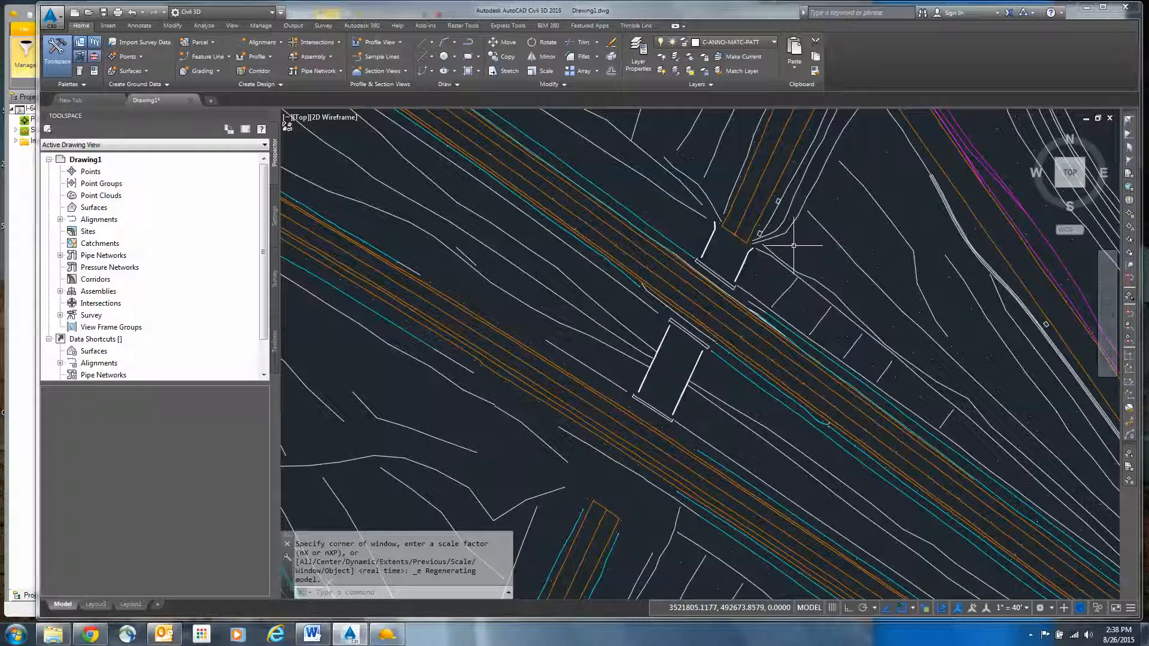
pyautogui.rightClick(793, 244)
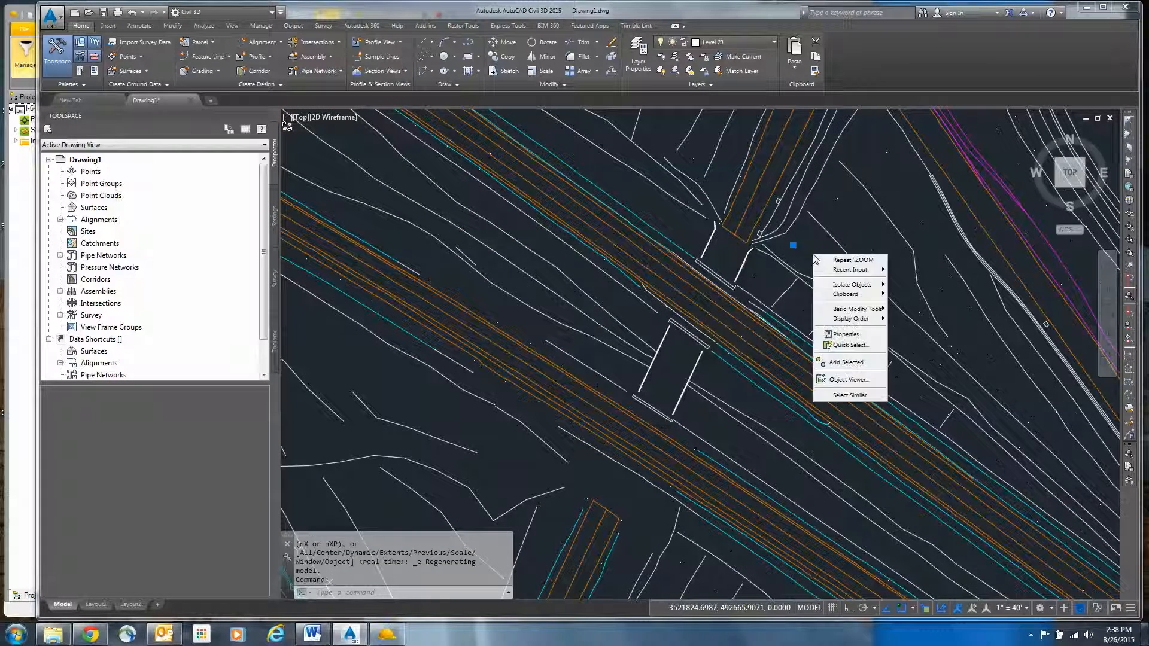
pyautogui.click(846, 334)
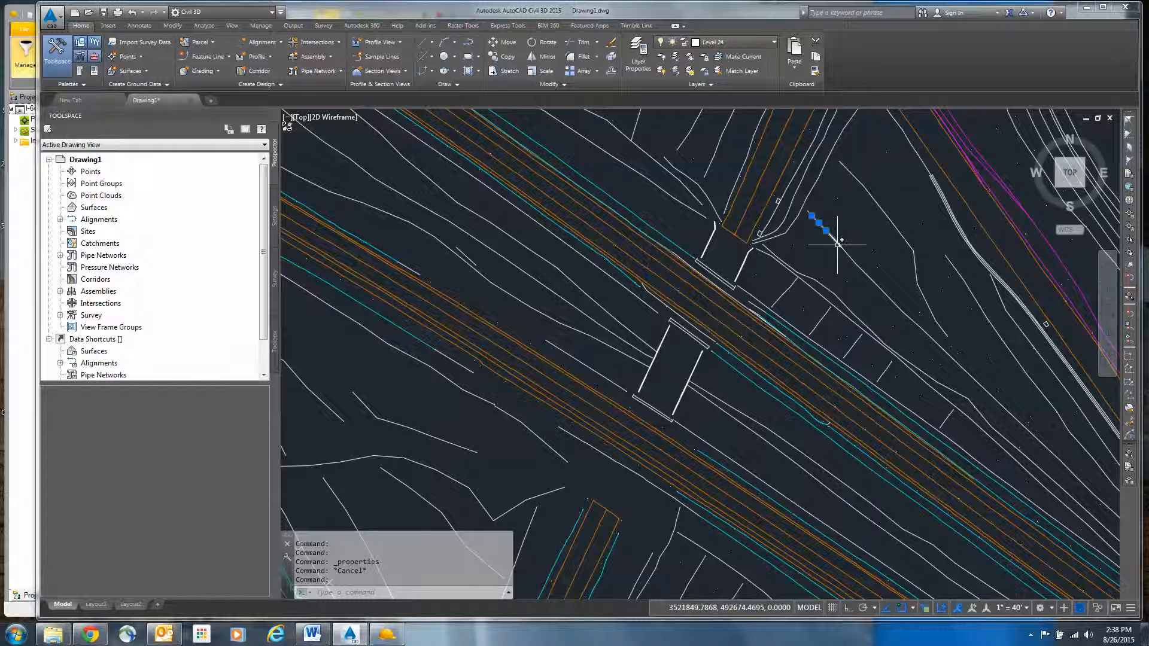
pyautogui.rightClick(863, 186)
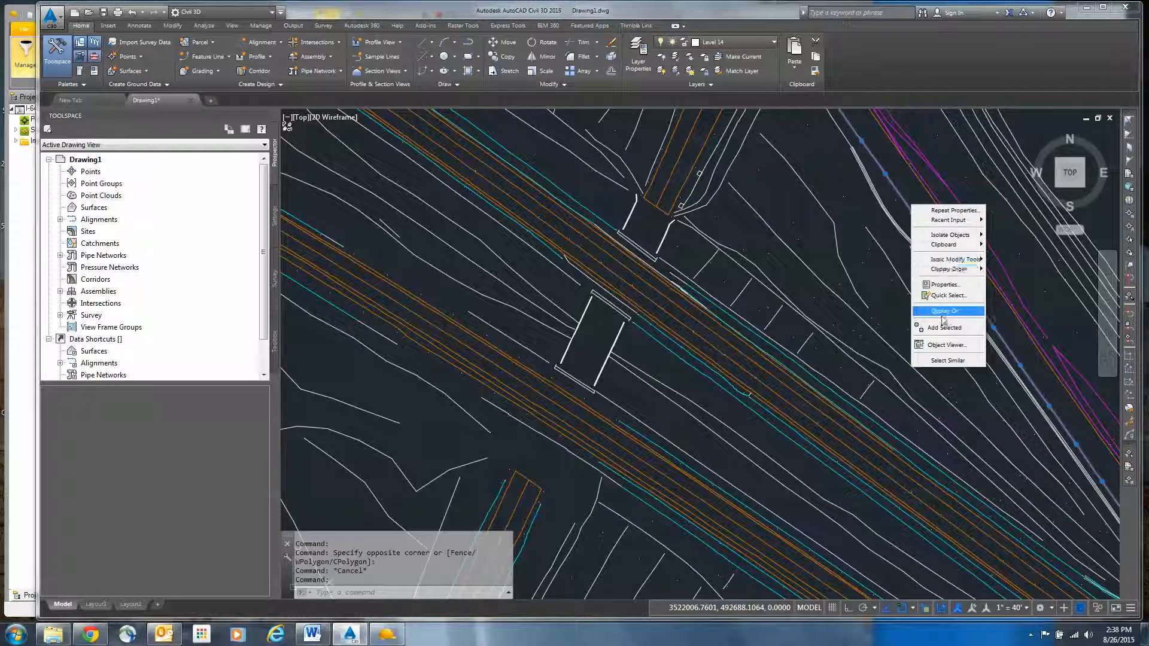
pyautogui.click(947, 284)
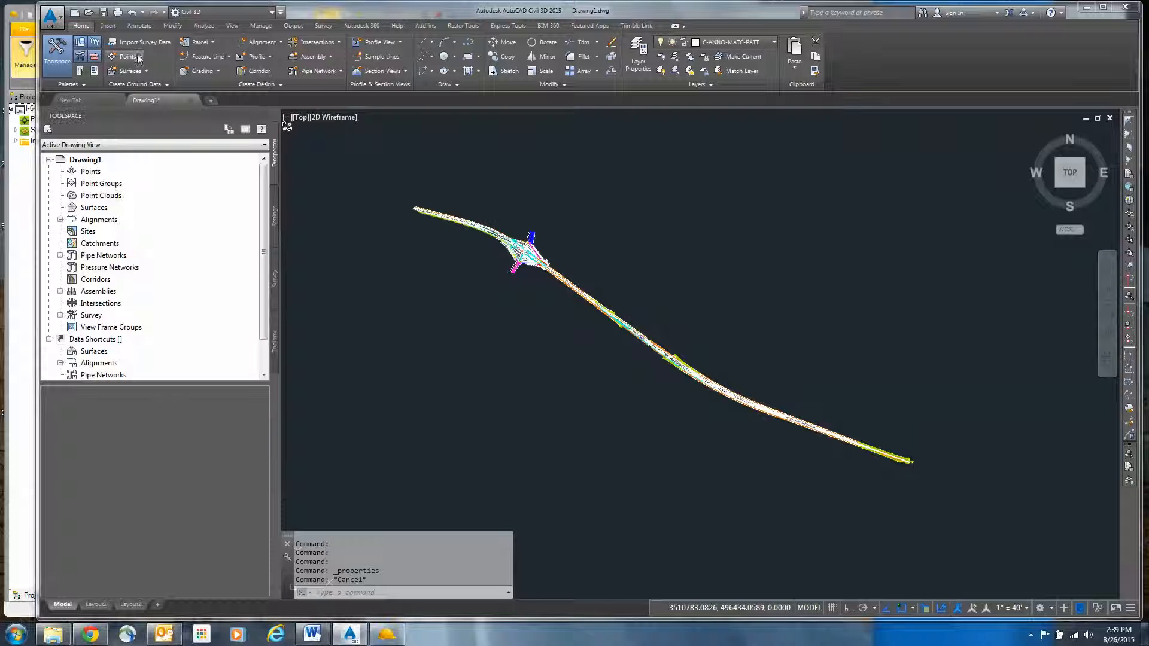
# Step: Create TIN surface Surface1 using the Contours and Triangles style
pyautogui.click(94, 208)
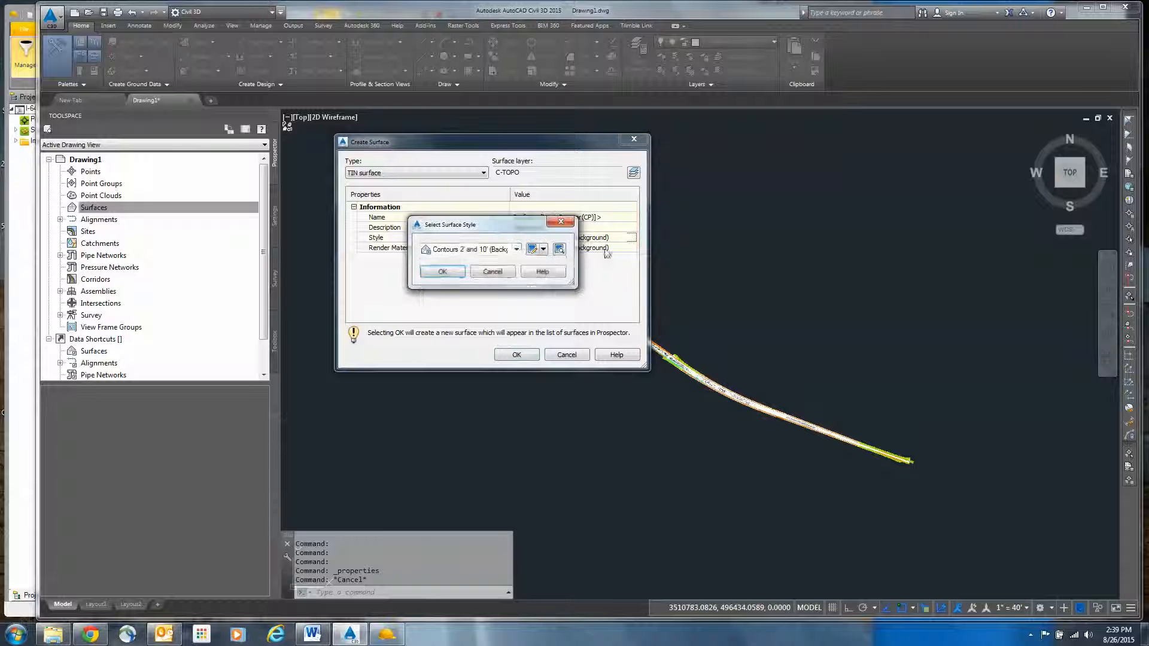
pyautogui.click(516, 249)
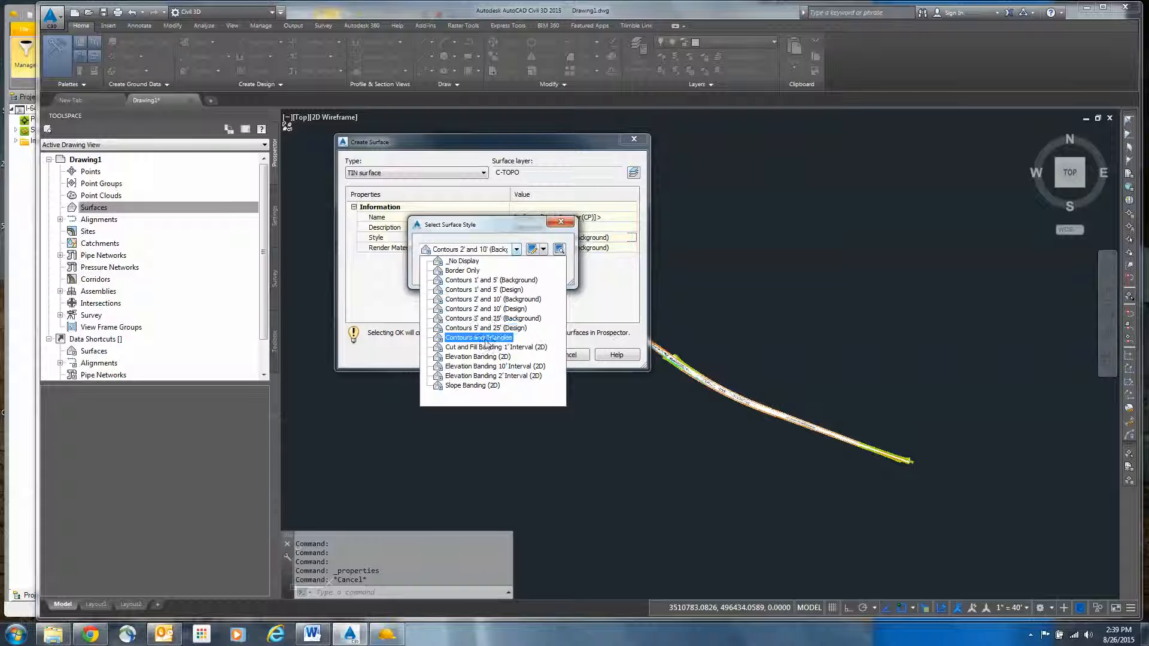
pyautogui.click(478, 337)
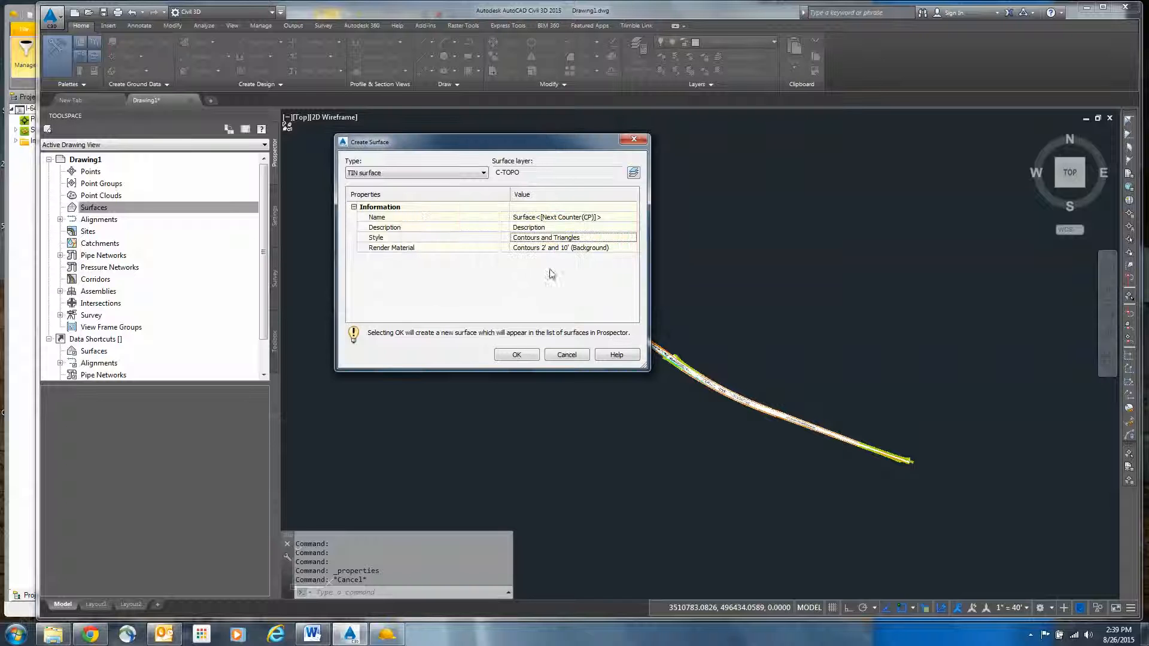
pyautogui.click(516, 355)
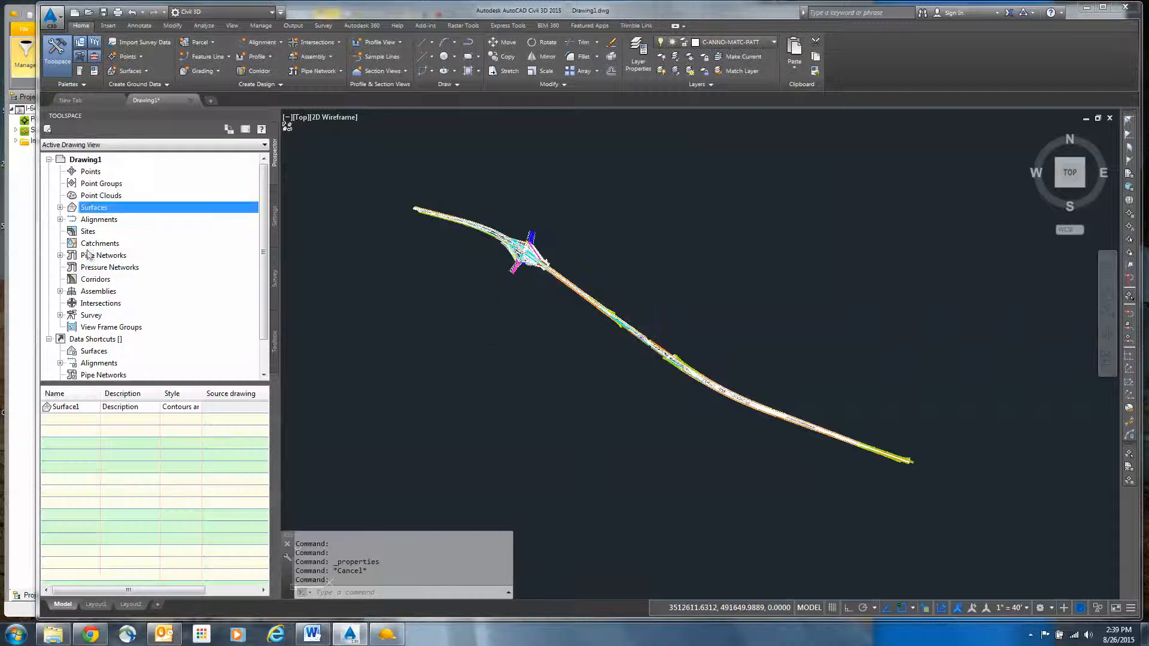
# Step: Add the road linework to Surface1's definition as a breakline described 'Break'
pyautogui.click(60, 208)
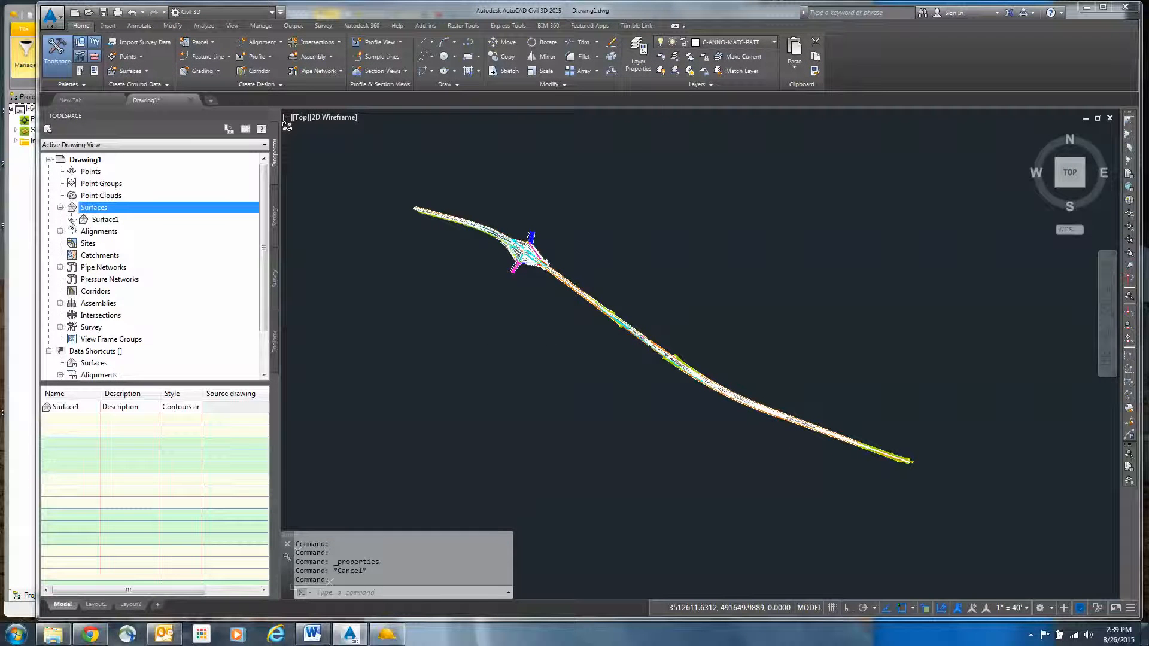
pyautogui.click(82, 219)
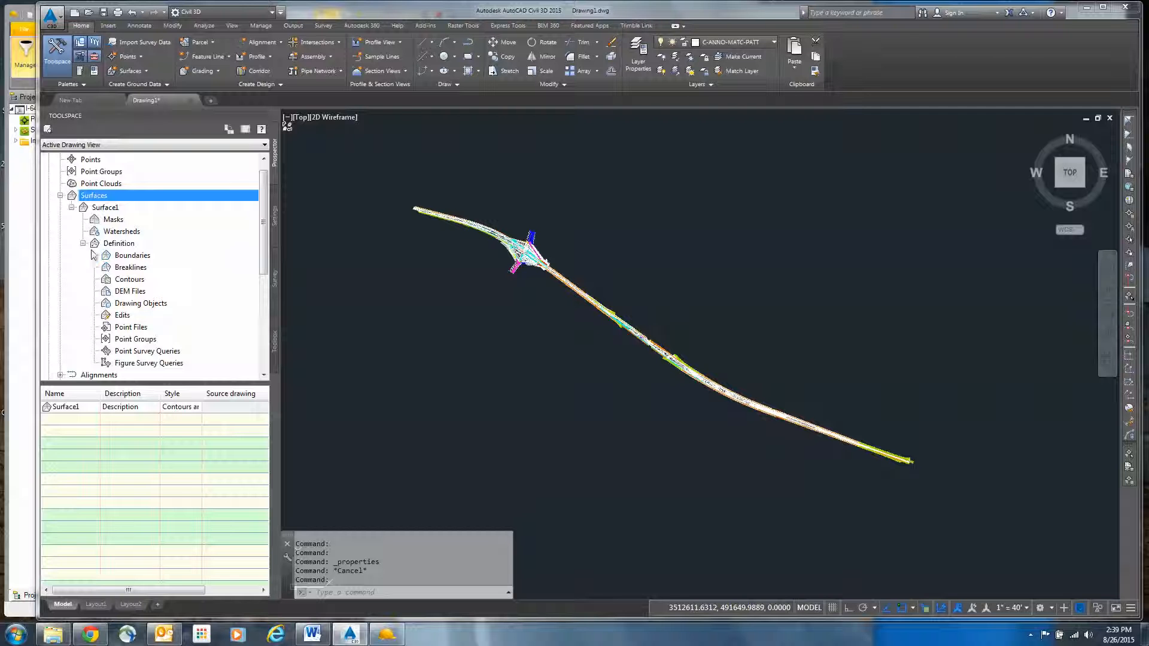
pyautogui.rightClick(130, 267)
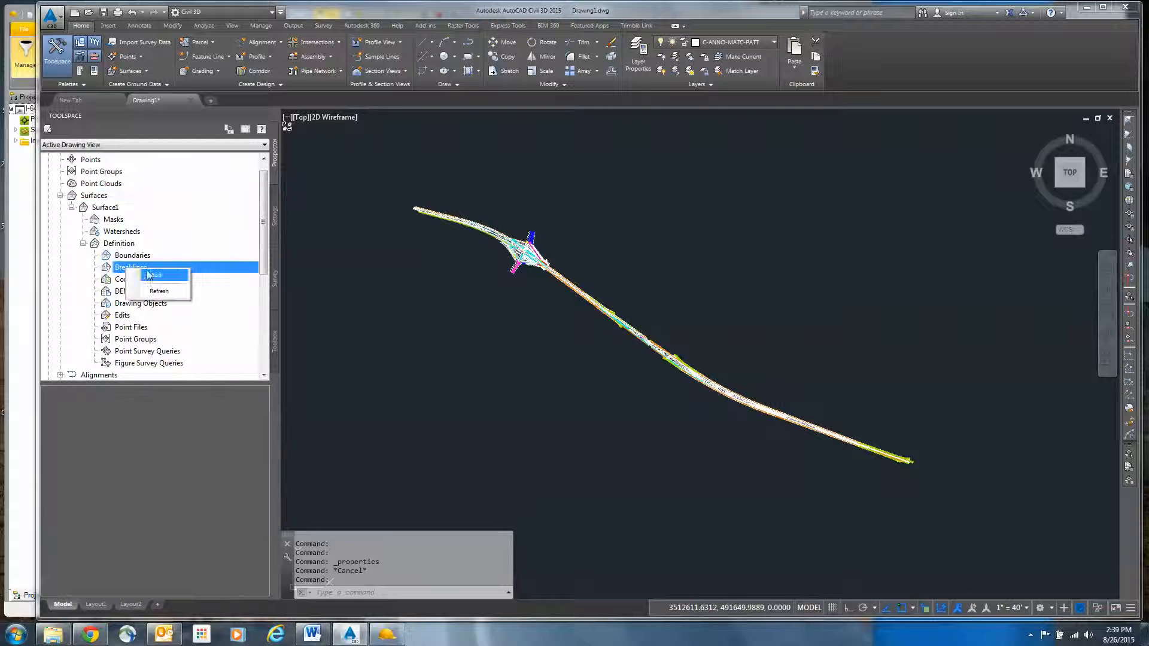
pyautogui.click(154, 275)
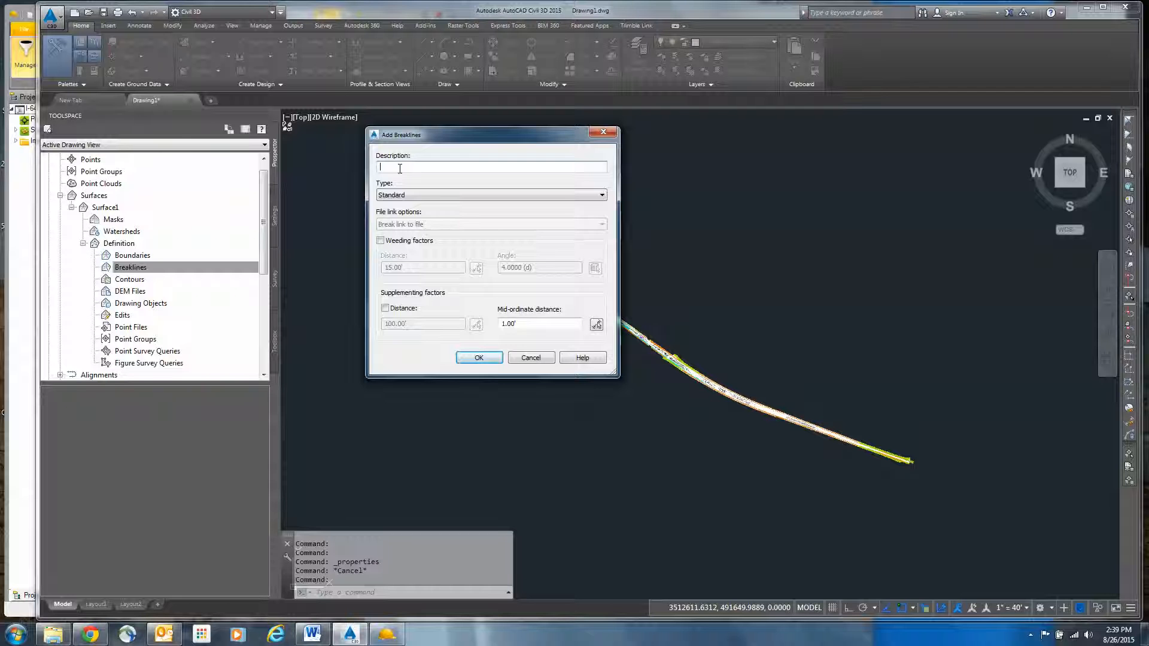
pyautogui.write('Break')
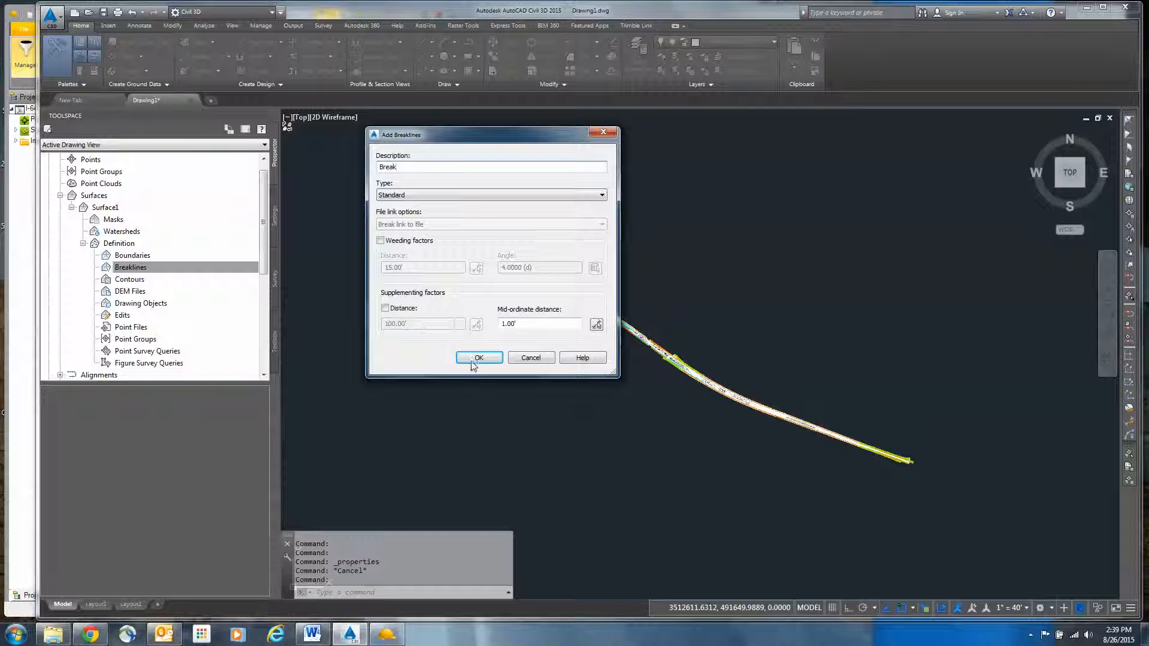
pyautogui.moveTo(438, 310)
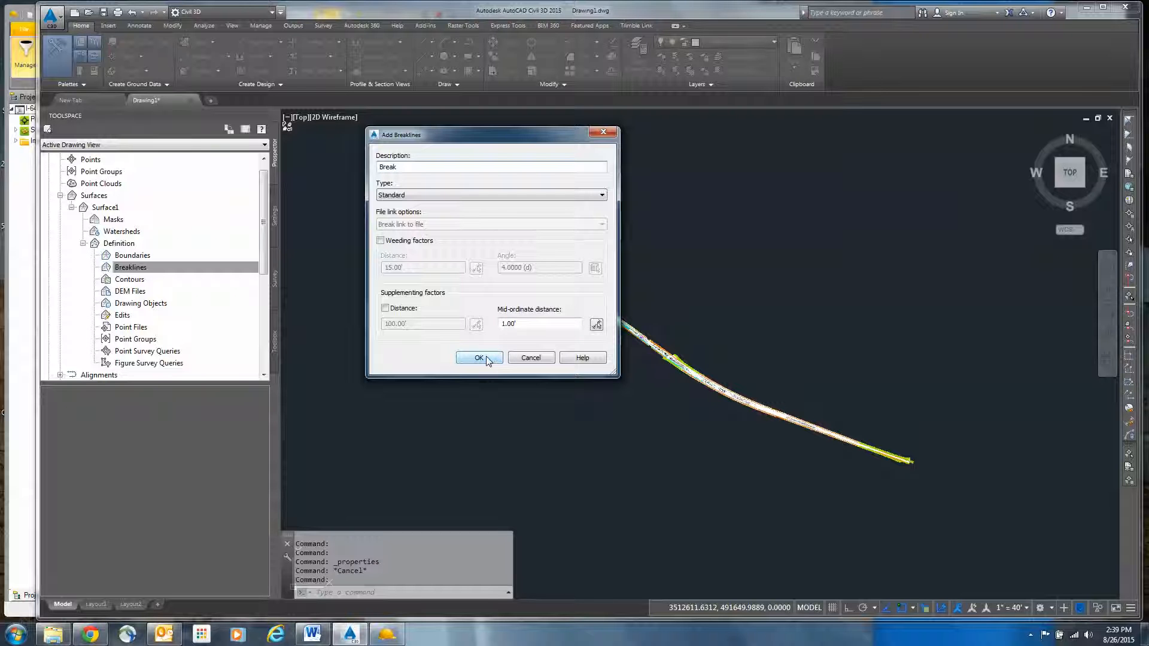
pyautogui.click(479, 358)
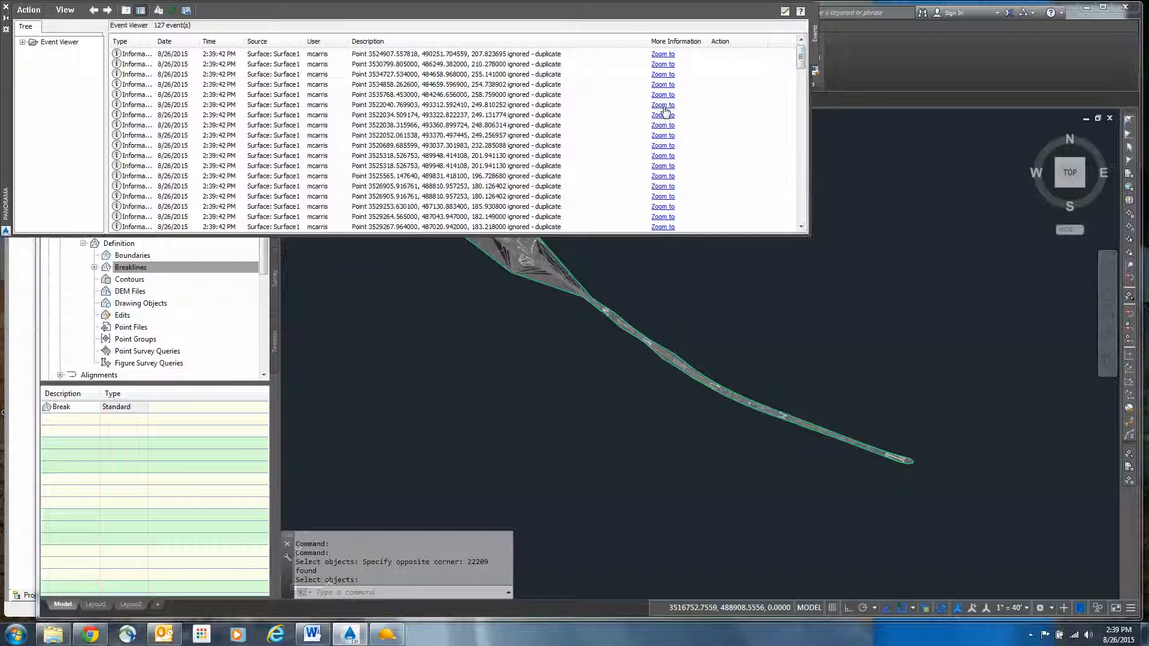
# Step: Zoom to the ignored duplicate points and rejected breaklines listed in the Event Viewer
pyautogui.click(662, 104)
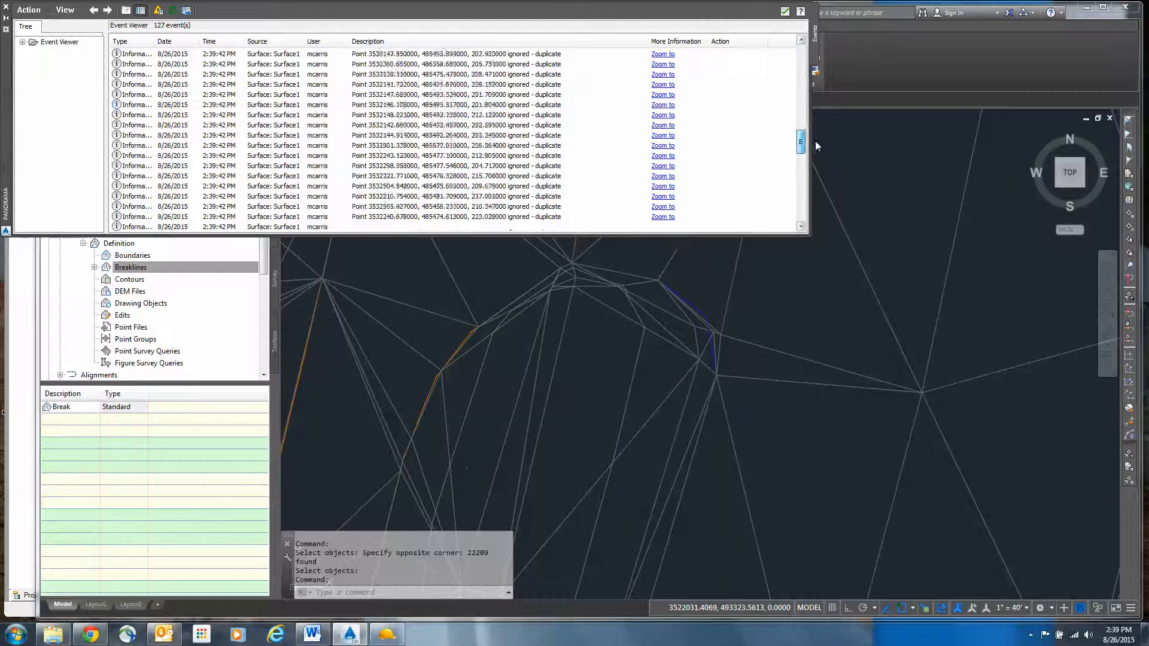
pyautogui.scroll(-3)
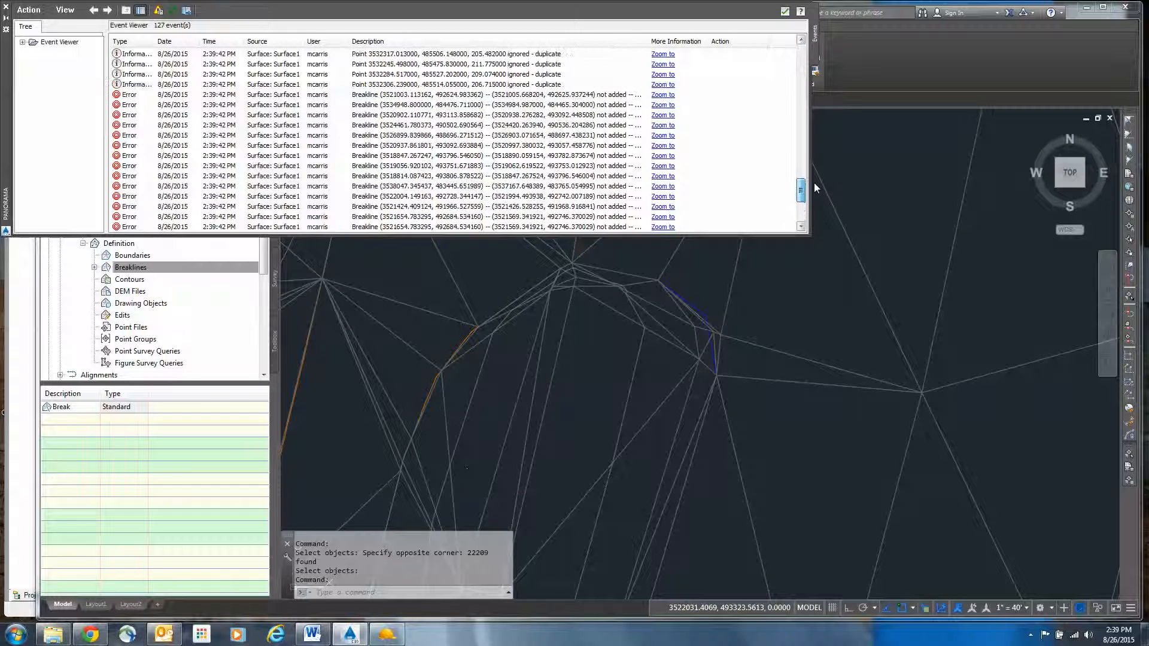
pyautogui.scroll(-3)
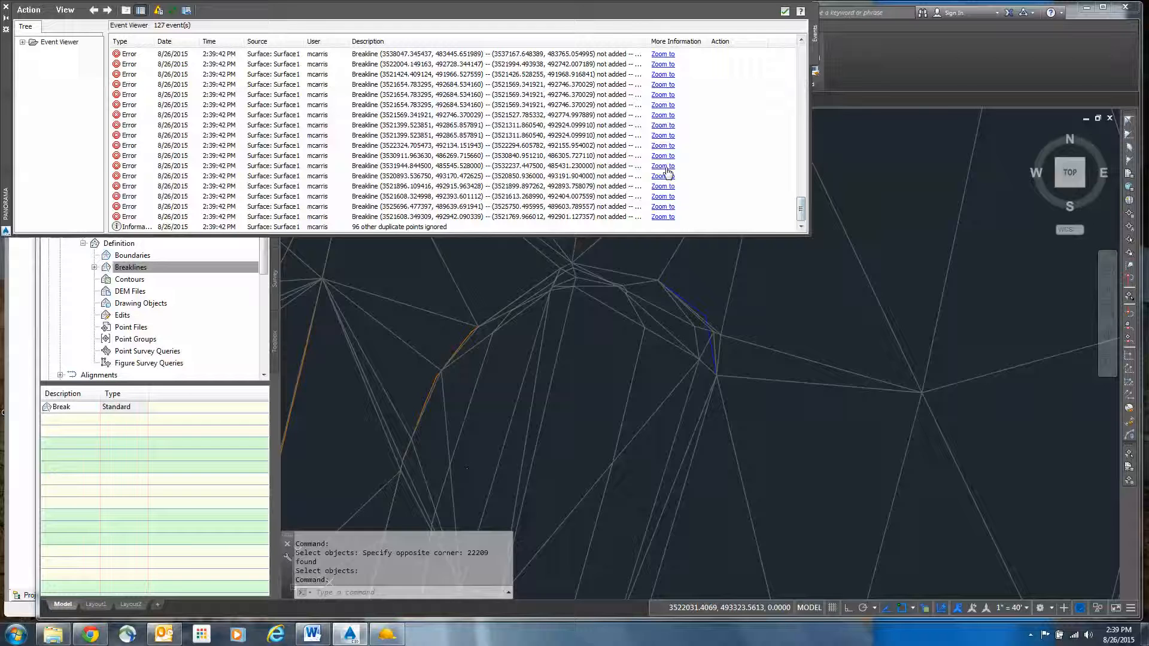
pyautogui.click(662, 166)
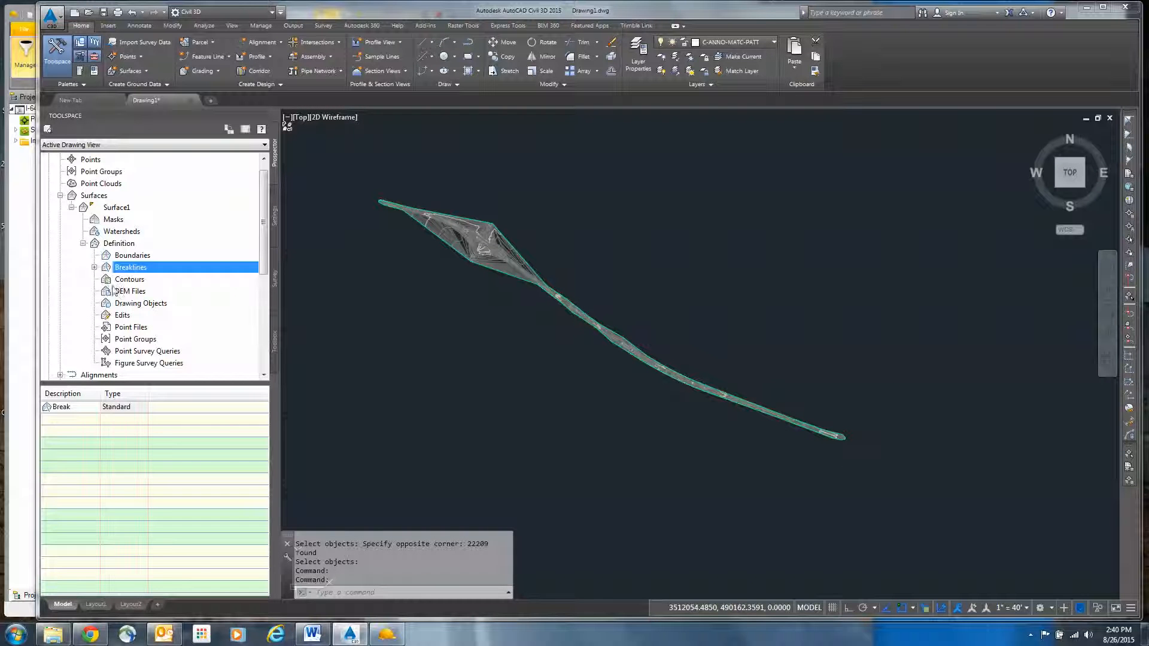
# Step: Add the drawing's point objects to Surface1 as drawing objects of type Points
pyautogui.rightClick(140, 303)
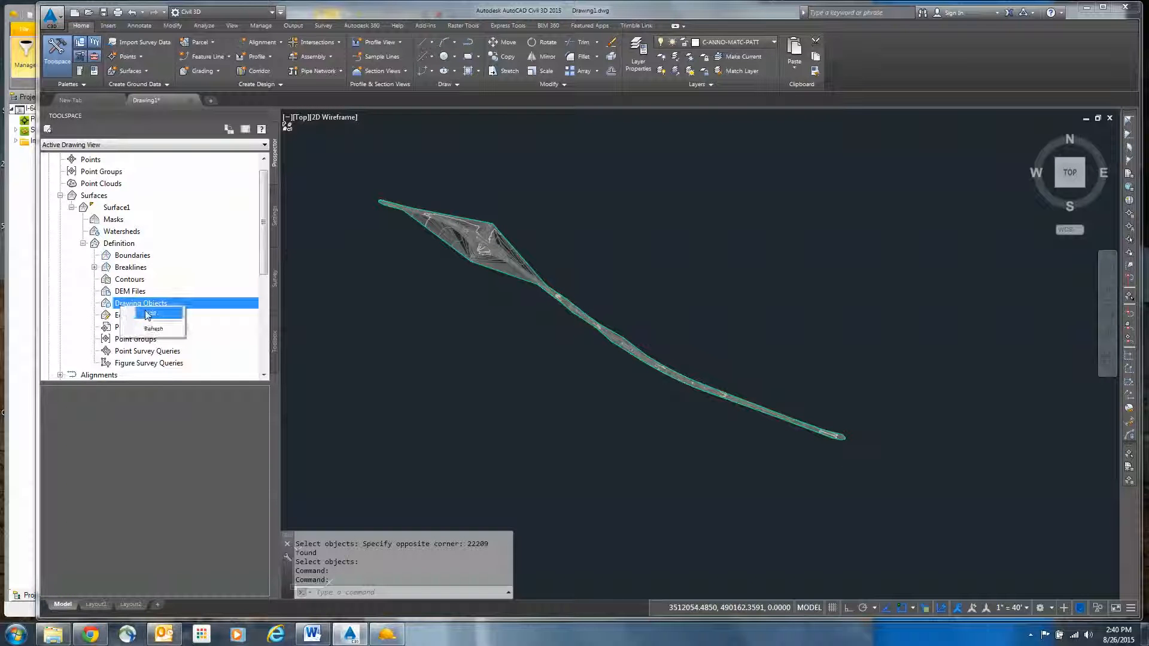
pyautogui.click(150, 313)
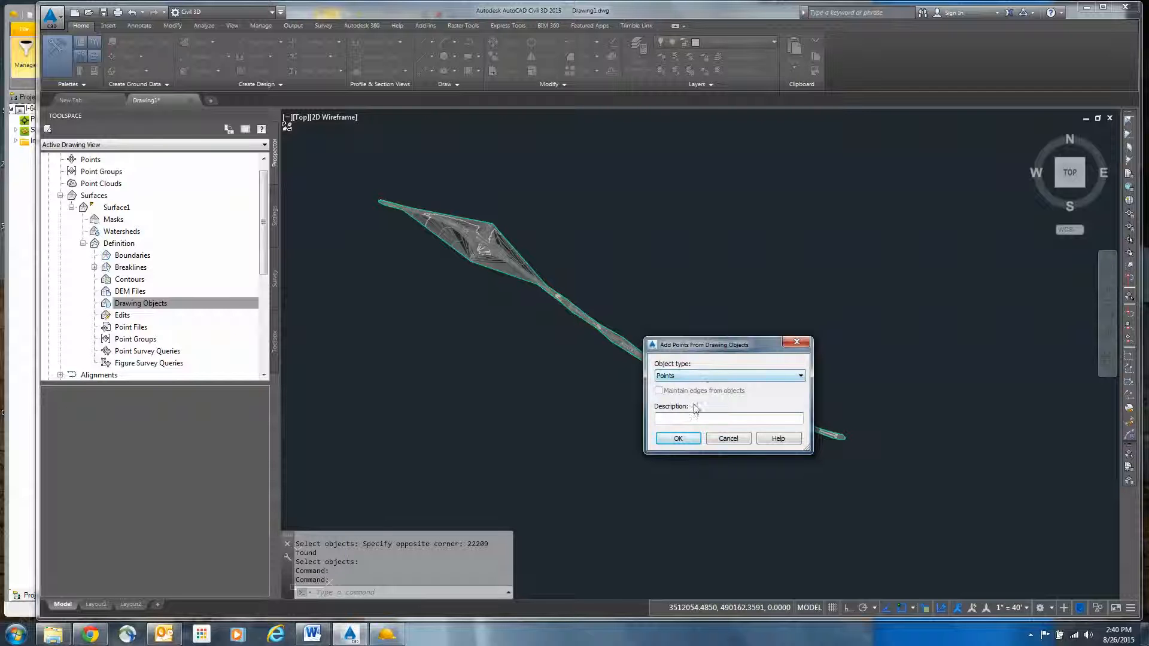
pyautogui.click(800, 376)
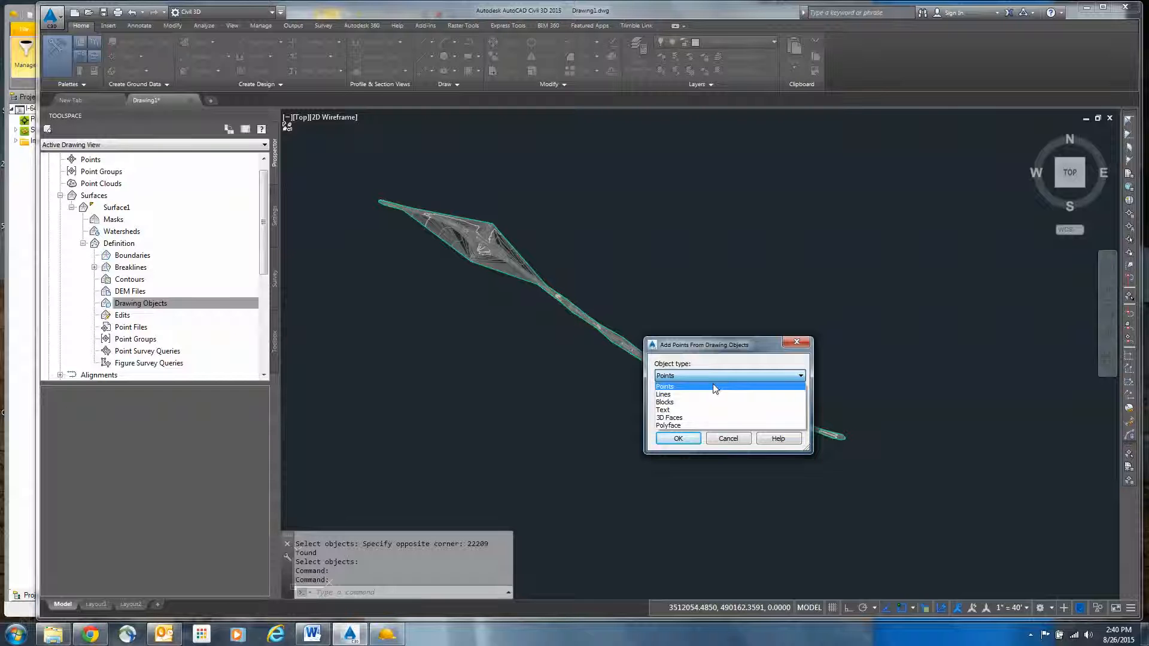
pyautogui.click(677, 438)
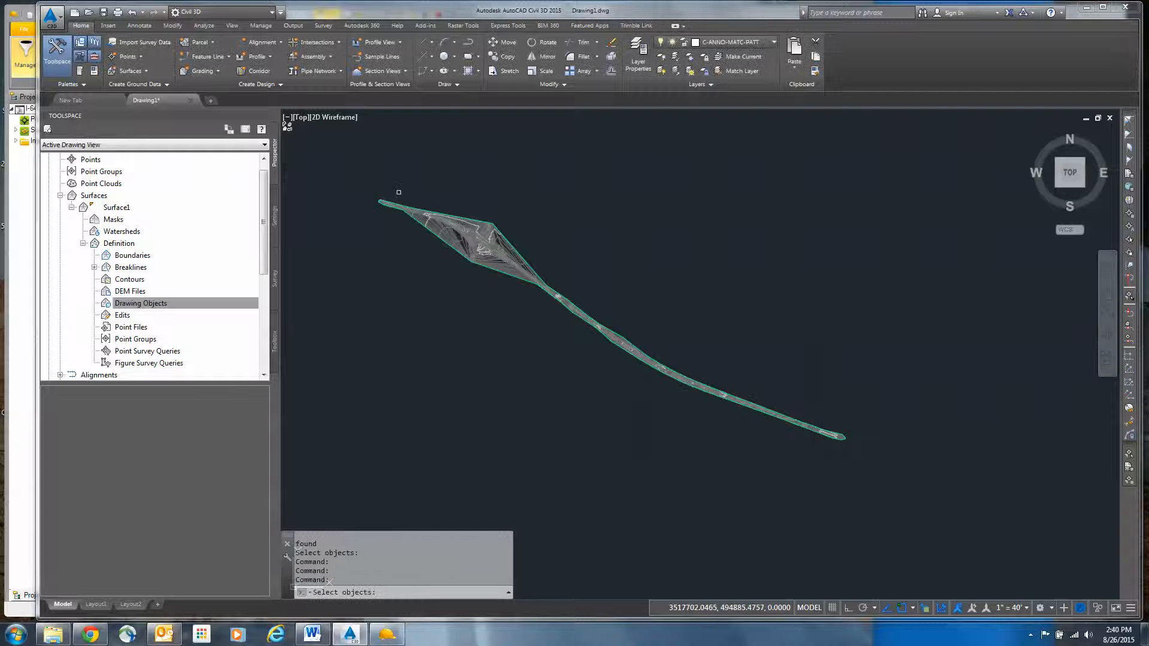
pyautogui.click(751, 385)
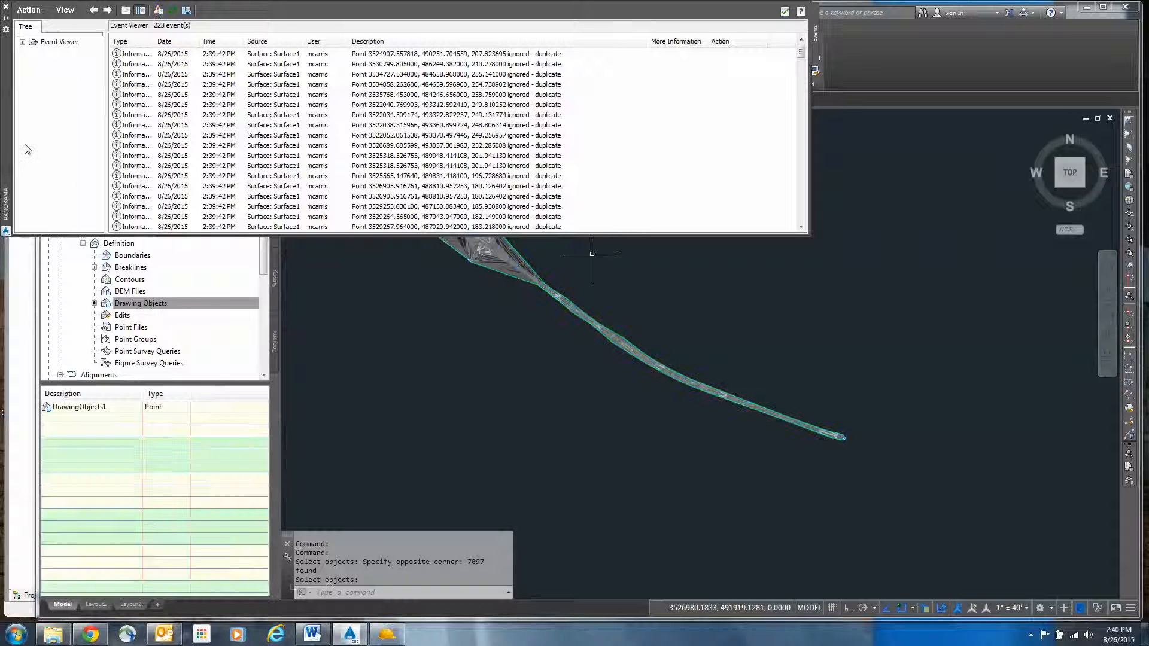
pyautogui.scroll(-3)
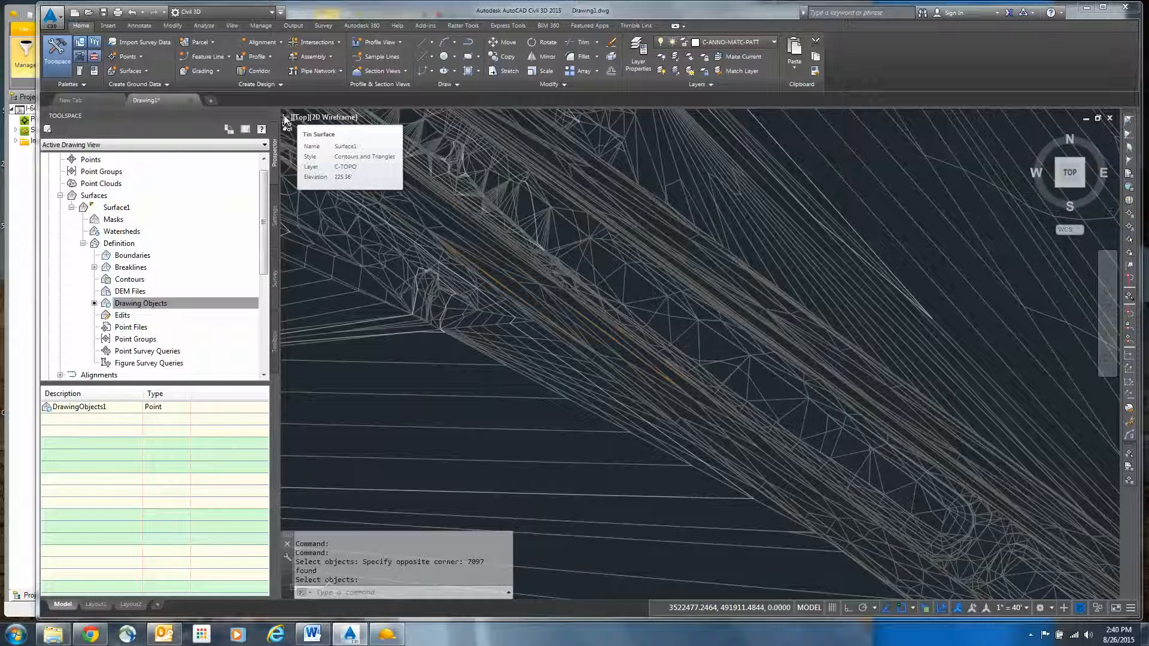
pyautogui.moveTo(298, 118)
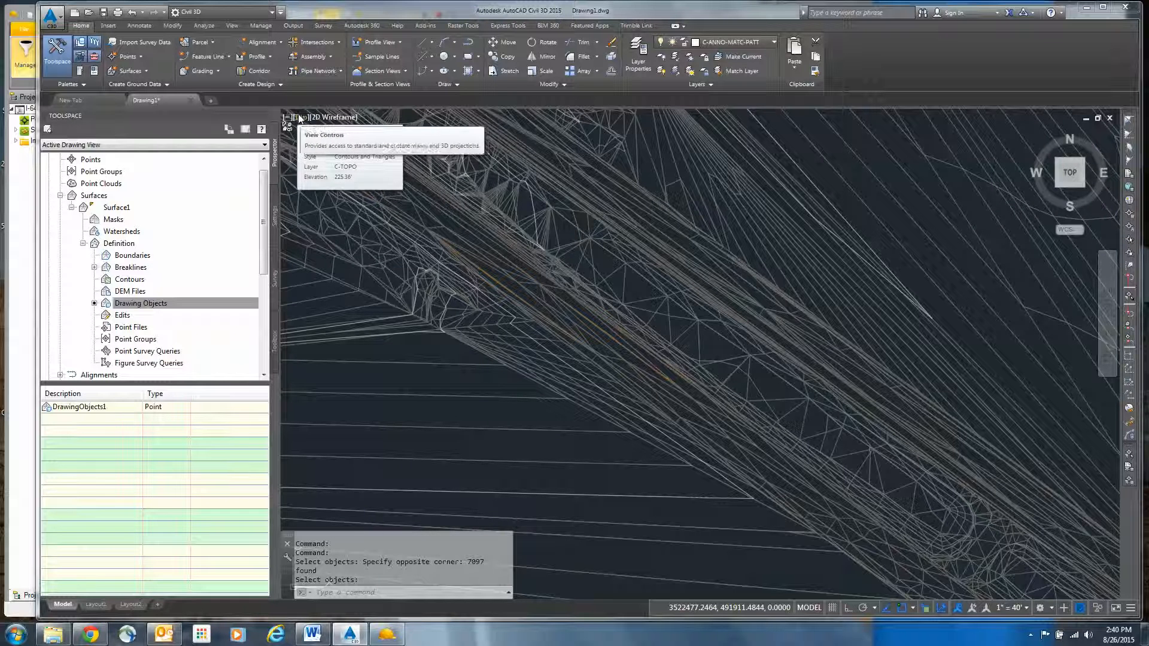
# Step: Switch the viewport configuration to Two side-by-side viewports
pyautogui.click(307, 117)
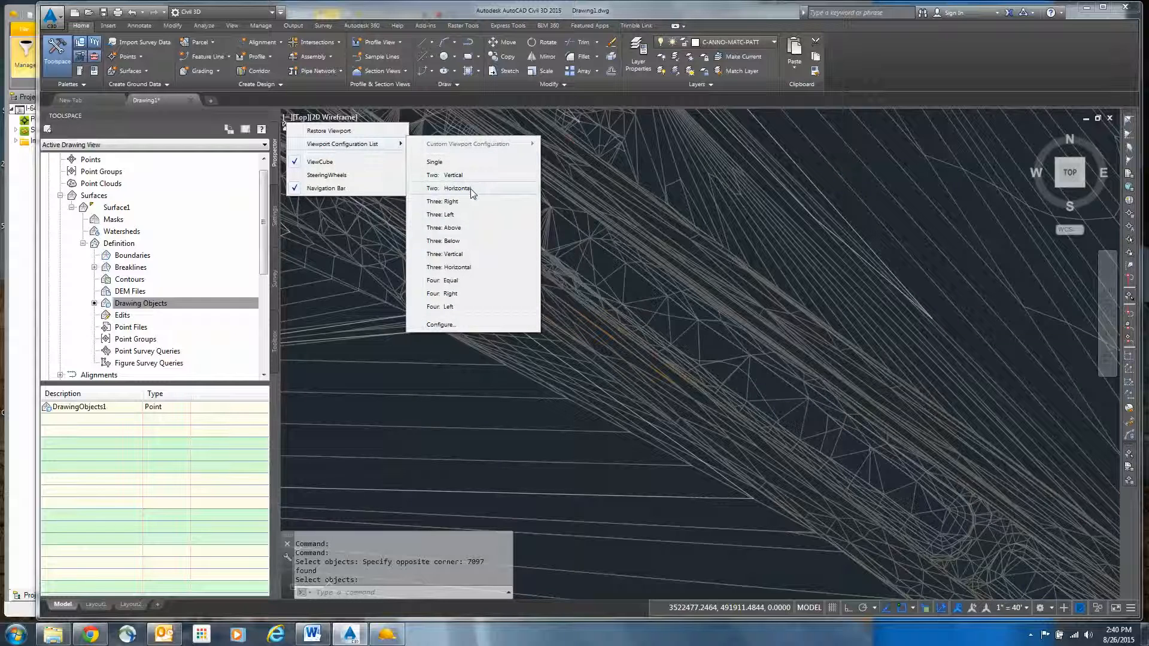
pyautogui.click(452, 174)
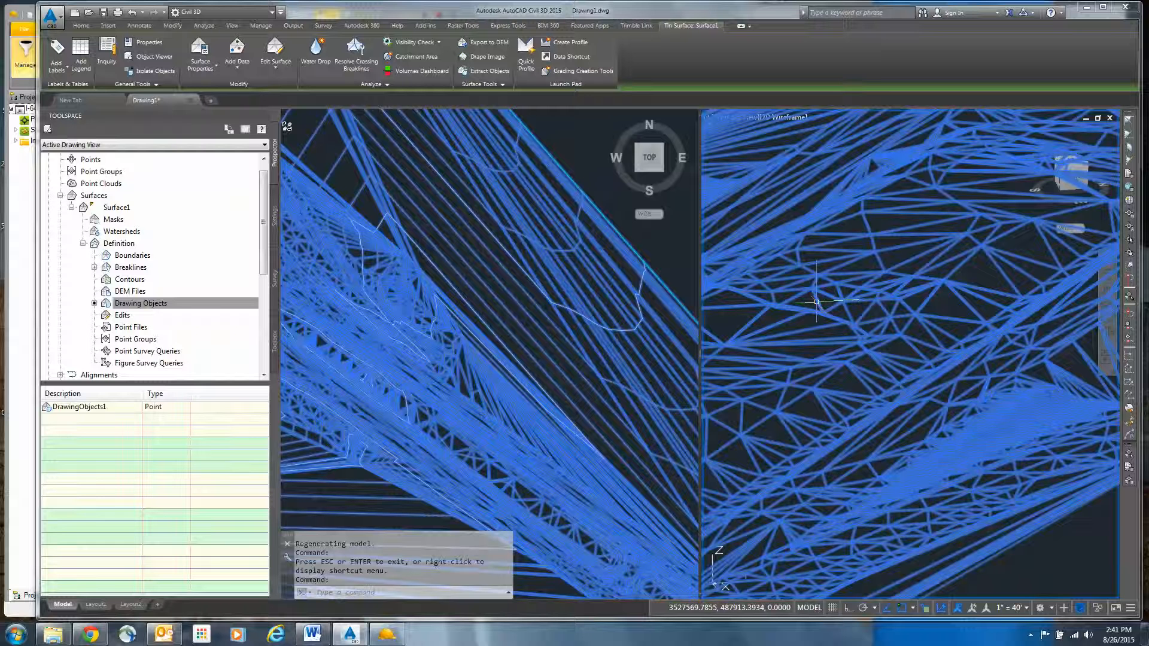
# Step: Toggle Triangles display in Surface1's surface style, then activate the 3D viewport
pyautogui.rightClick(816, 302)
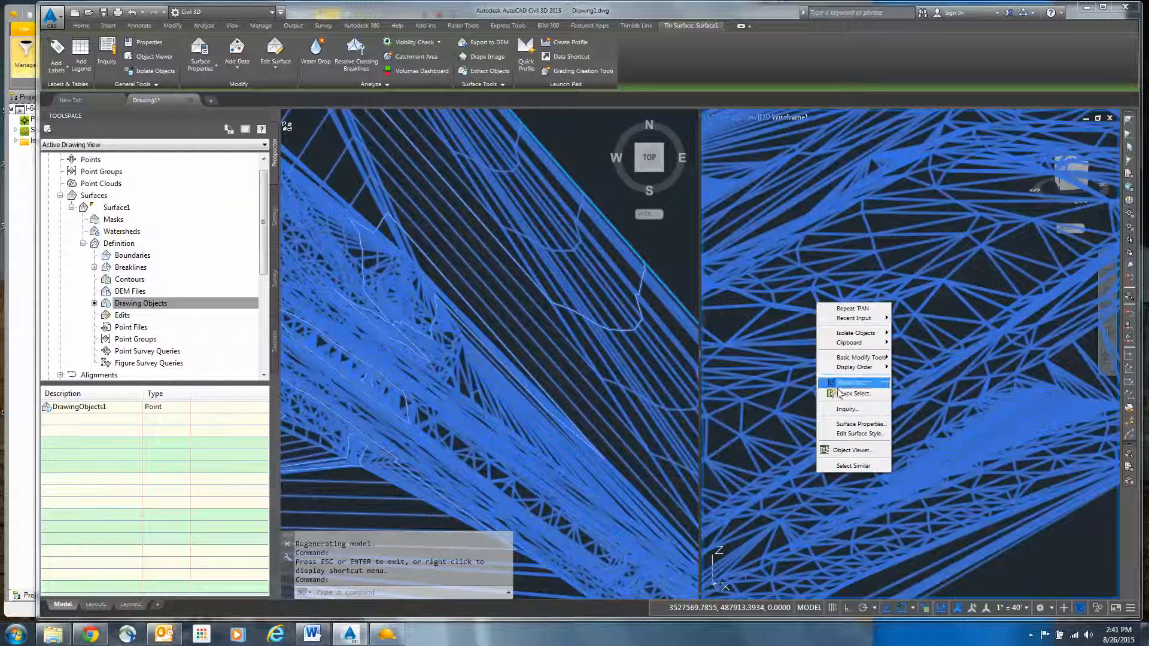
pyautogui.moveTo(853, 424)
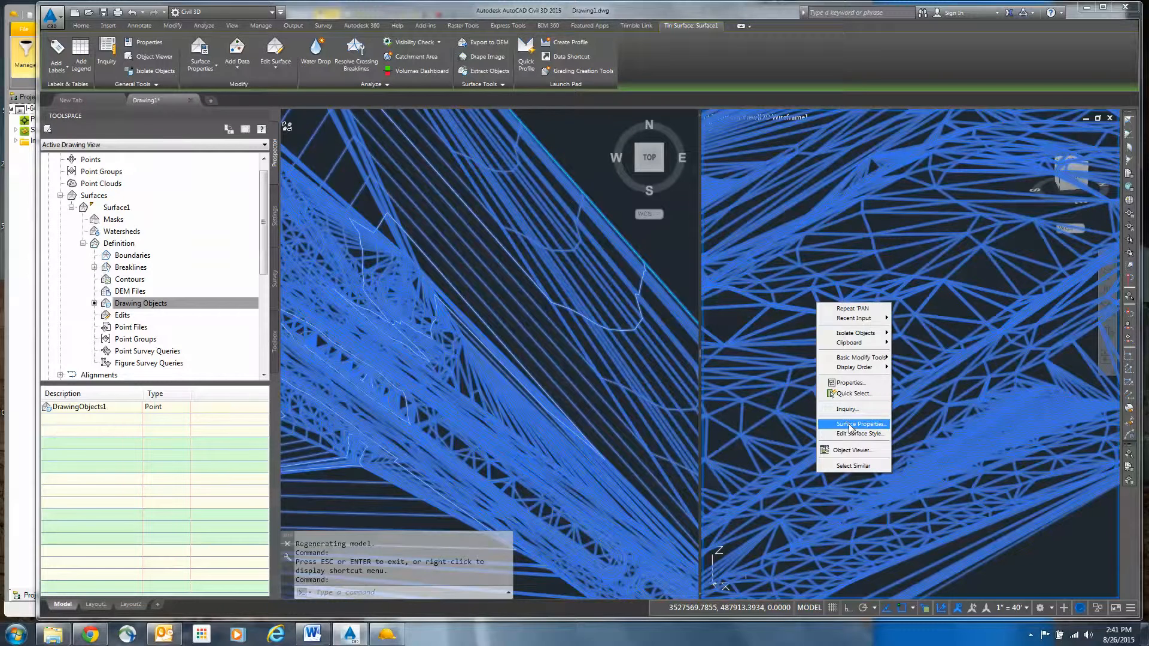
pyautogui.click(854, 434)
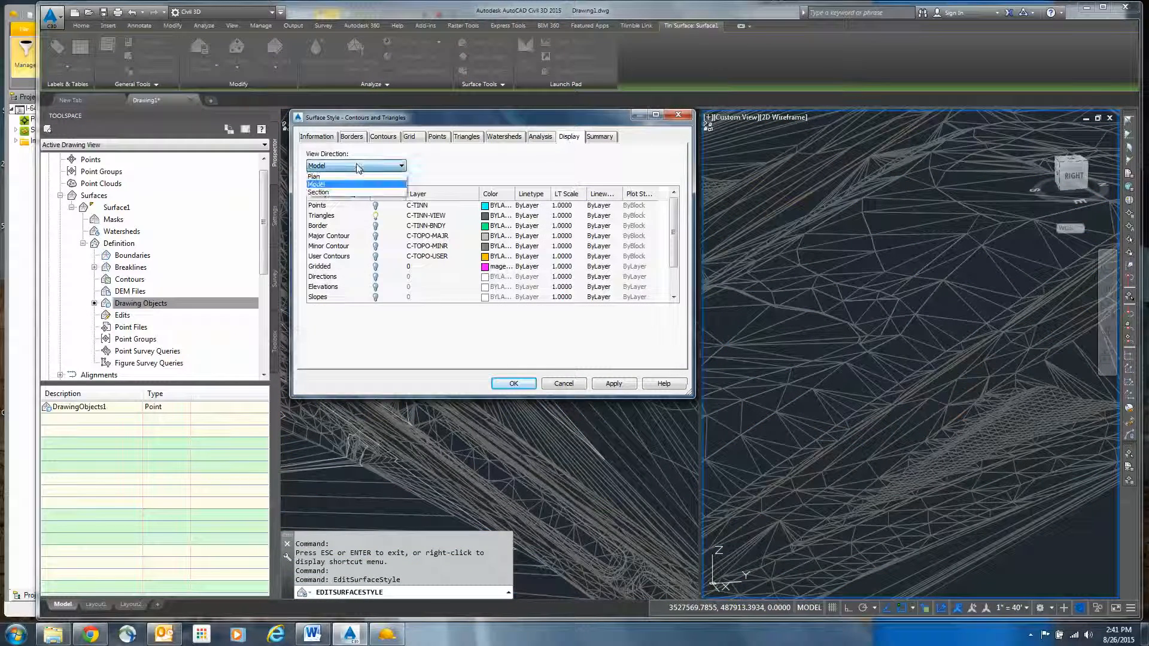
pyautogui.moveTo(345, 177)
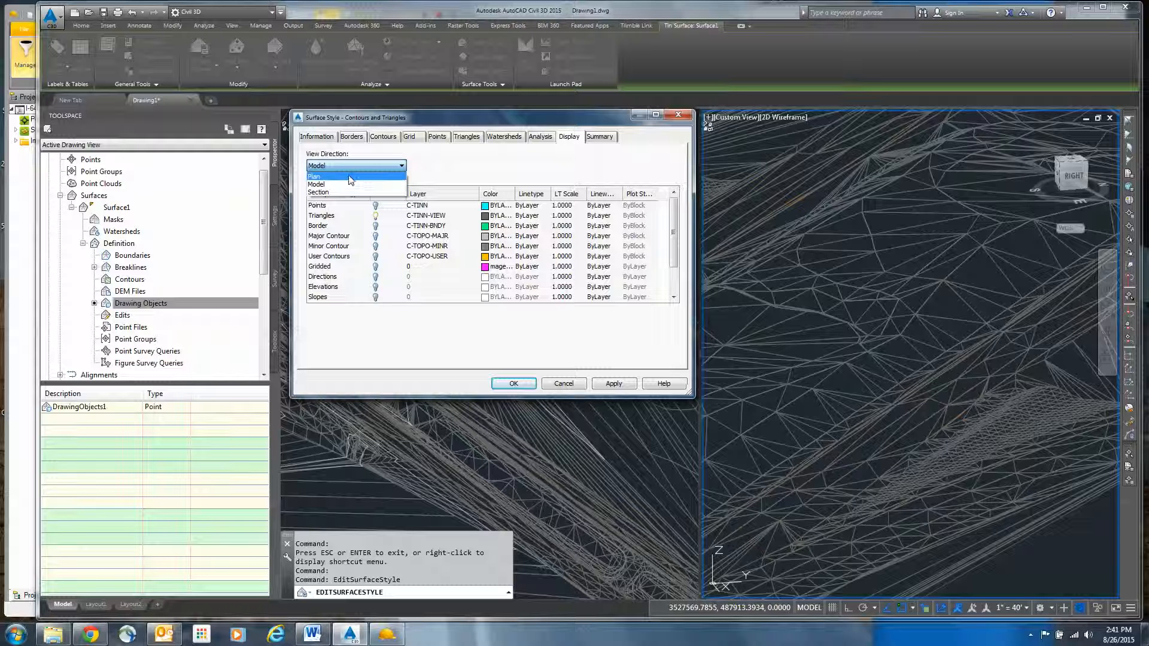
pyautogui.click(316, 176)
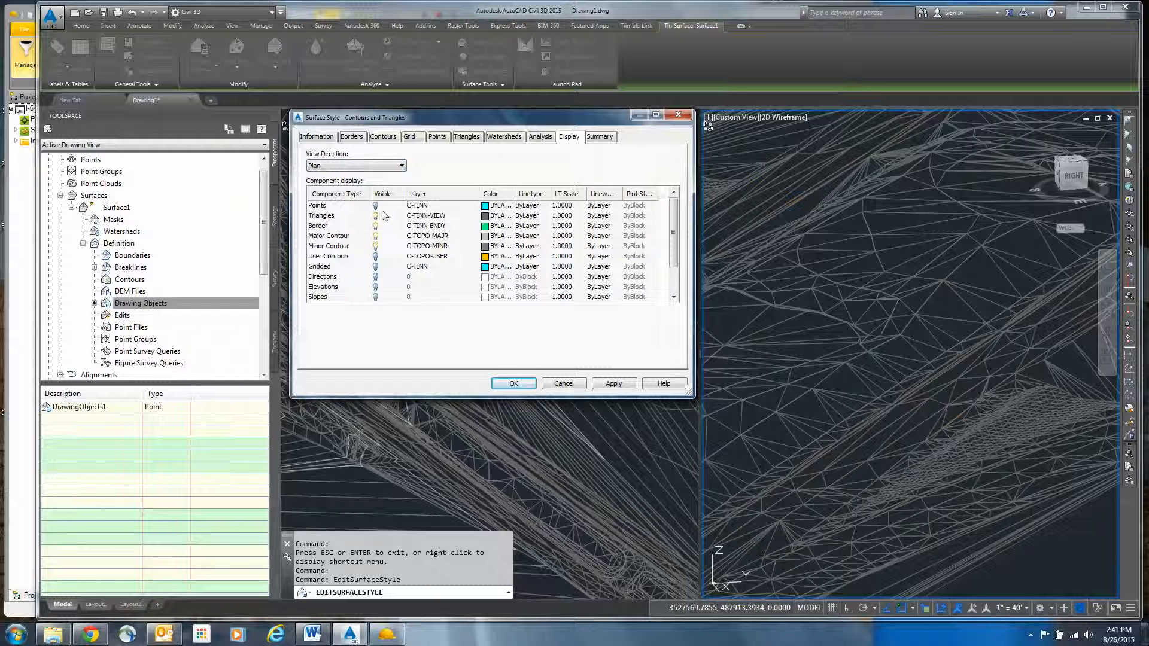
pyautogui.click(321, 216)
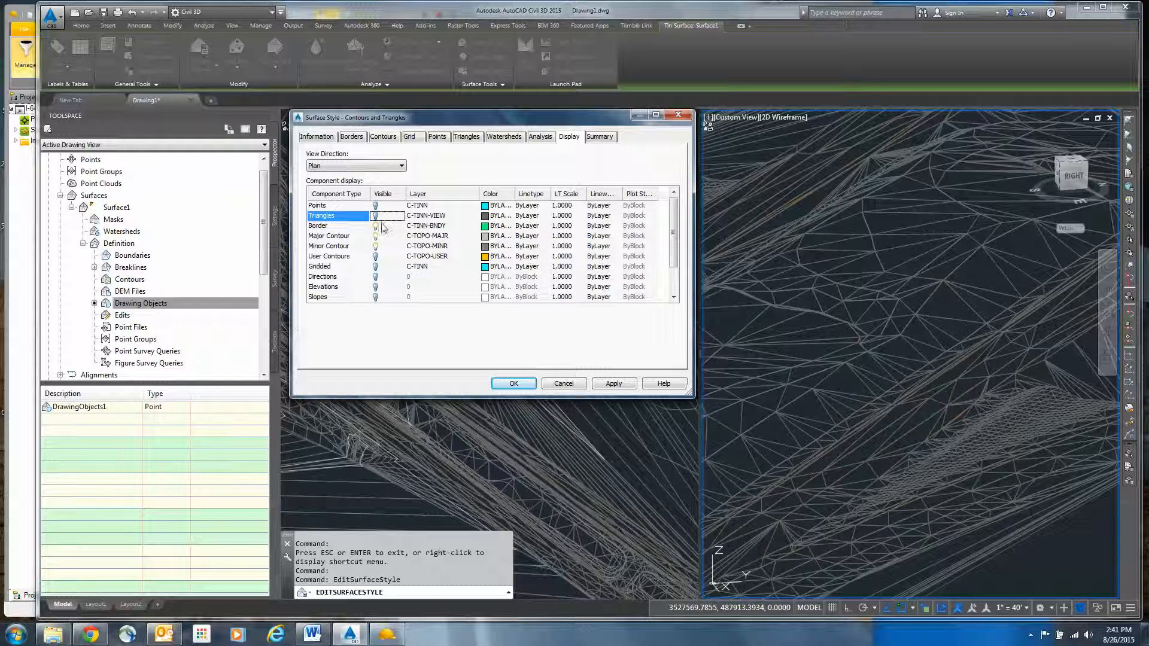
pyautogui.click(513, 383)
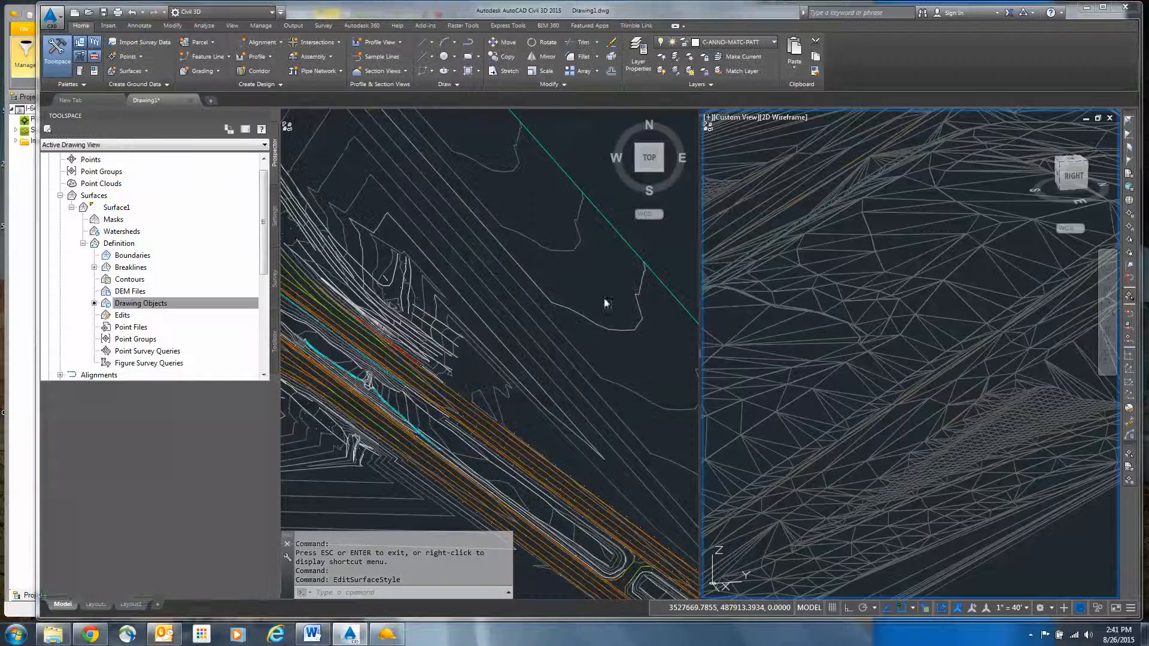
pyautogui.click(141, 303)
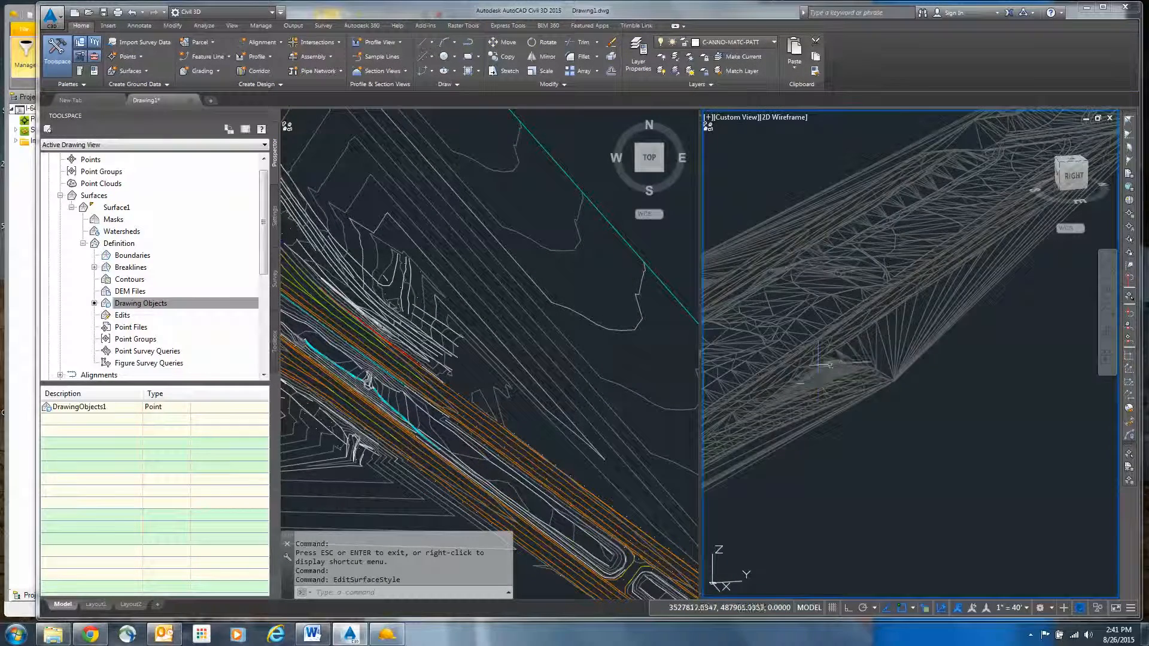
pyautogui.rightClick(899, 339)
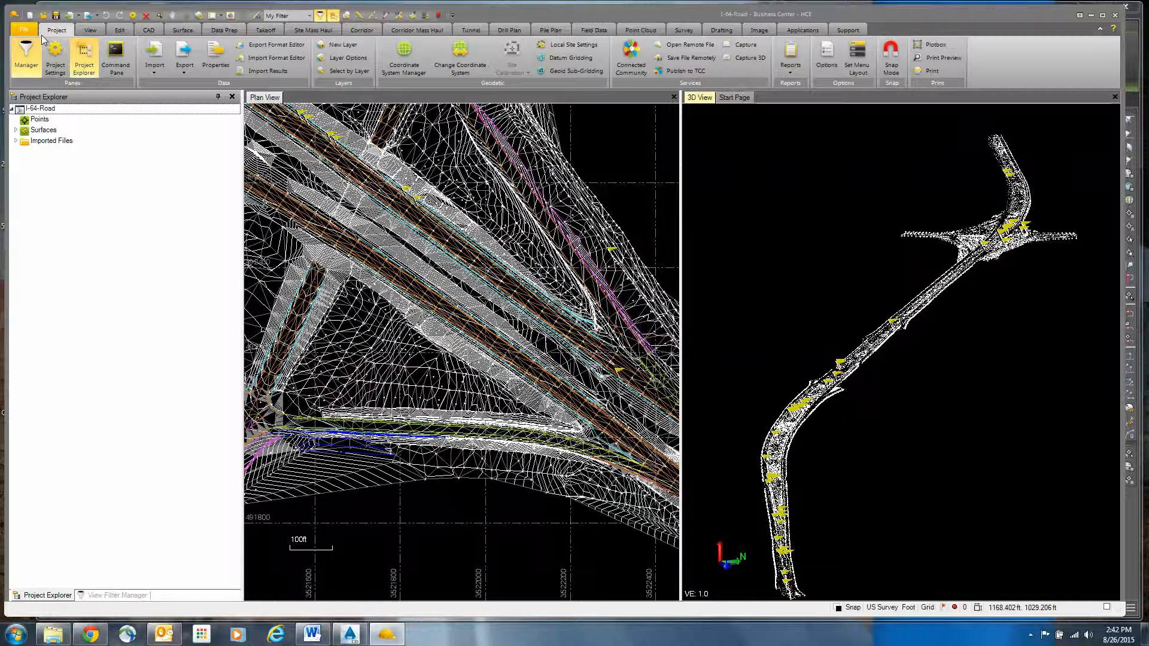
# Step: Create a new unnamed project from the US Survey Foot template
pyautogui.click(24, 30)
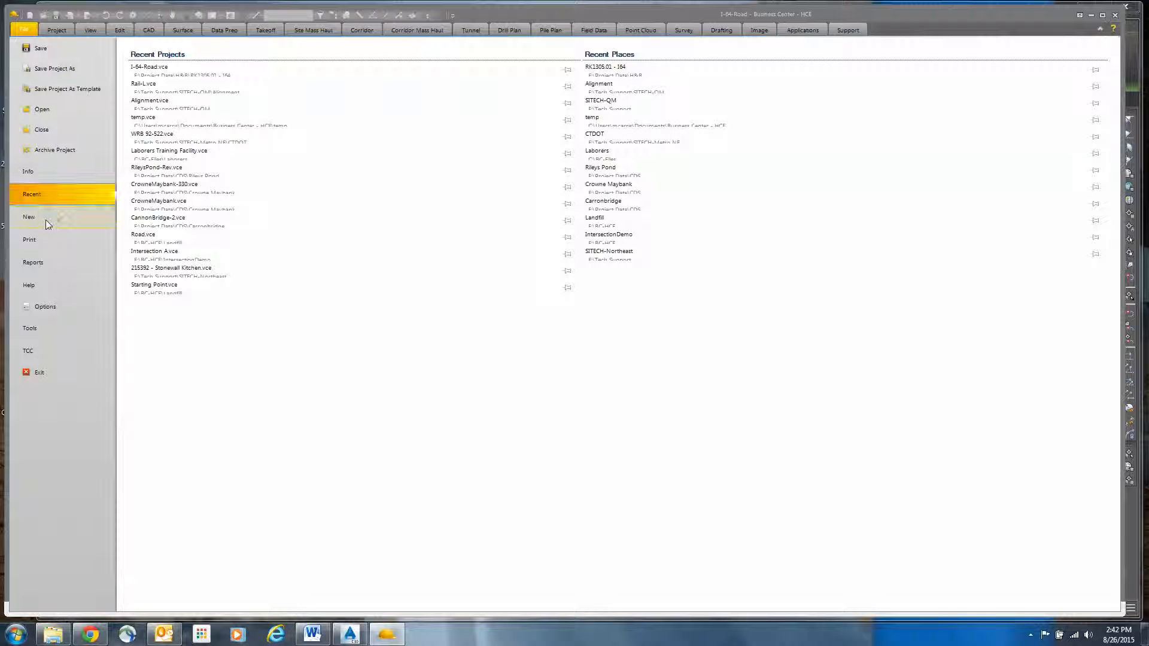
pyautogui.click(28, 216)
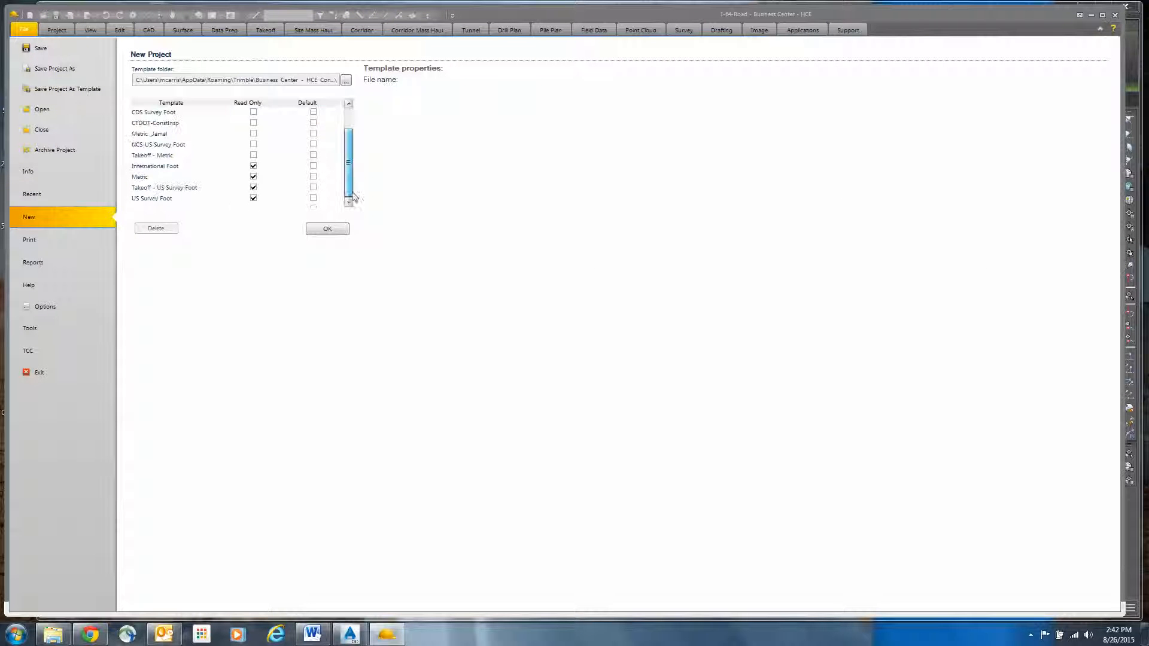
pyautogui.click(326, 228)
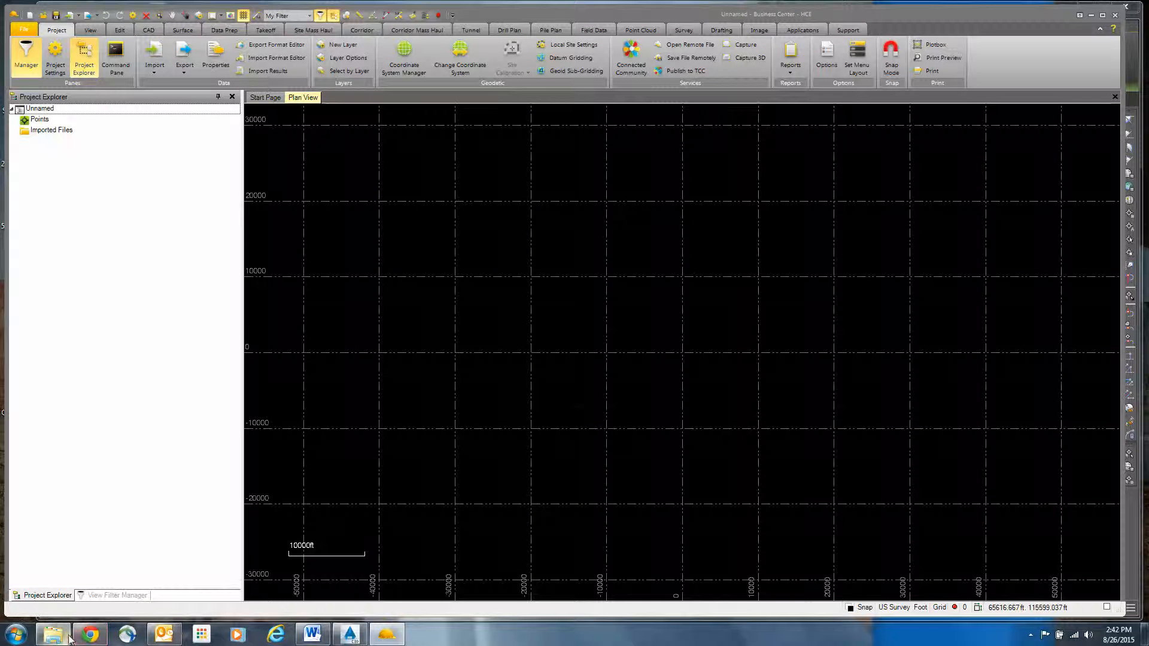
# Step: Load sdt70542.dgn from the Project Comparison folder and view the full corridor linework
pyautogui.click(52, 634)
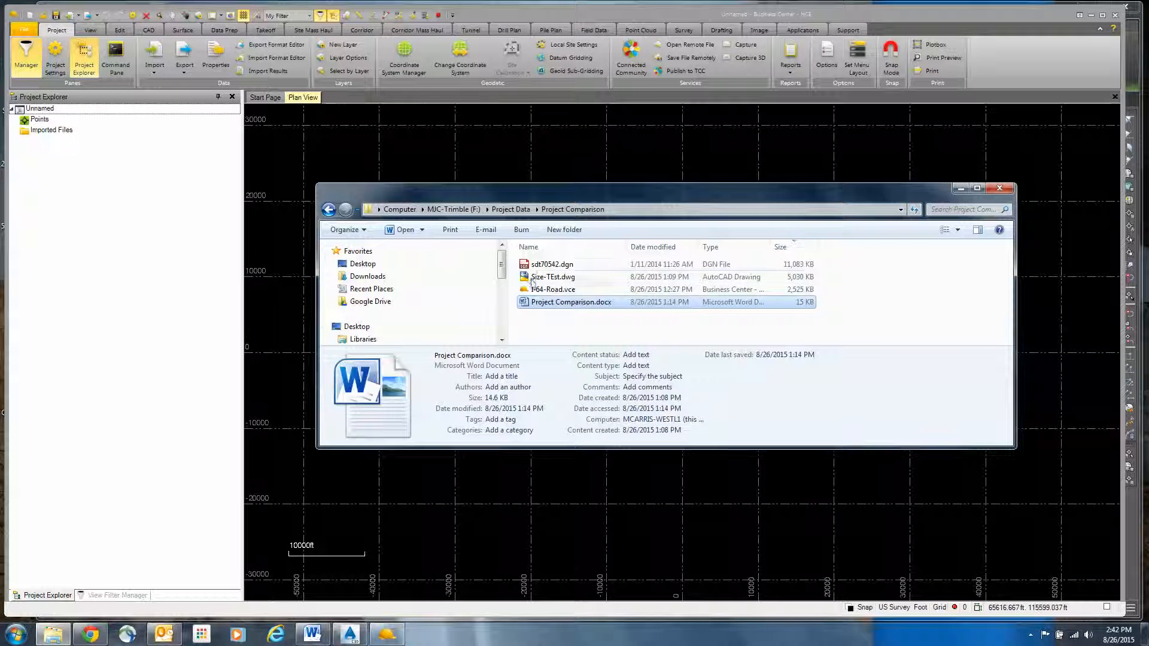
pyautogui.click(551, 264)
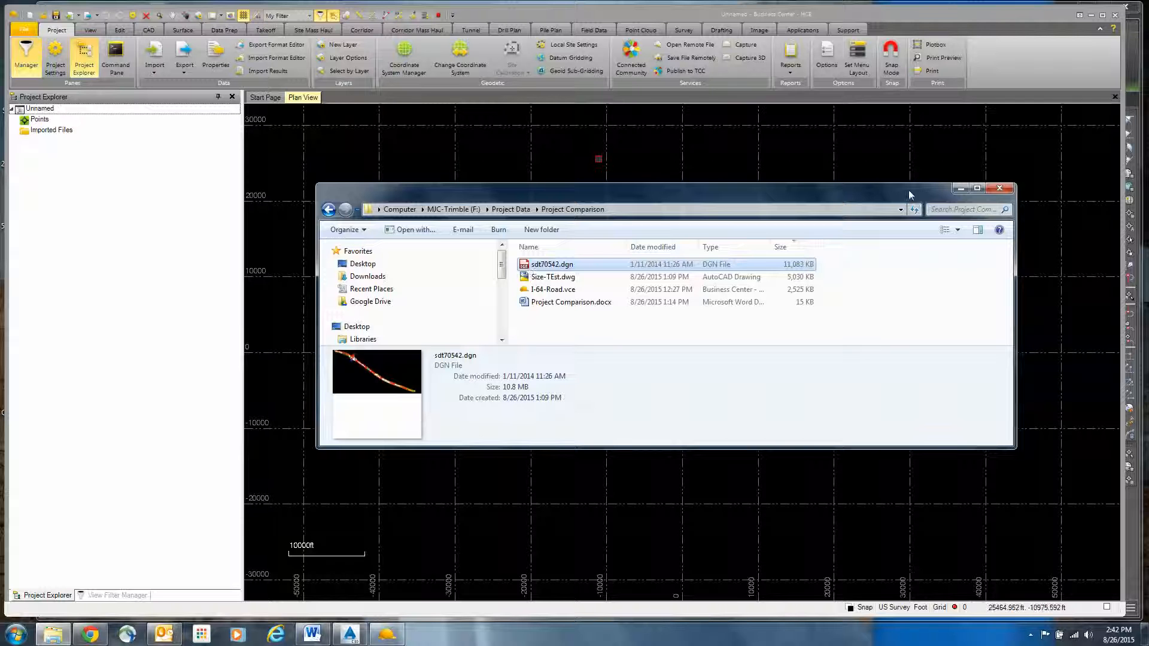
pyautogui.doubleClick(551, 264)
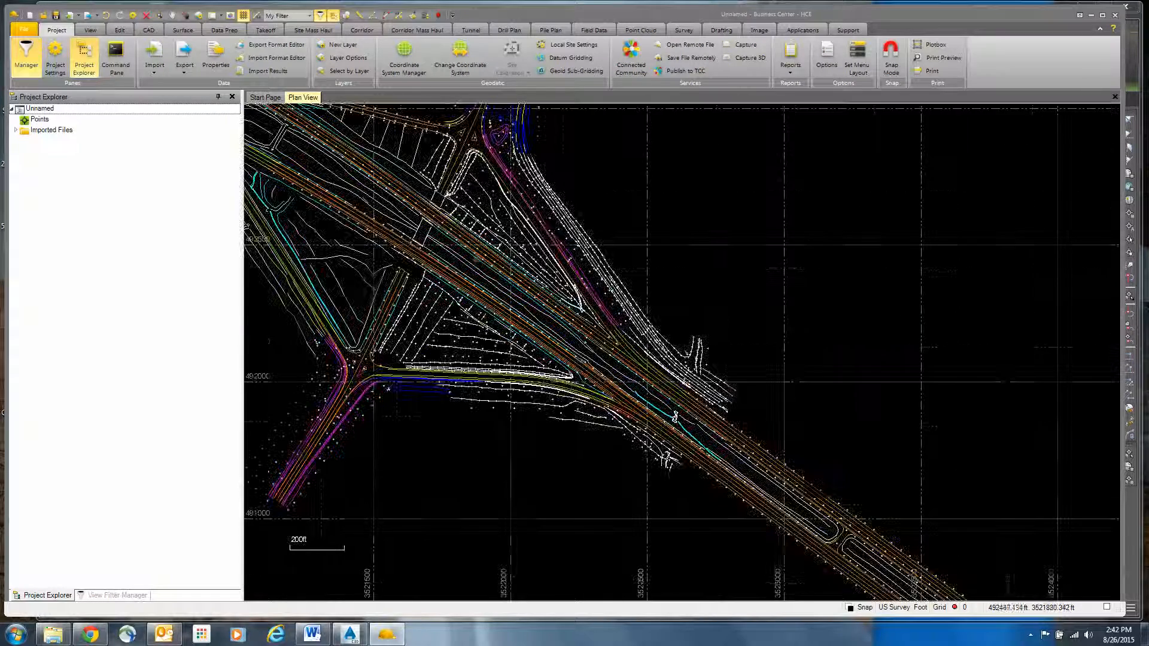
pyautogui.scroll(-3)
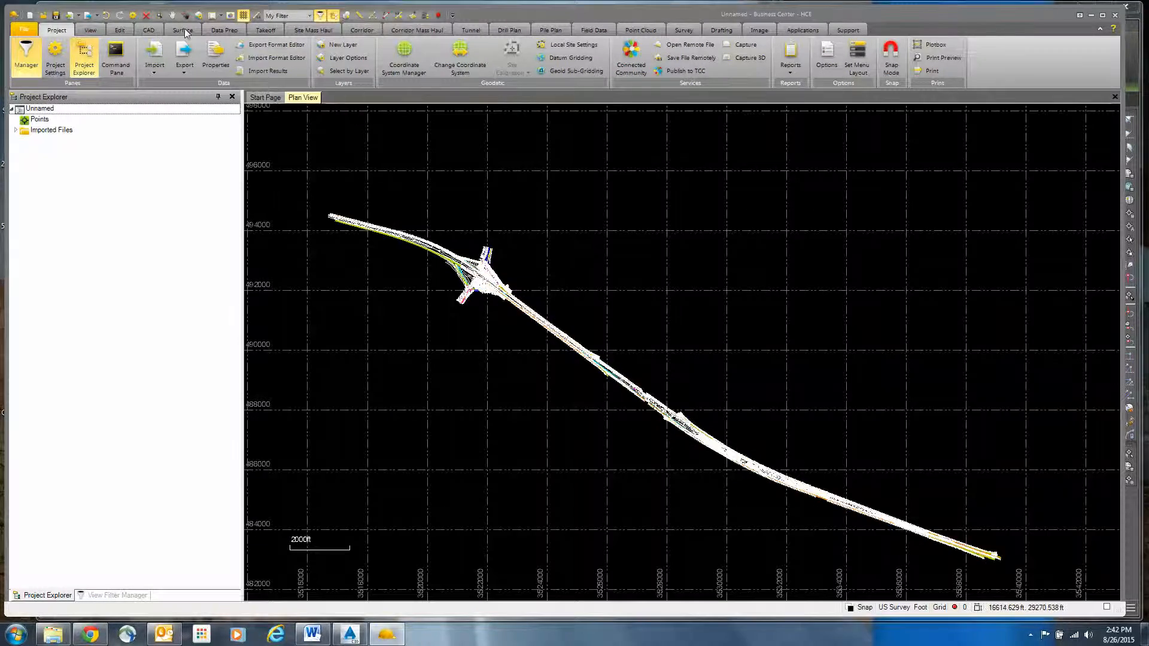
# Step: Create surface EG, classified Original, from all 29,306 imported road members
pyautogui.click(182, 29)
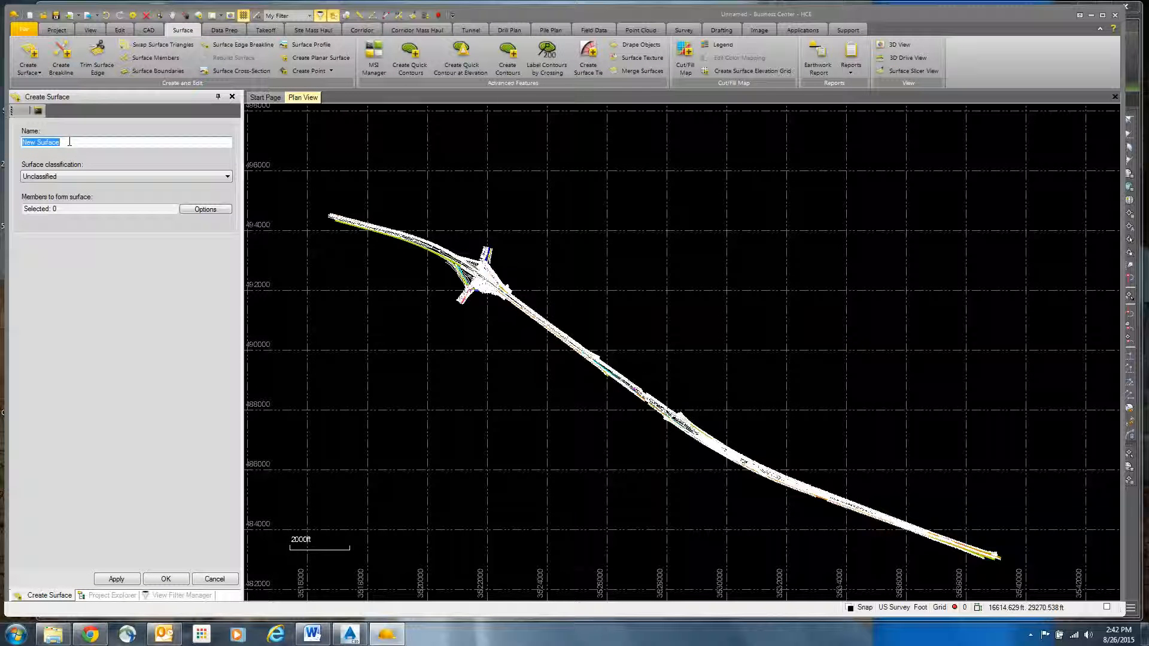
pyautogui.write('EG')
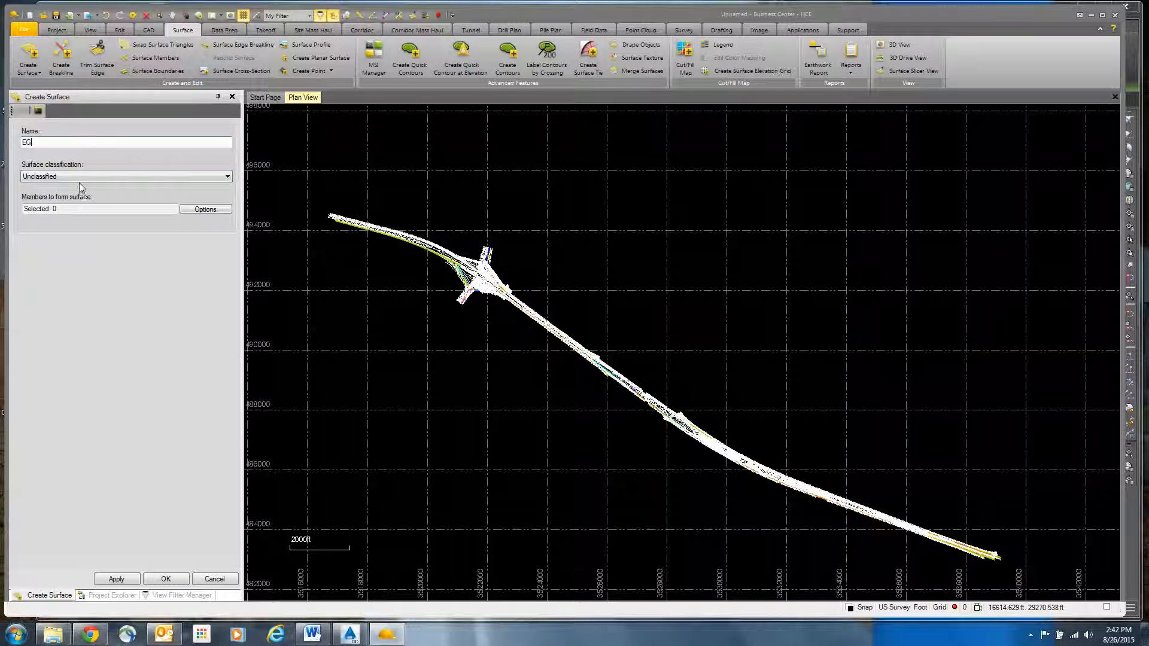
pyautogui.click(124, 176)
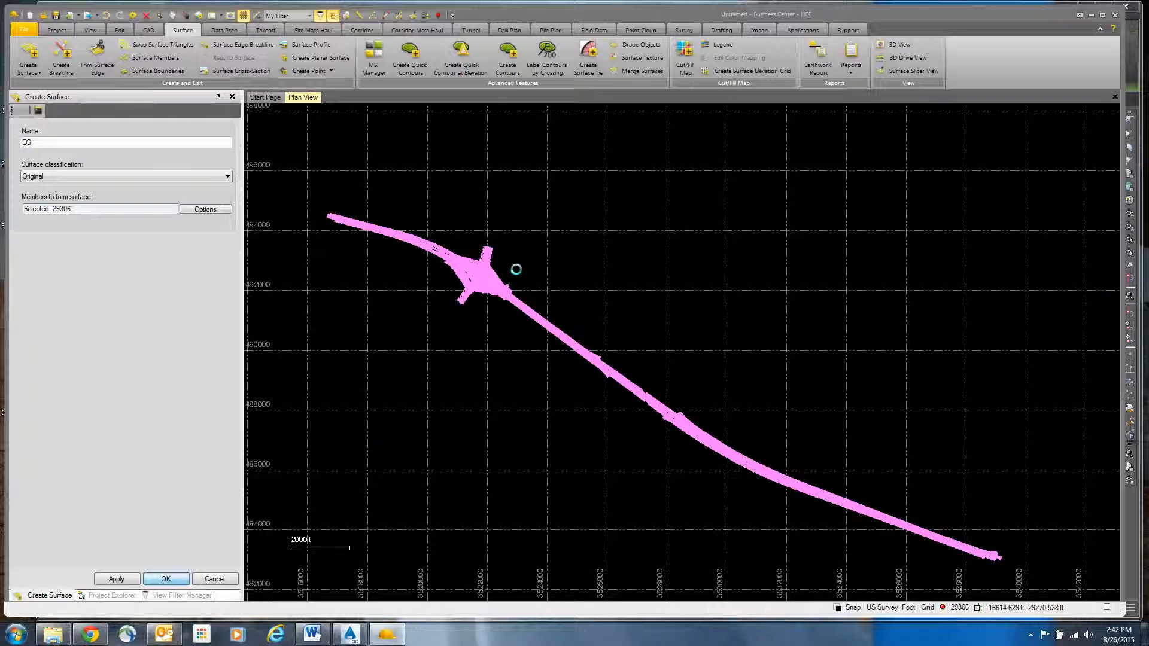
pyautogui.click(165, 579)
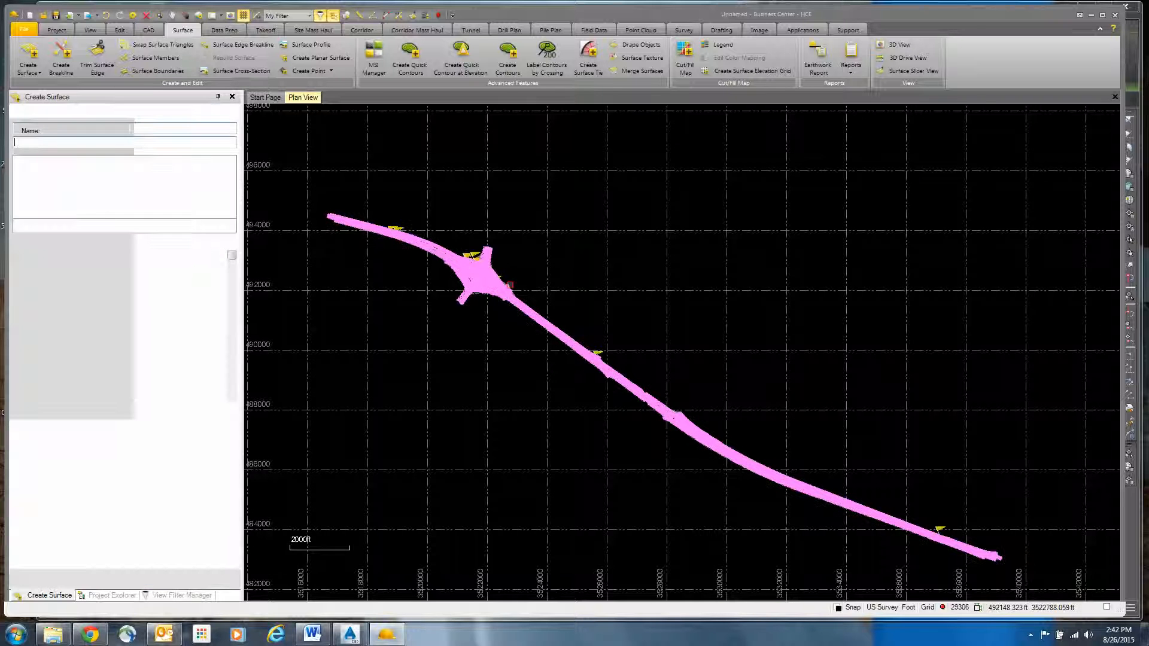
pyautogui.click(111, 595)
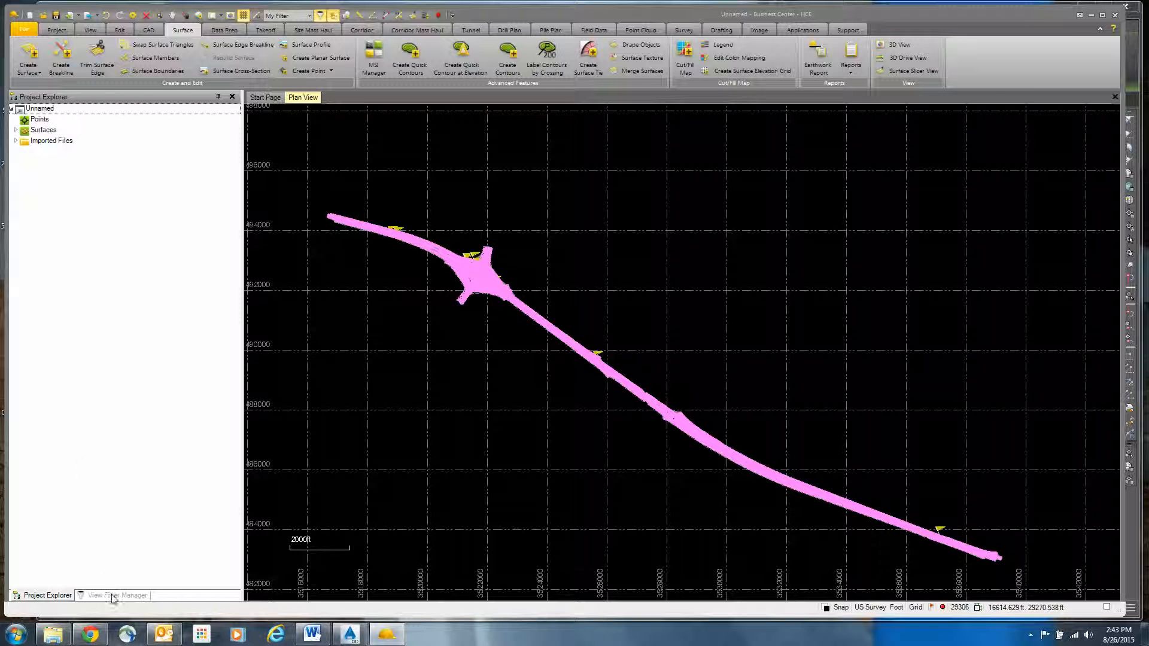
# Step: Show the view filters and zoom into the EG surface in plan and 3D
pyautogui.click(112, 595)
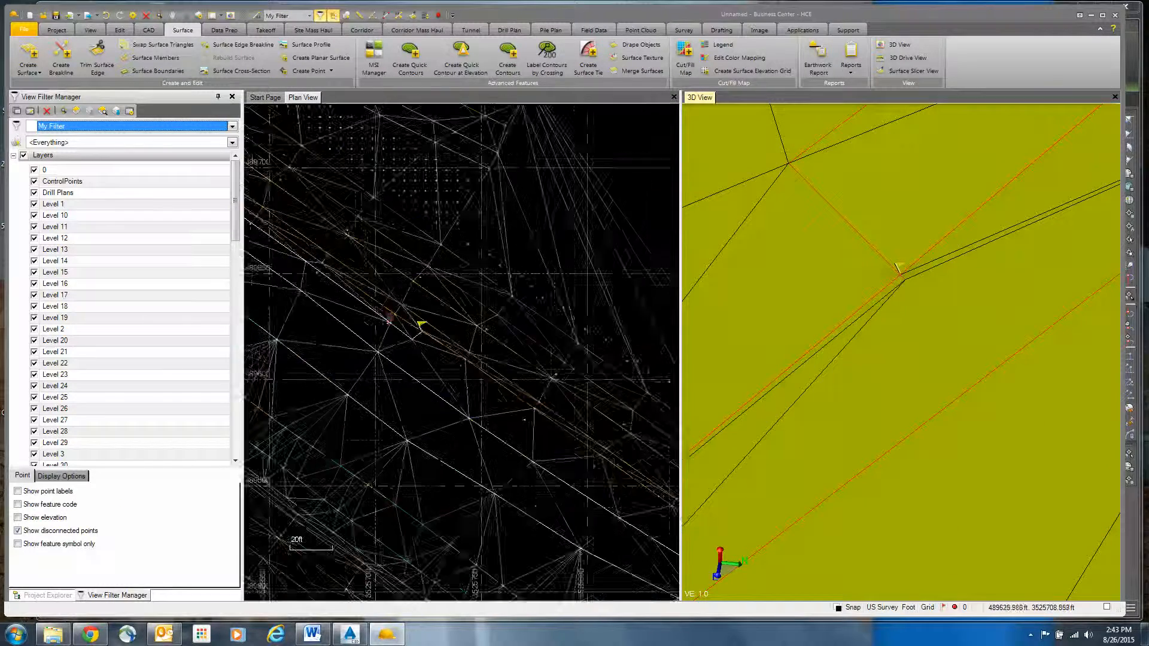
pyautogui.scroll(3)
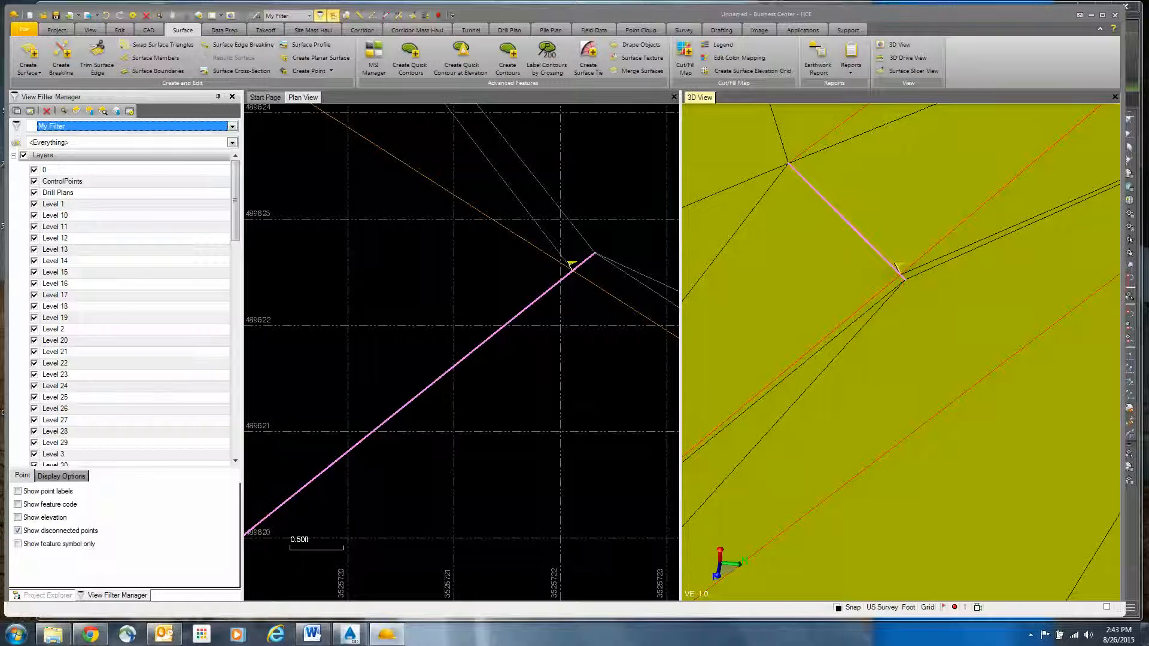
pyautogui.moveTo(460, 273)
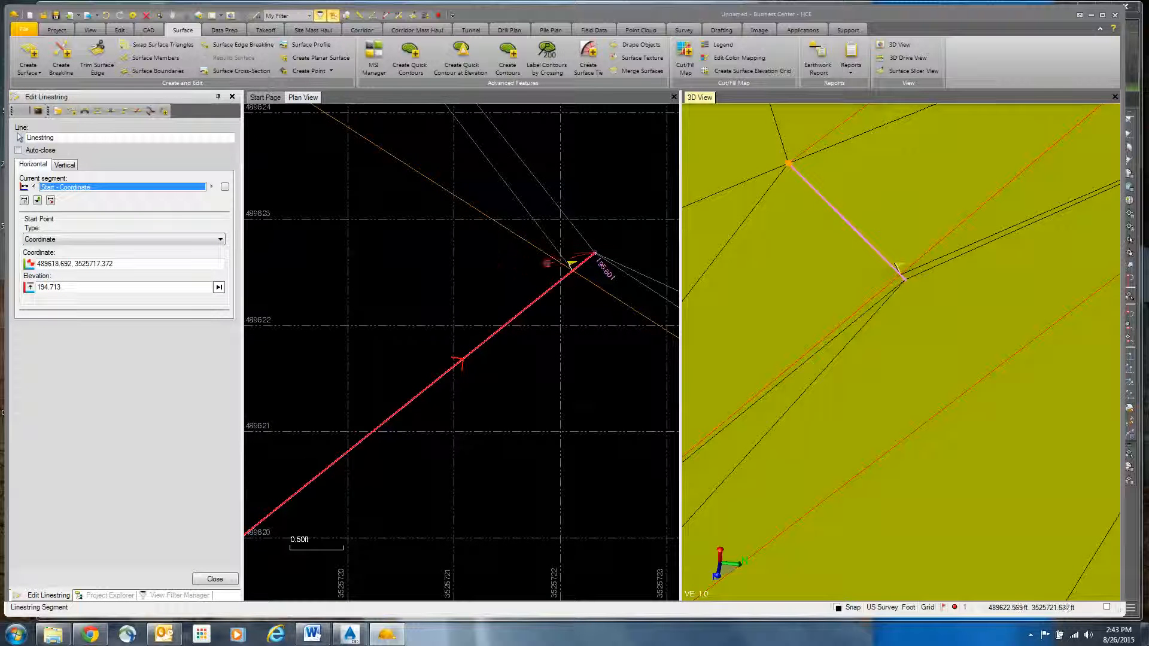
# Step: Snap the linestring's end point, elevation 195.564, onto the nearest line
pyautogui.click(212, 187)
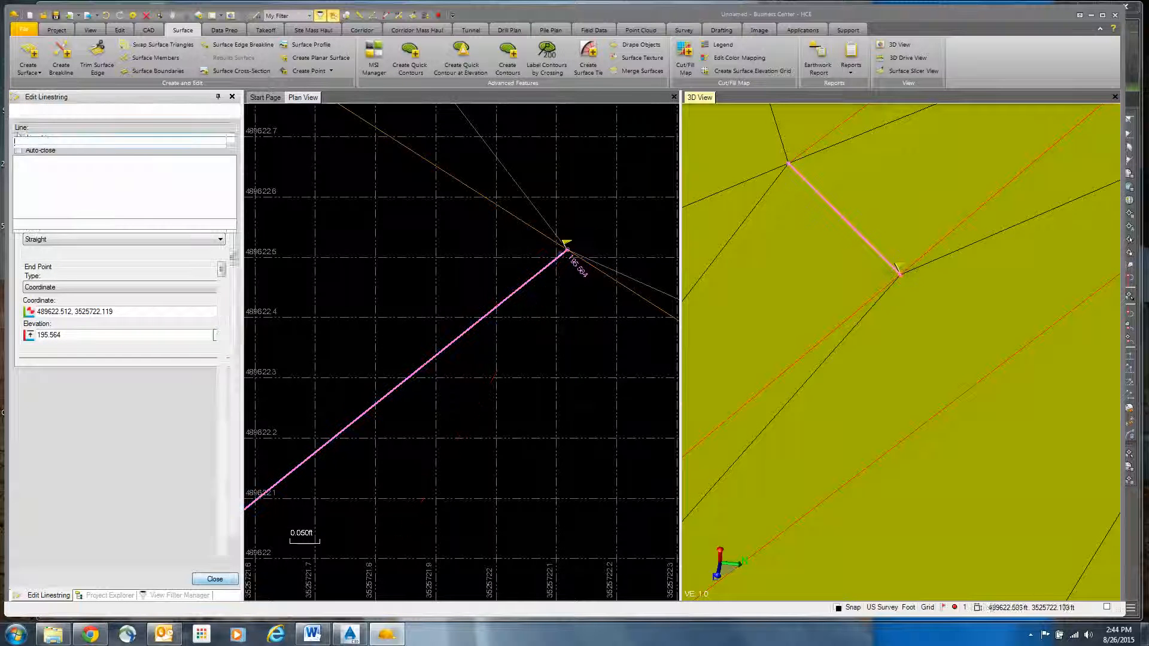
pyautogui.click(214, 579)
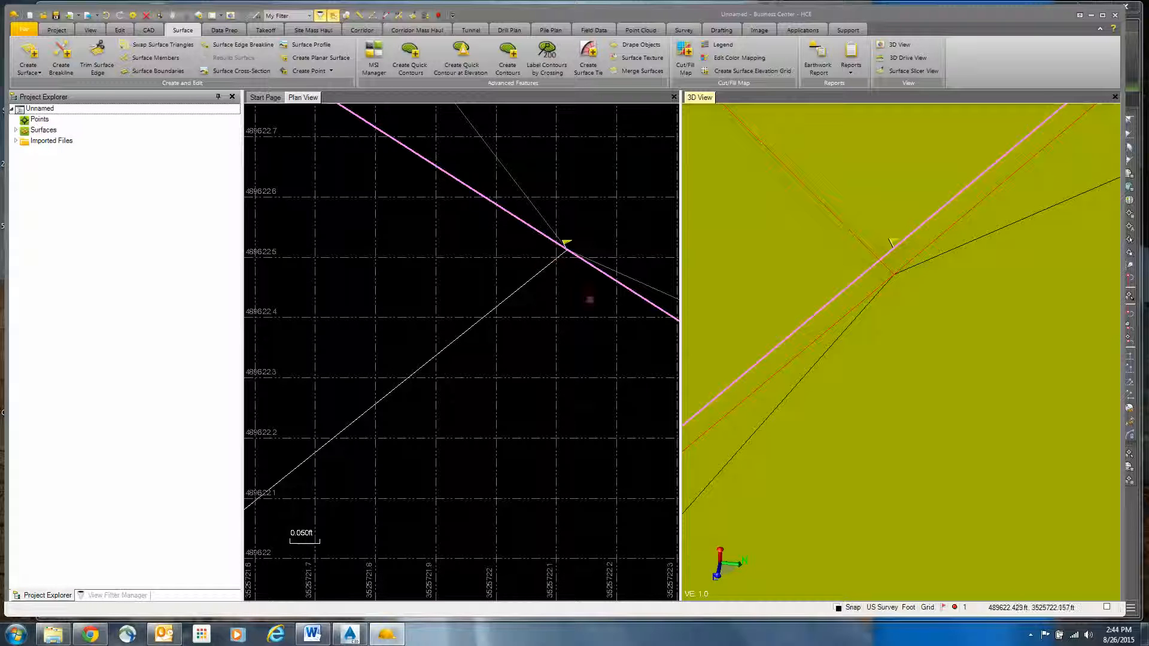
pyautogui.moveTo(568, 298)
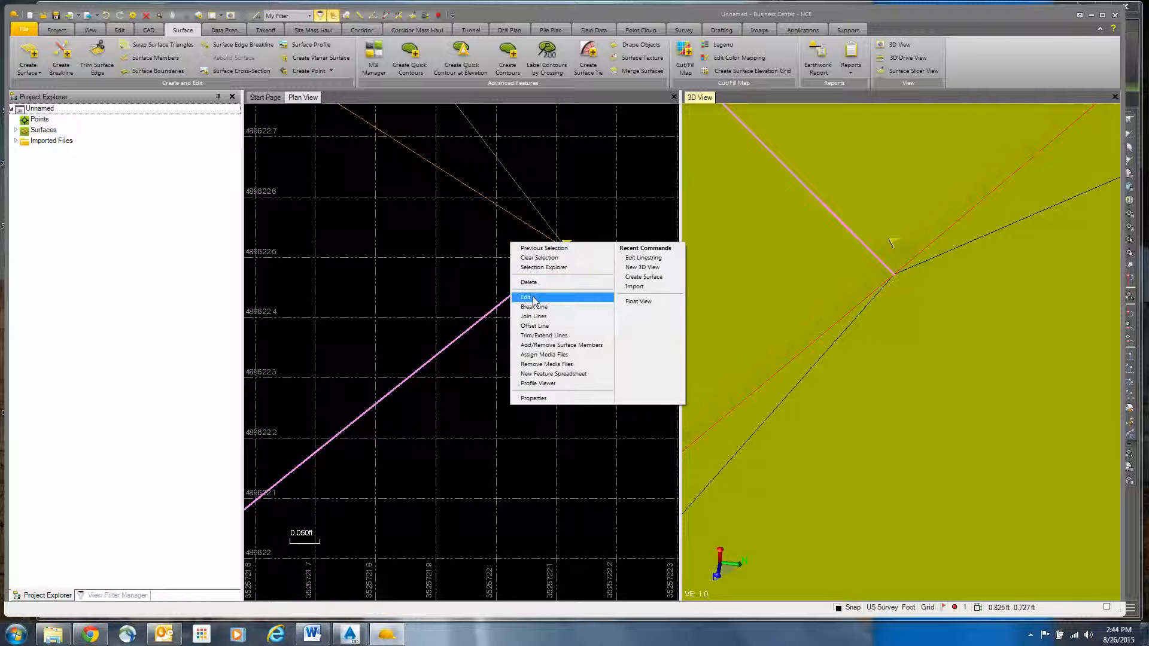
pyautogui.click(525, 297)
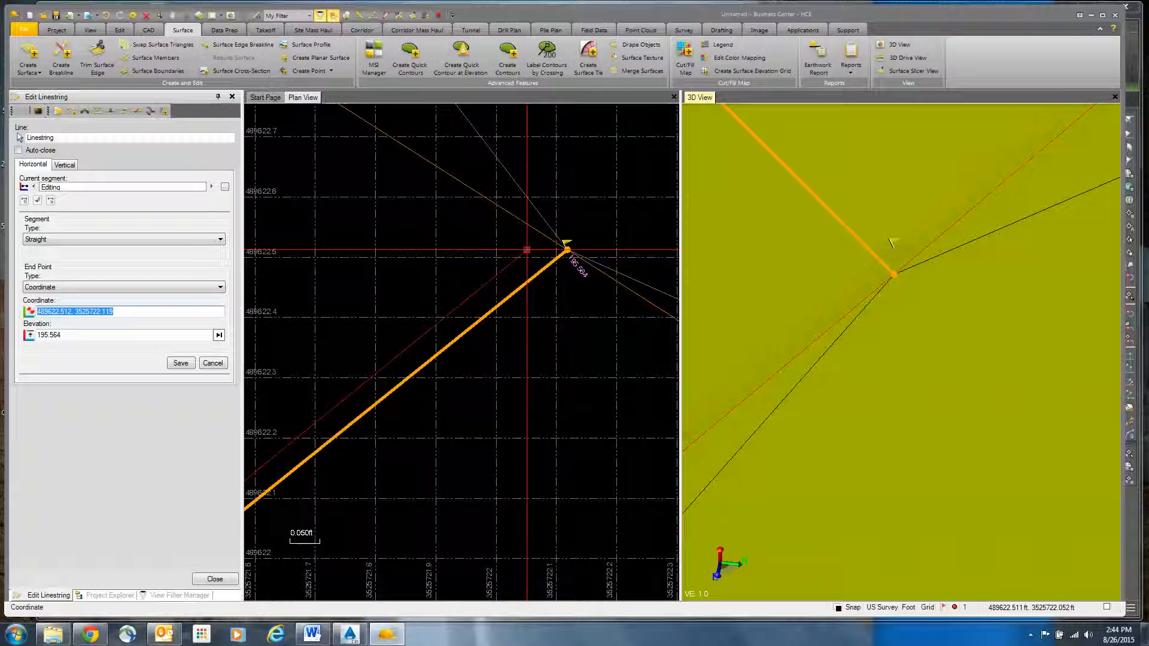
pyautogui.rightClick(564, 251)
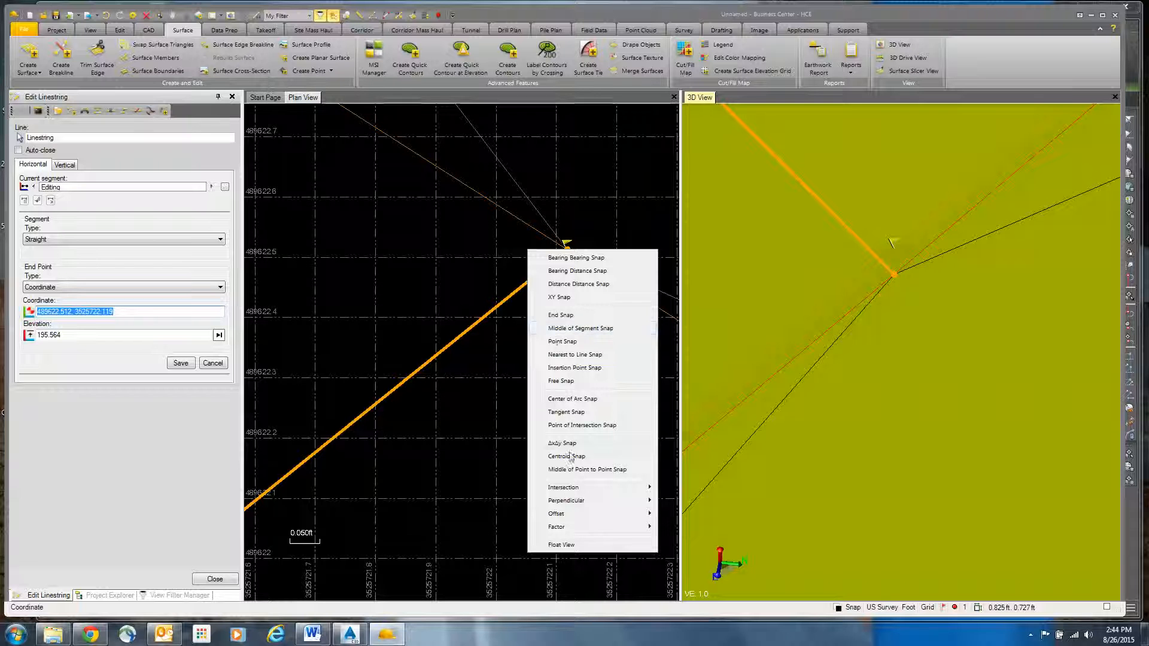
pyautogui.moveTo(575, 354)
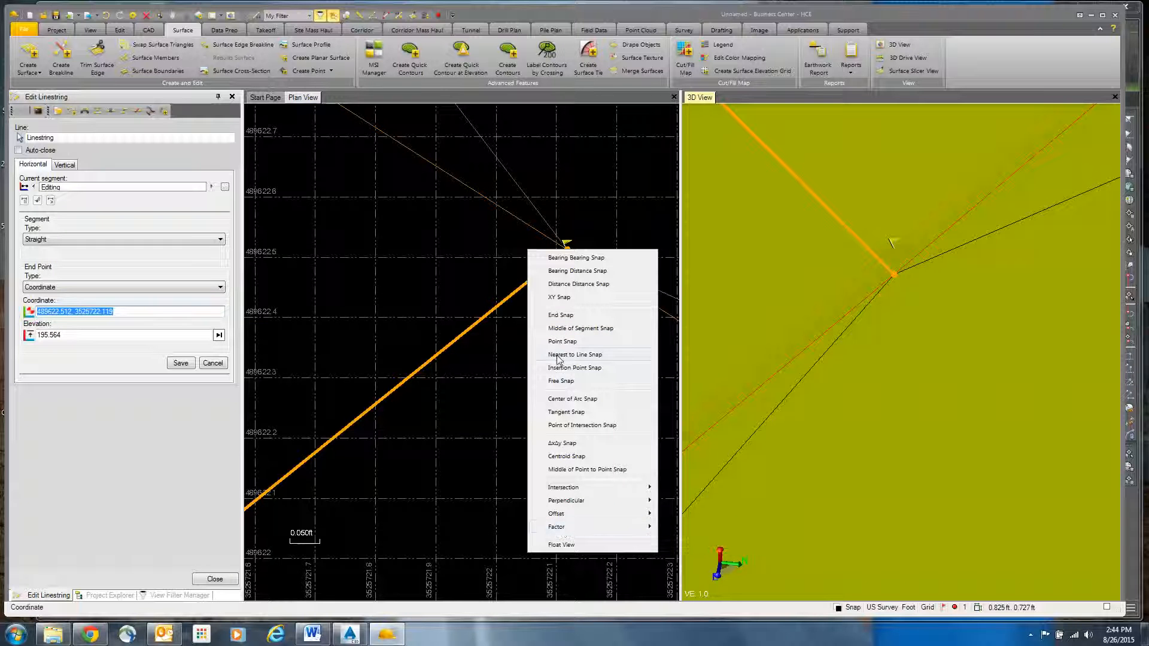
pyautogui.click(575, 354)
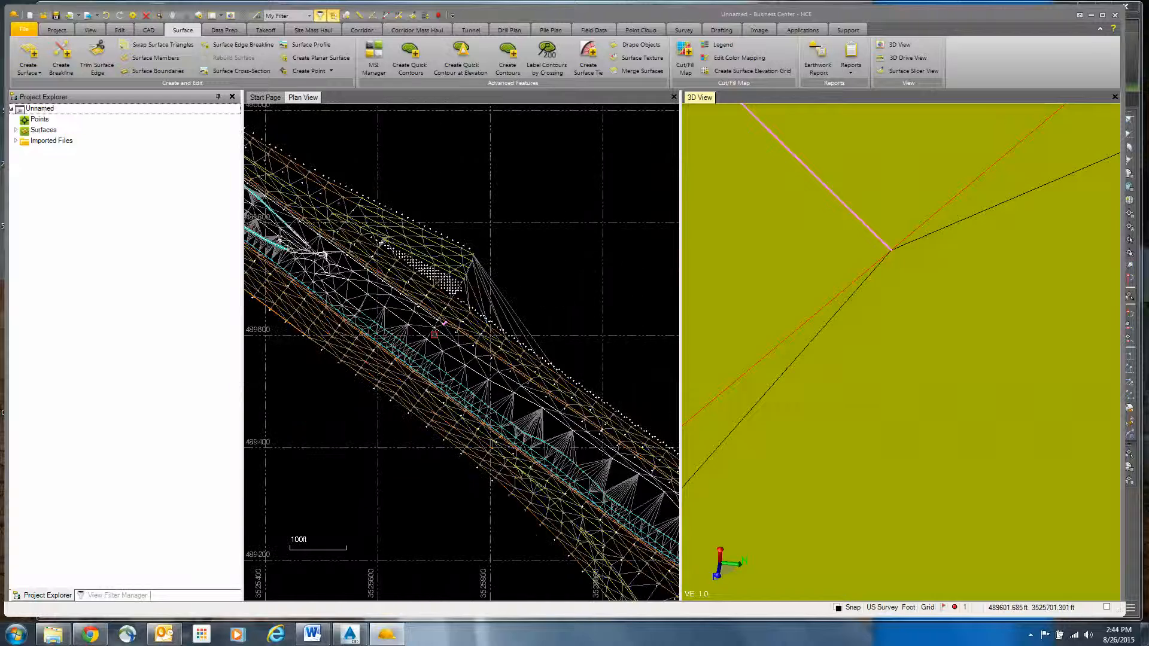
# Step: Zoom out to display the whole EG corridor surface in plan and 3D
pyautogui.scroll(-3)
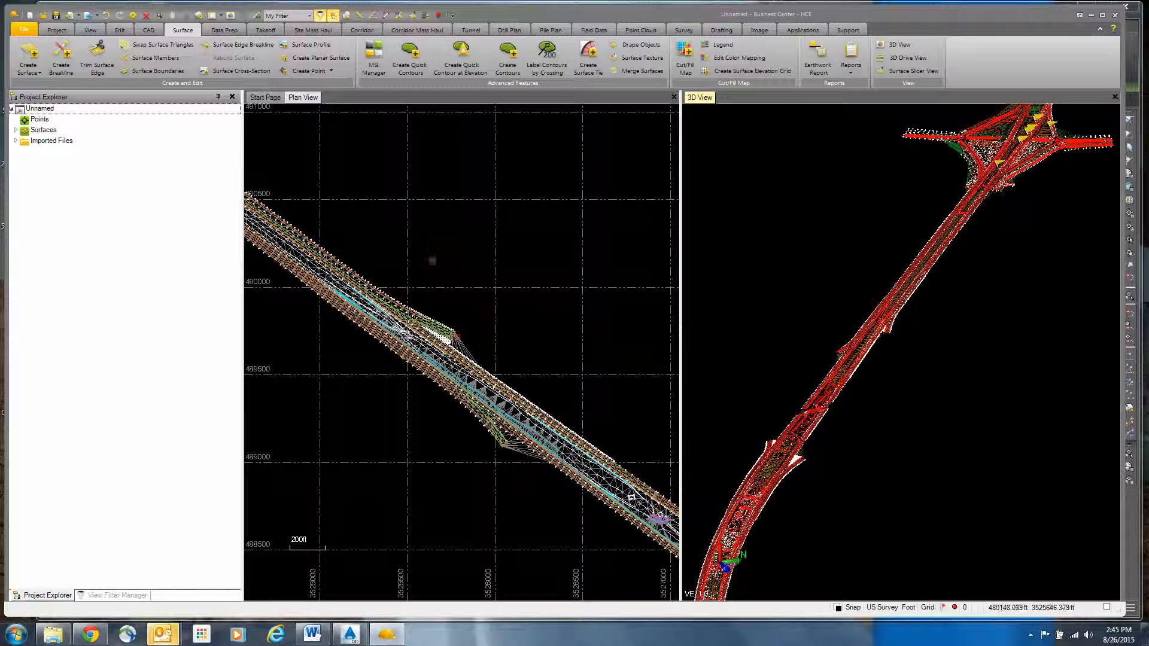
pyautogui.click(432, 262)
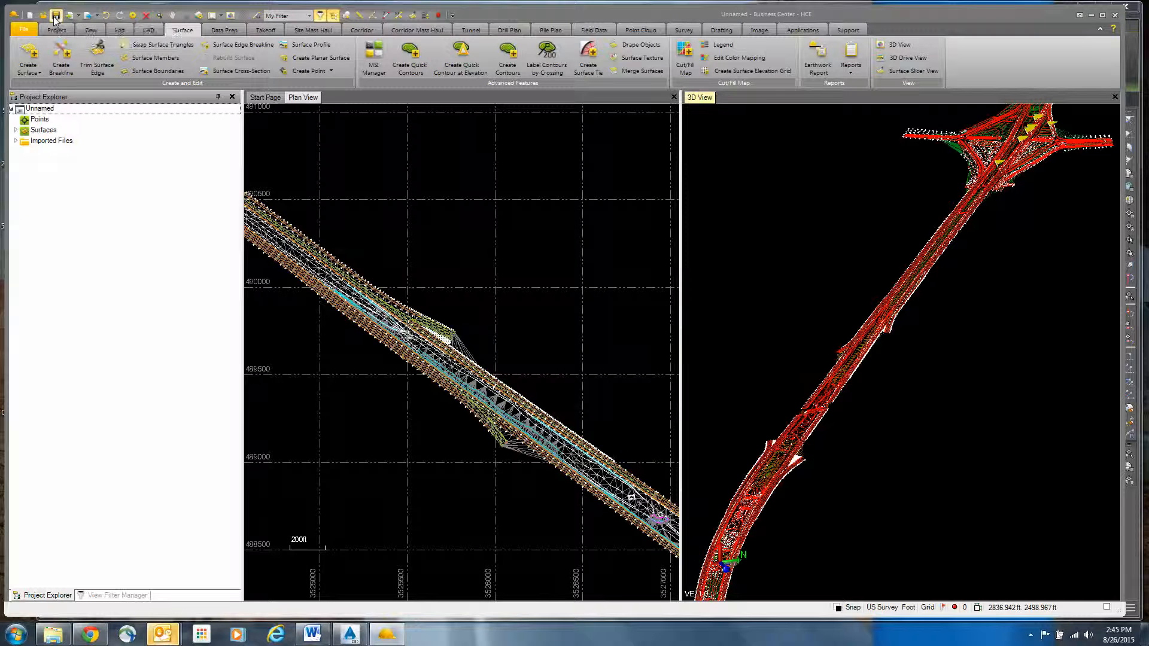
# Step: Save the project as I-64-BC in F:\Project Data\Project Comparison
pyautogui.click(55, 14)
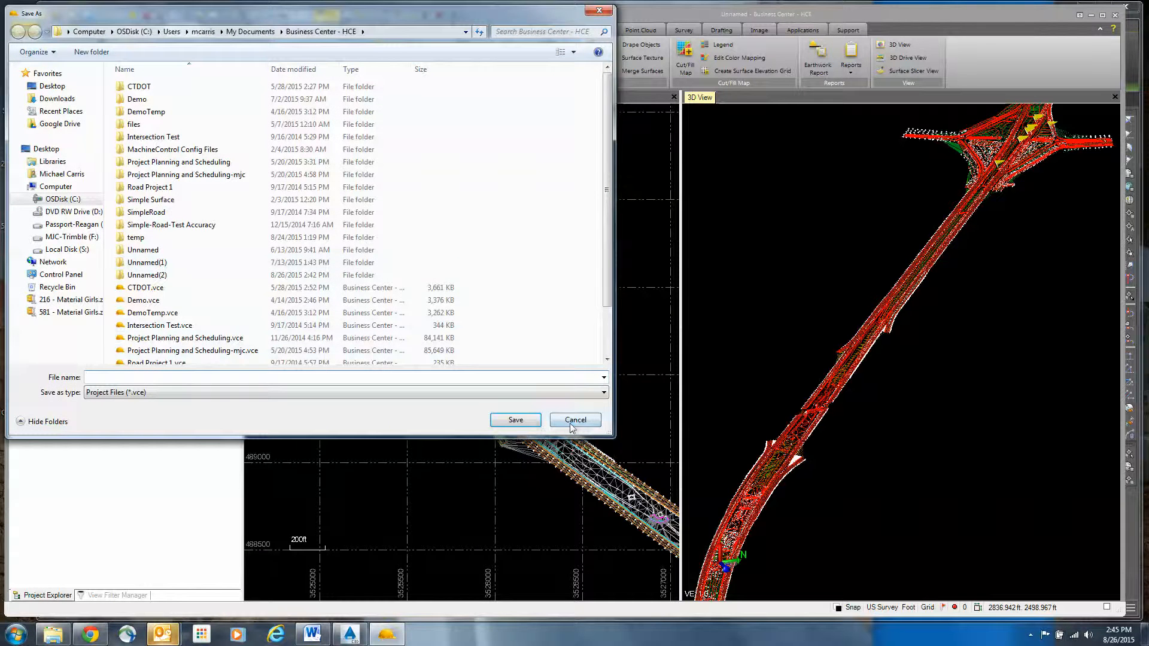
pyautogui.click(574, 421)
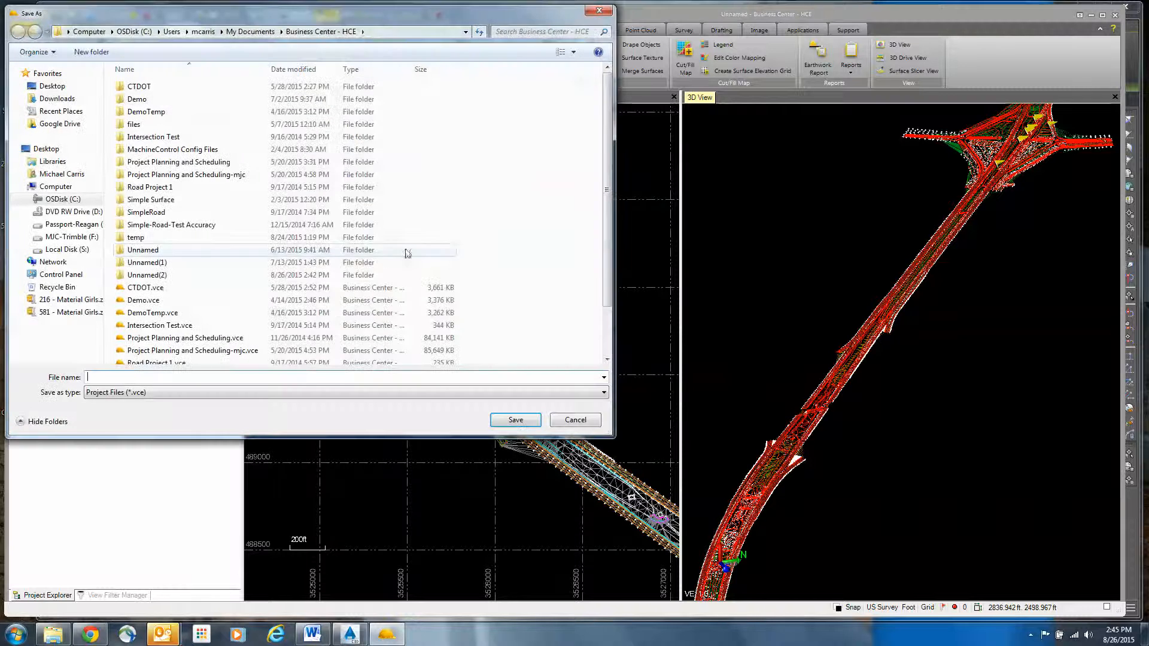
pyautogui.click(69, 237)
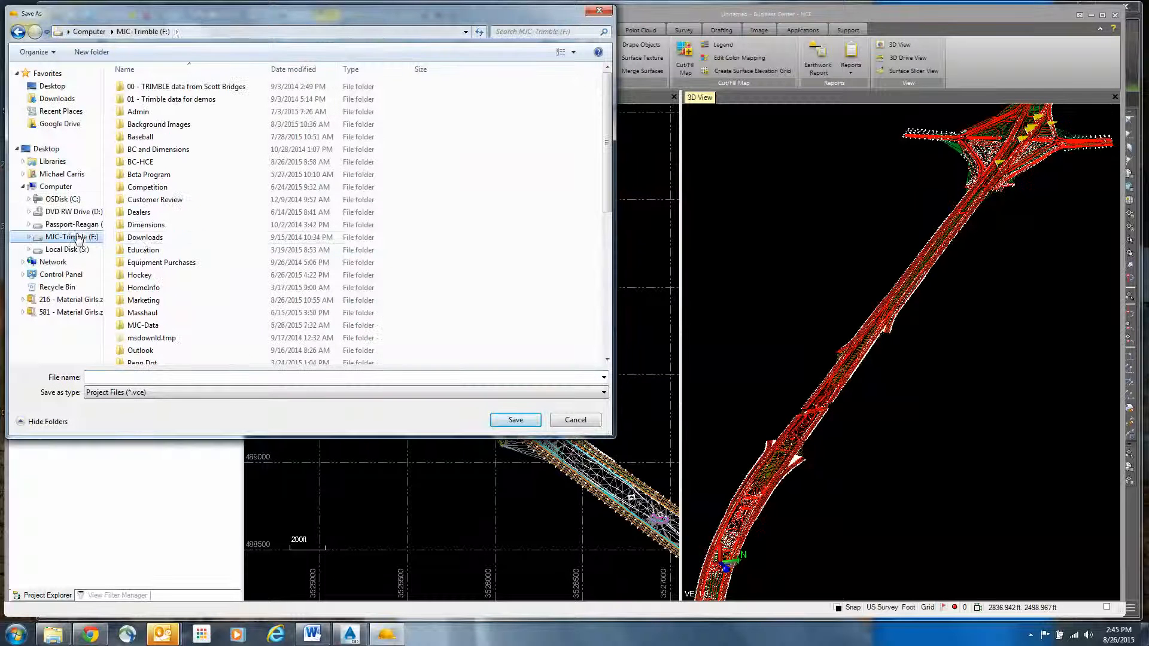
pyautogui.scroll(-3)
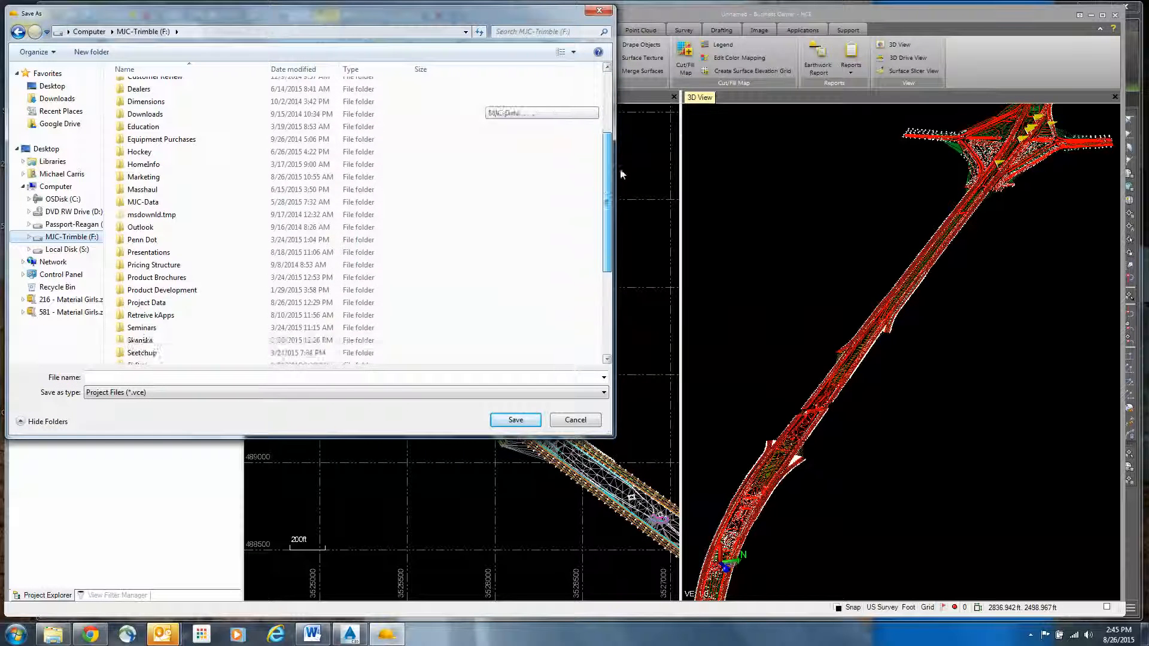
pyautogui.scroll(-3)
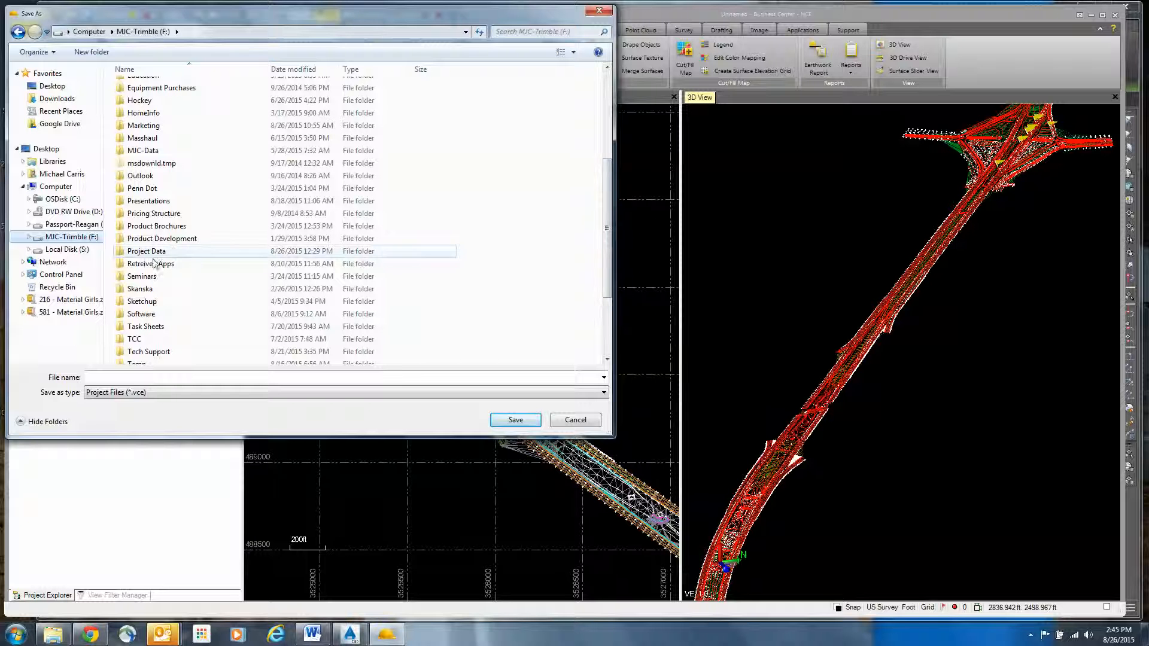
pyautogui.moveTo(146, 251)
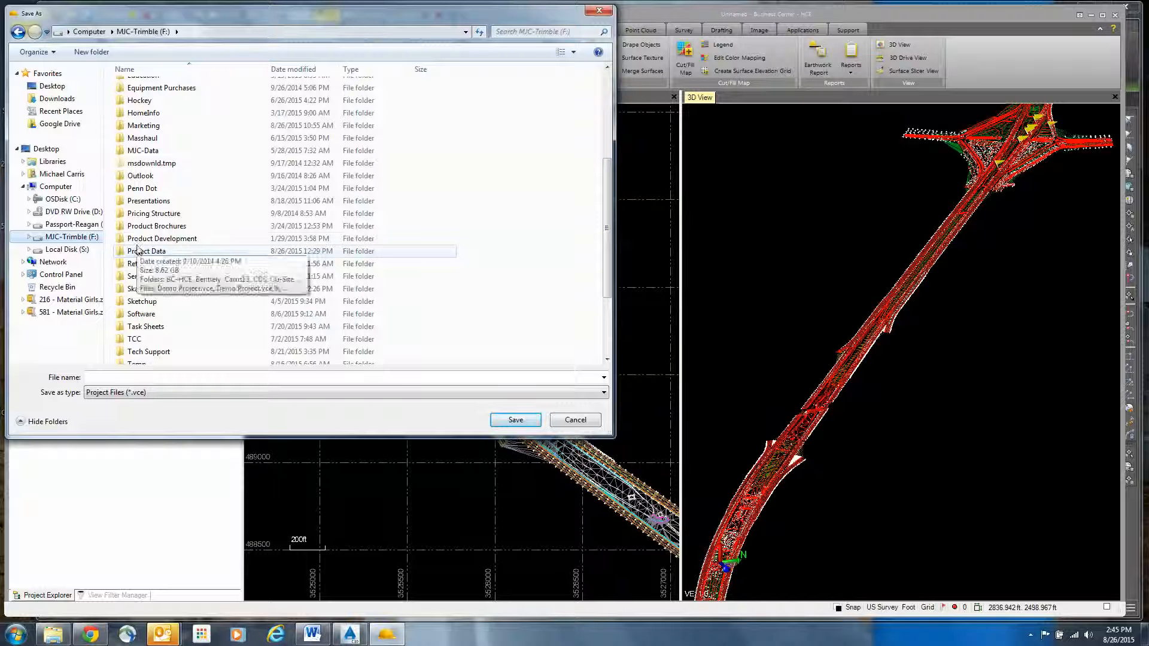
pyautogui.doubleClick(147, 250)
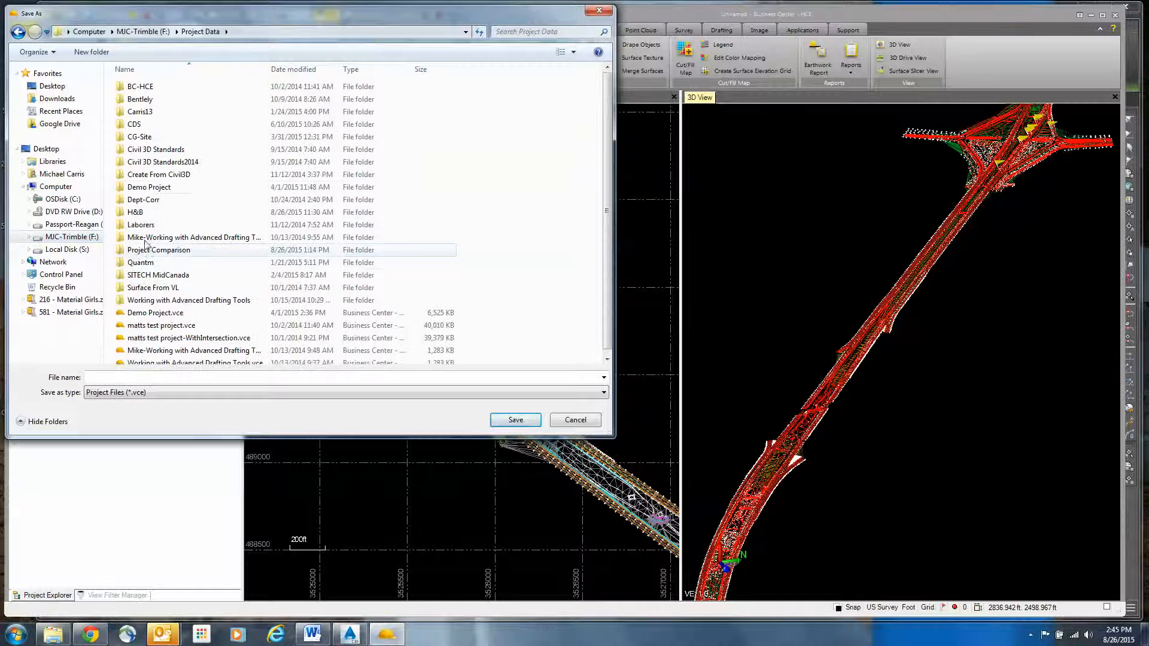
pyautogui.click(152, 287)
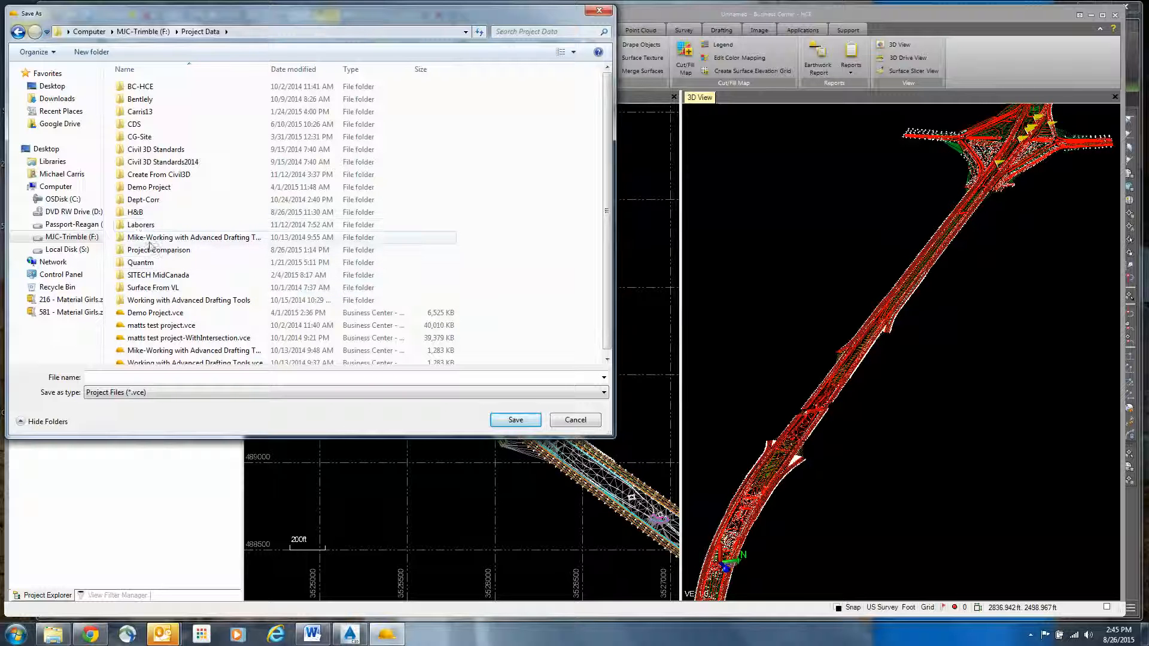
pyautogui.doubleClick(158, 250)
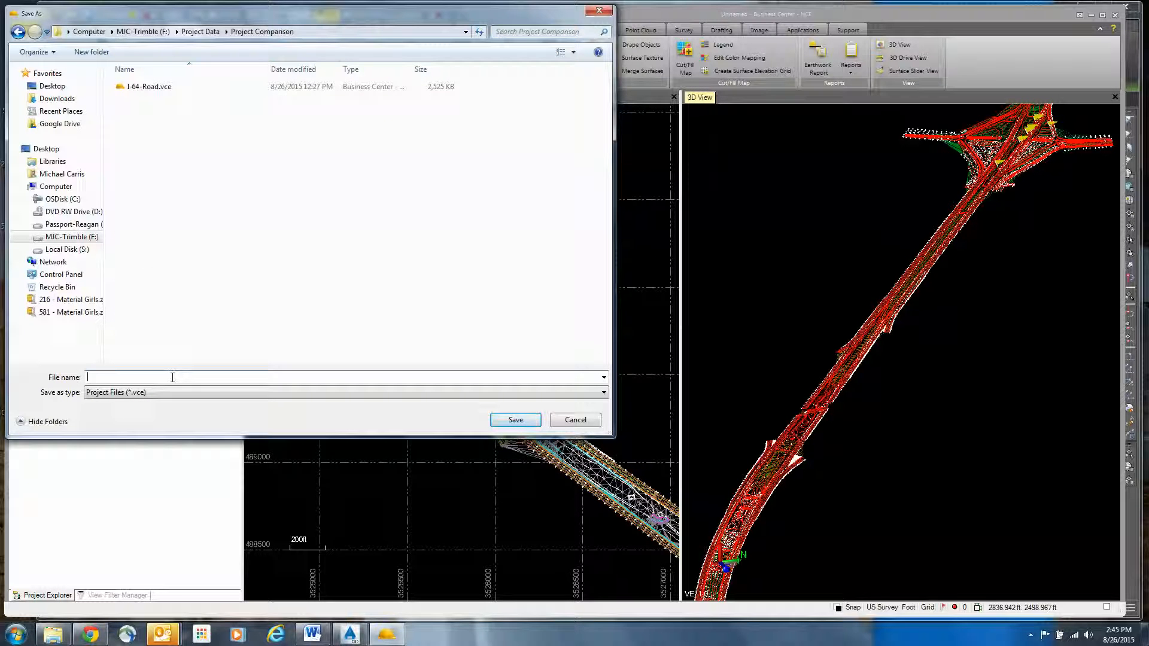
pyautogui.write('I-64-BC')
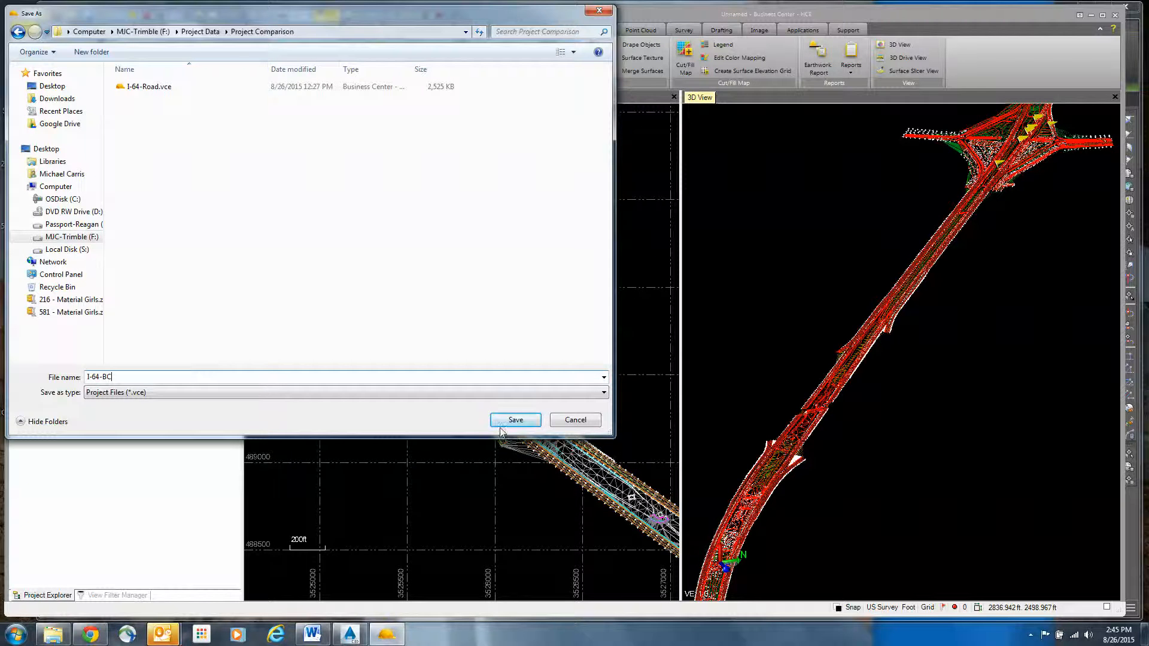
pyautogui.click(515, 420)
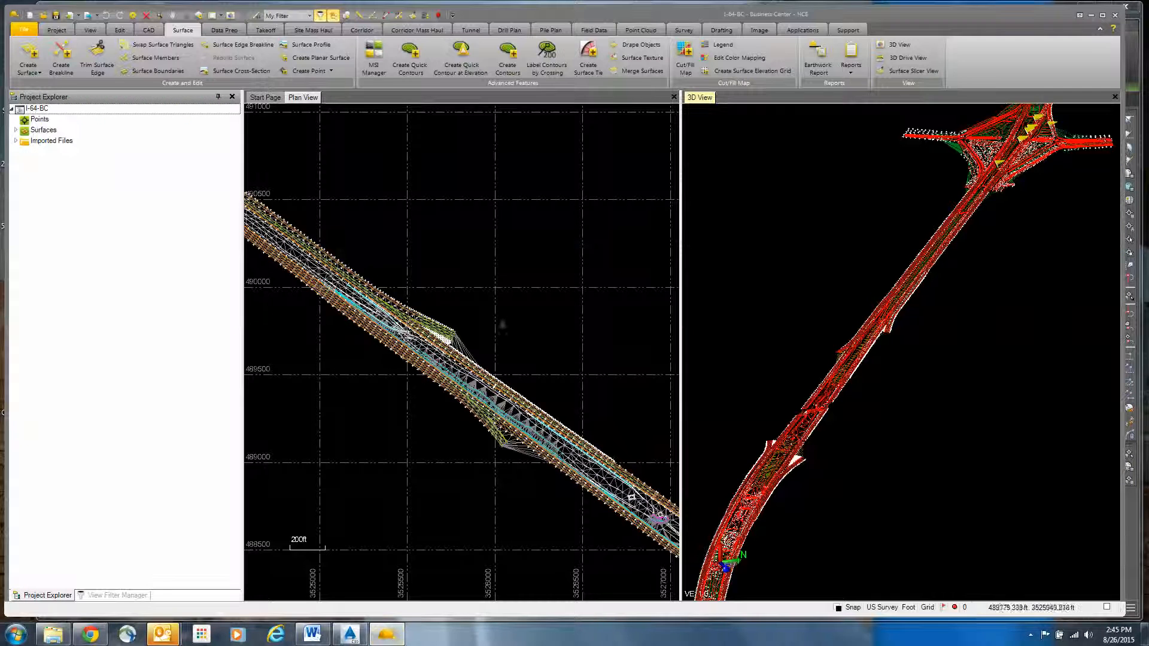
pyautogui.moveTo(461, 58)
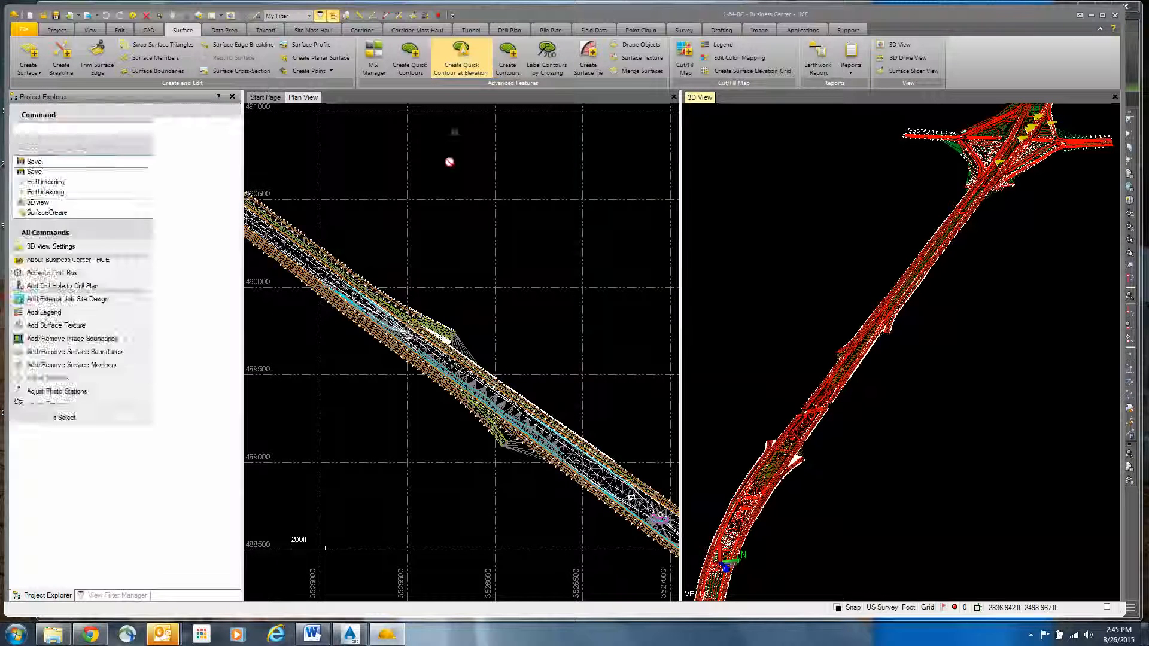
# Step: Generate quick contours at a 2.000 interval on EG and save the project
pyautogui.click(460, 58)
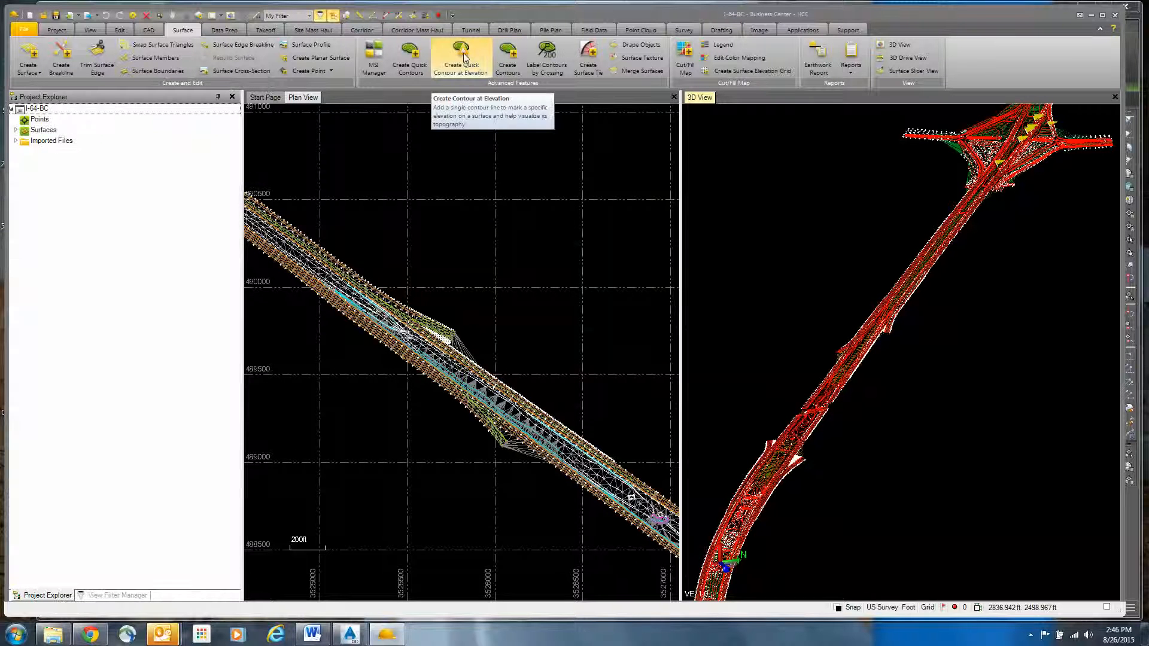
pyautogui.click(409, 57)
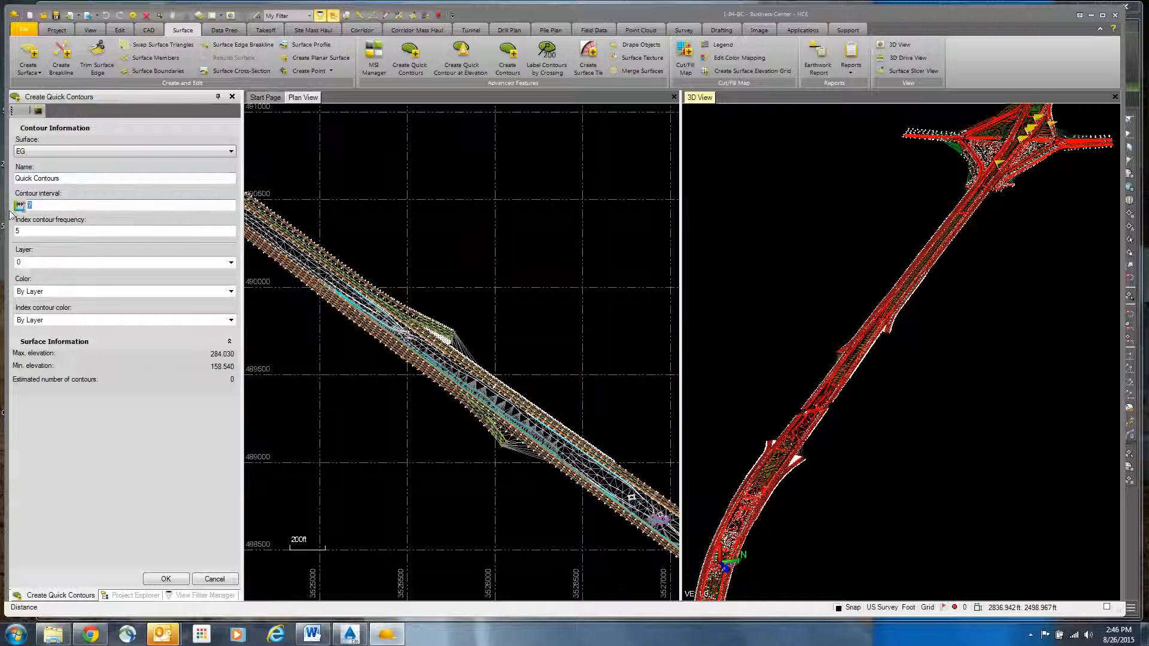
pyautogui.write('2.000')
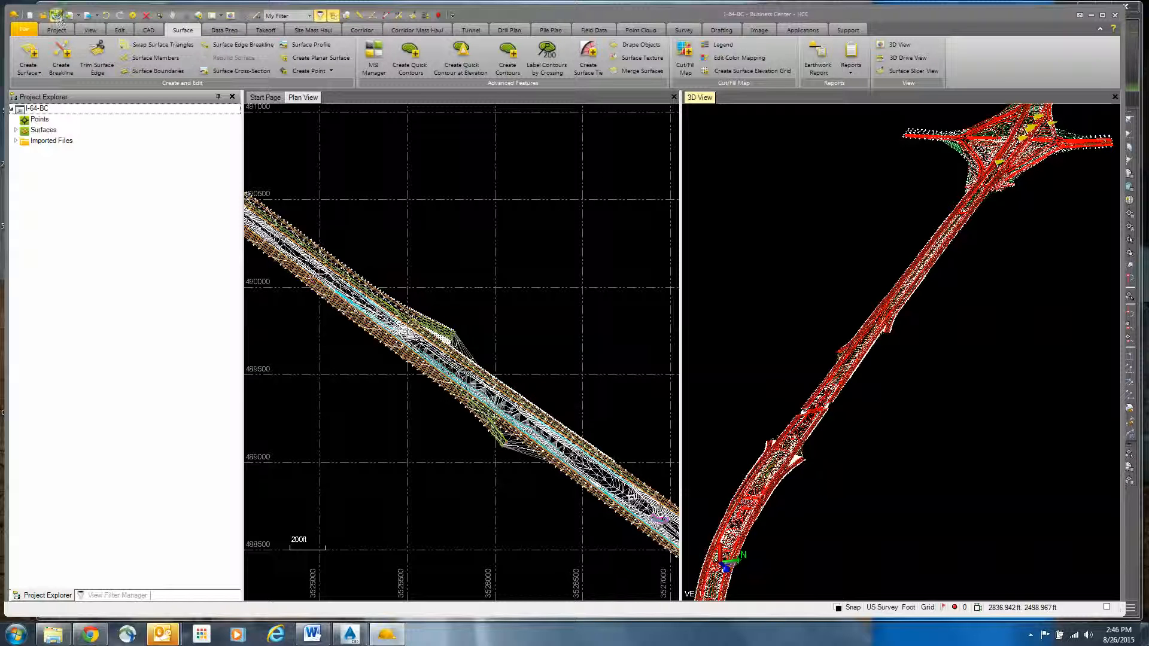
pyautogui.click(349, 634)
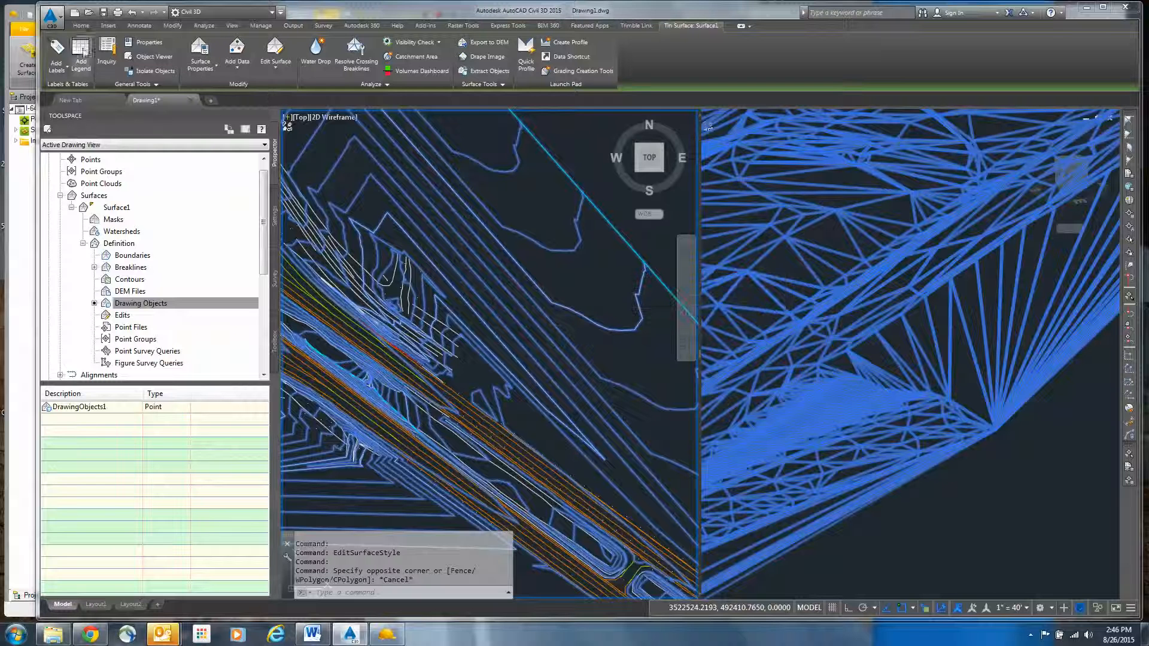
# Step: Save the drawing as I-64-ADSK in F:\Project Data\Project Comparison
pyautogui.click(52, 12)
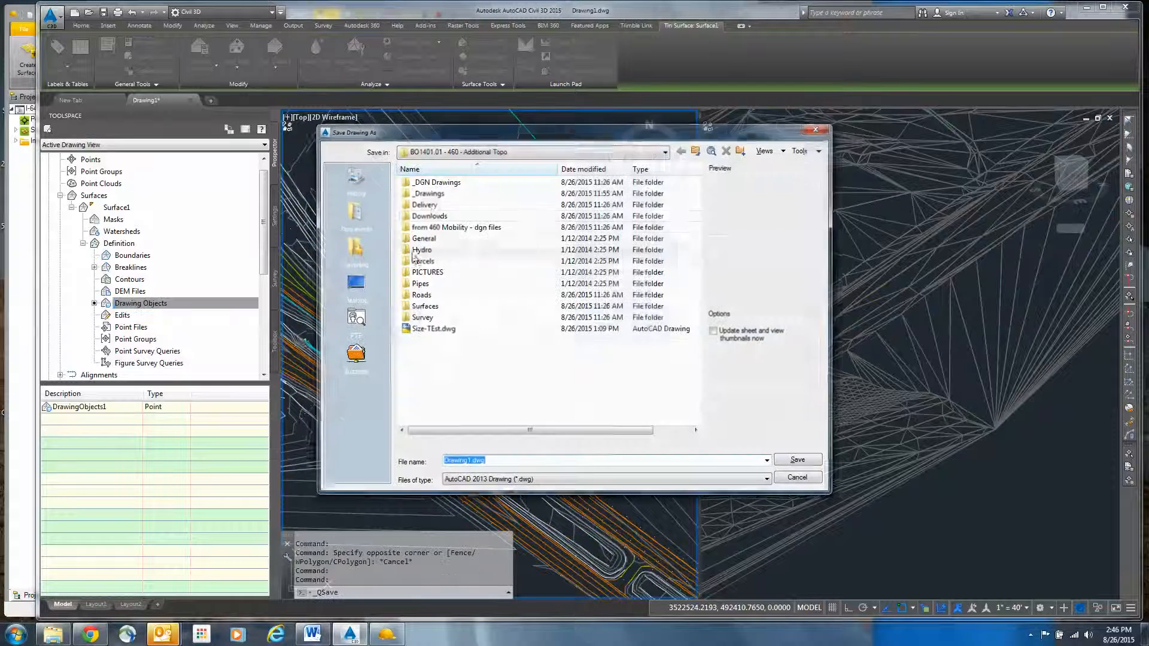
pyautogui.click(681, 151)
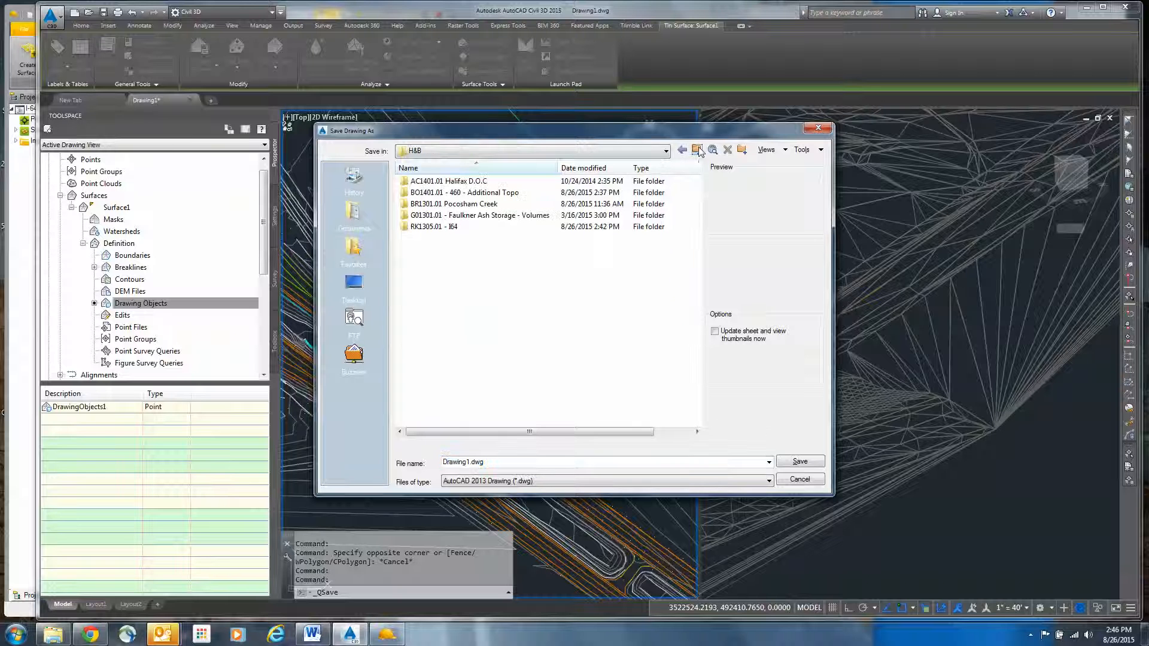
pyautogui.click(664, 151)
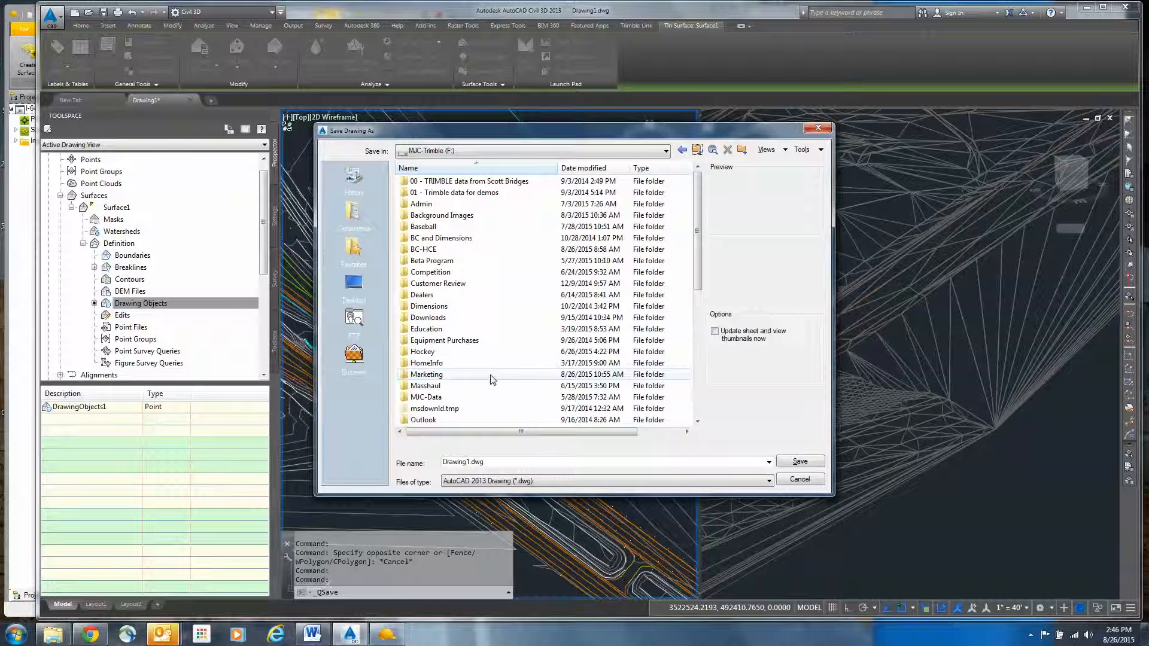
pyautogui.scroll(-3)
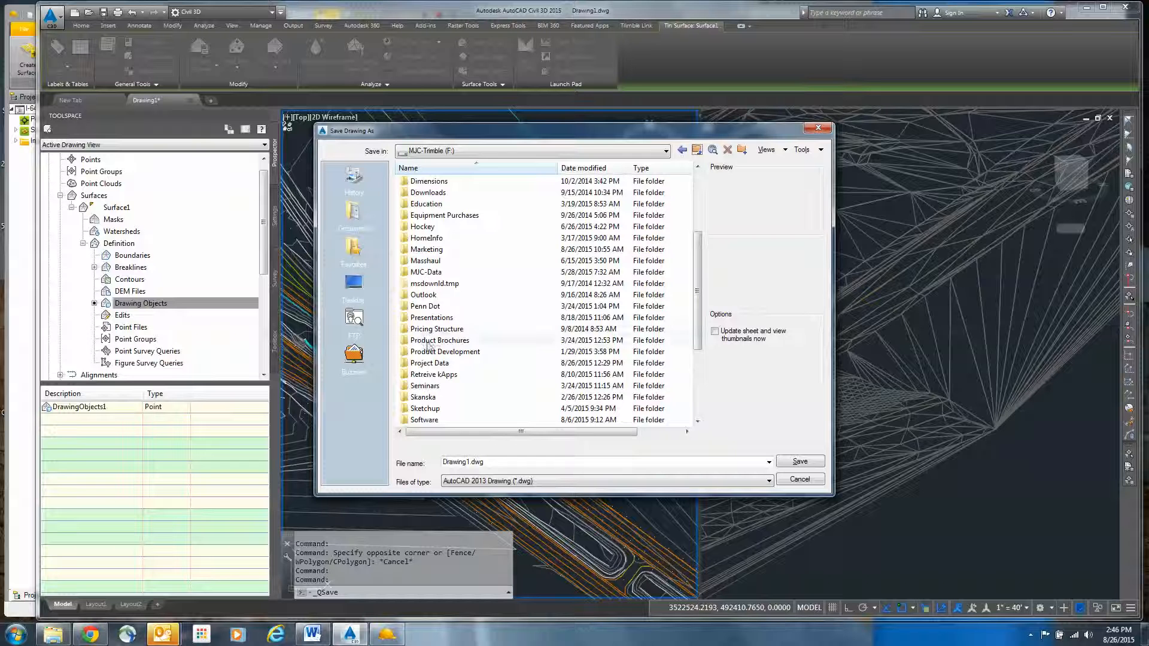
pyautogui.doubleClick(431, 363)
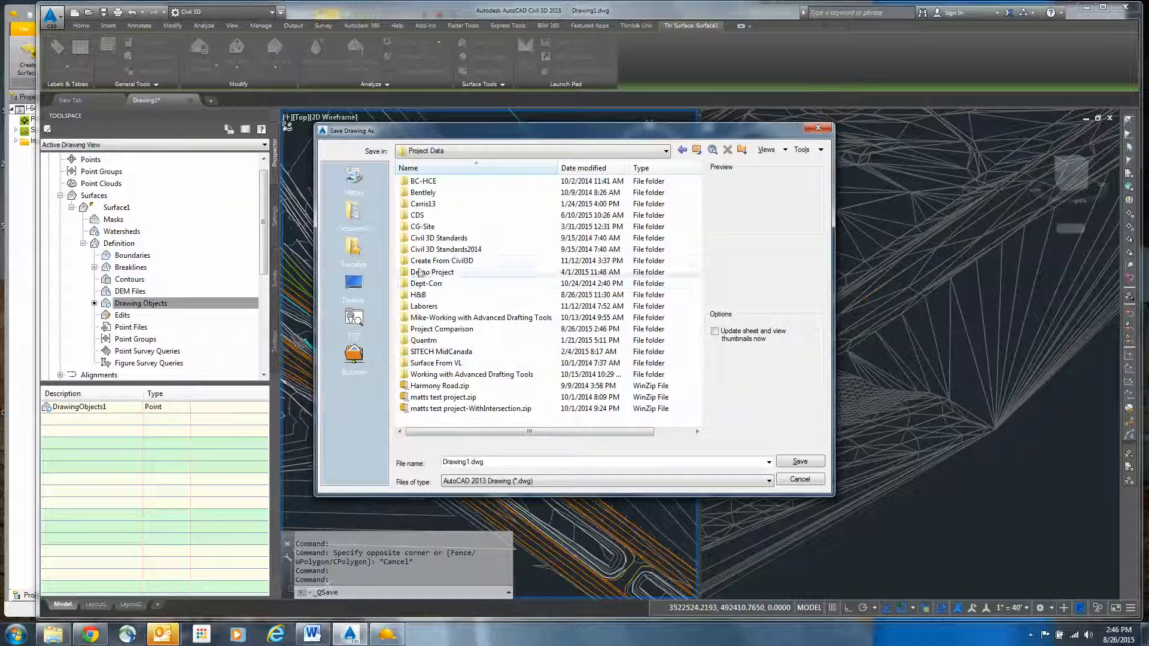
pyautogui.click(441, 329)
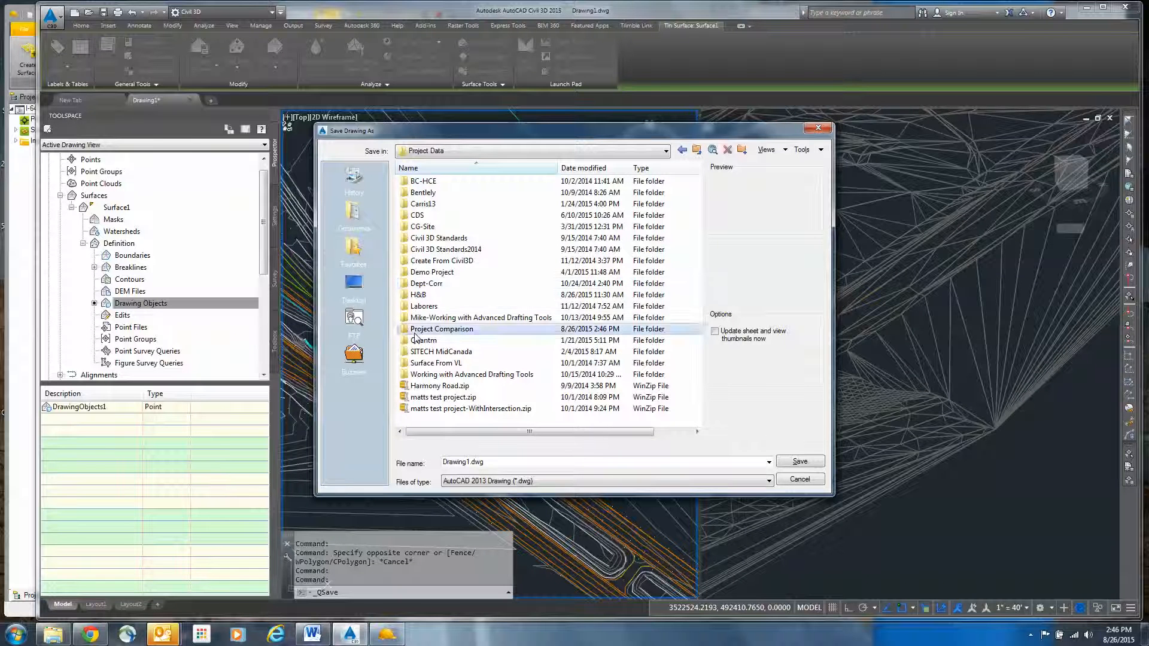
pyautogui.doubleClick(441, 329)
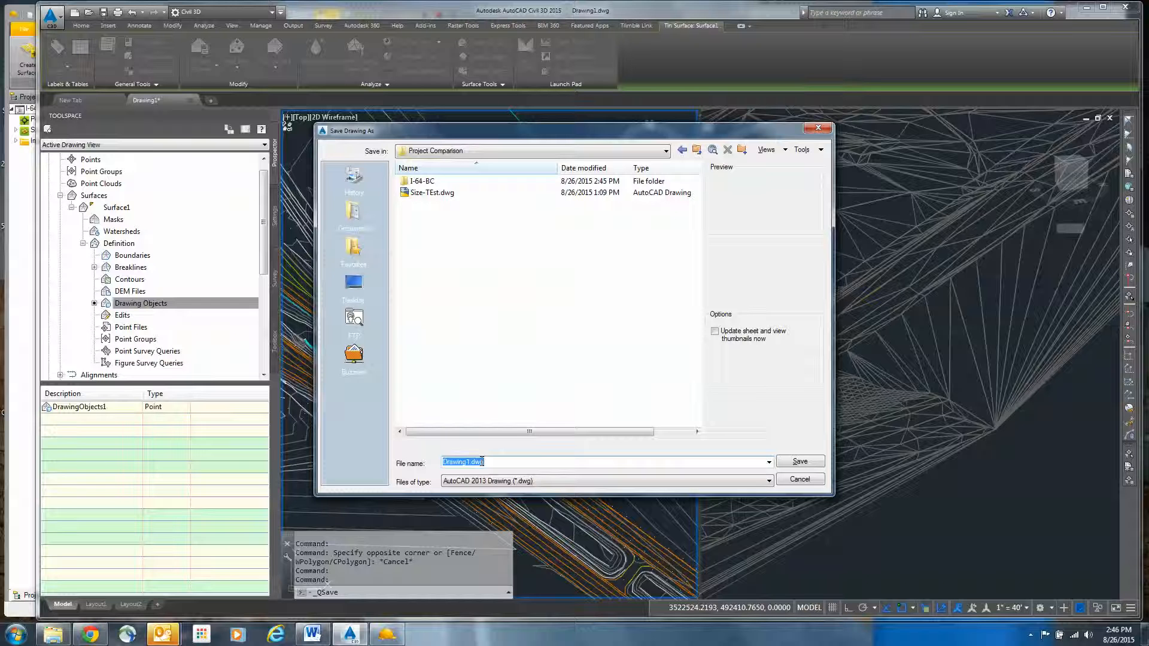
pyautogui.write('I-64-DA')
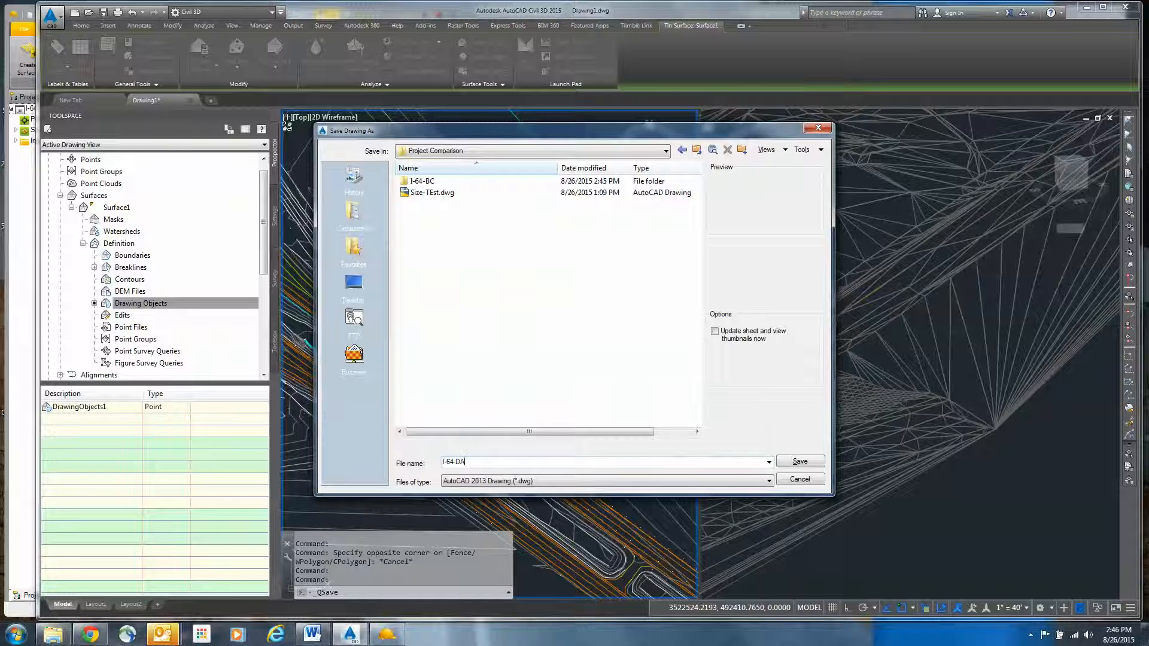
pyautogui.write('DSK')
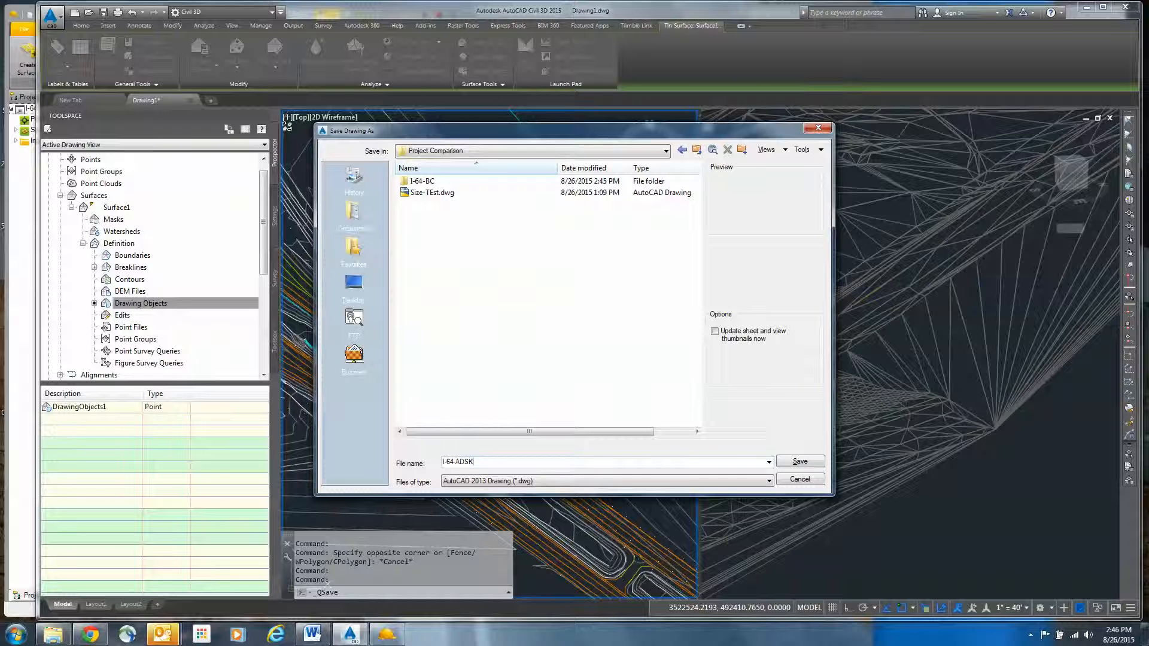
pyautogui.click(800, 461)
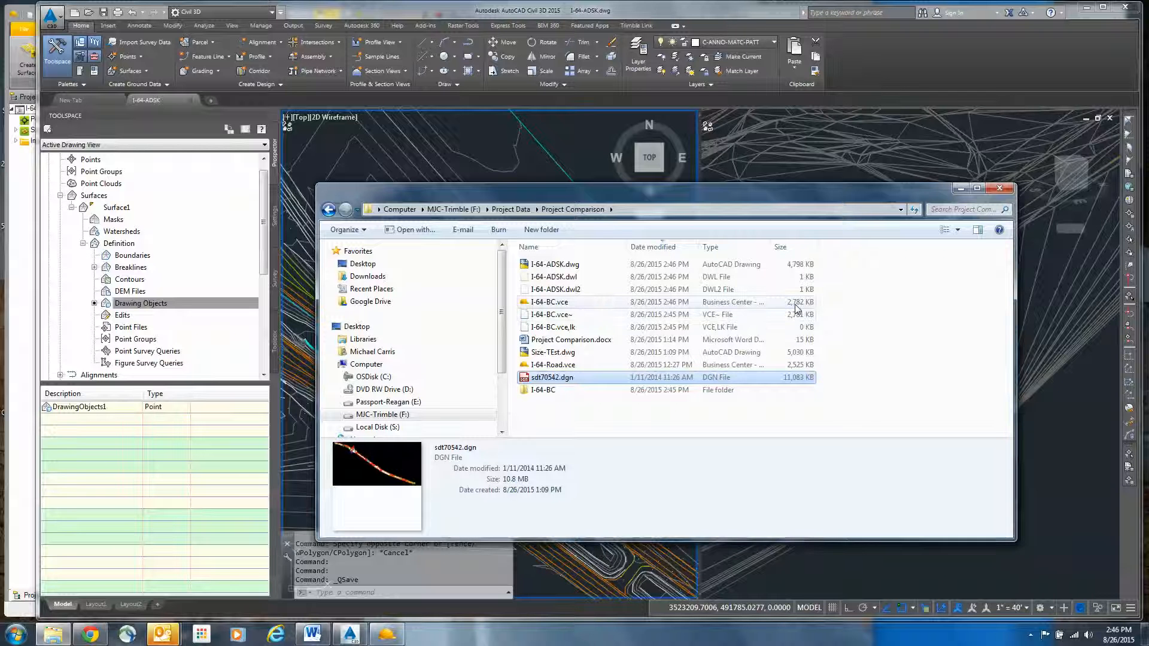
pyautogui.moveTo(774, 306)
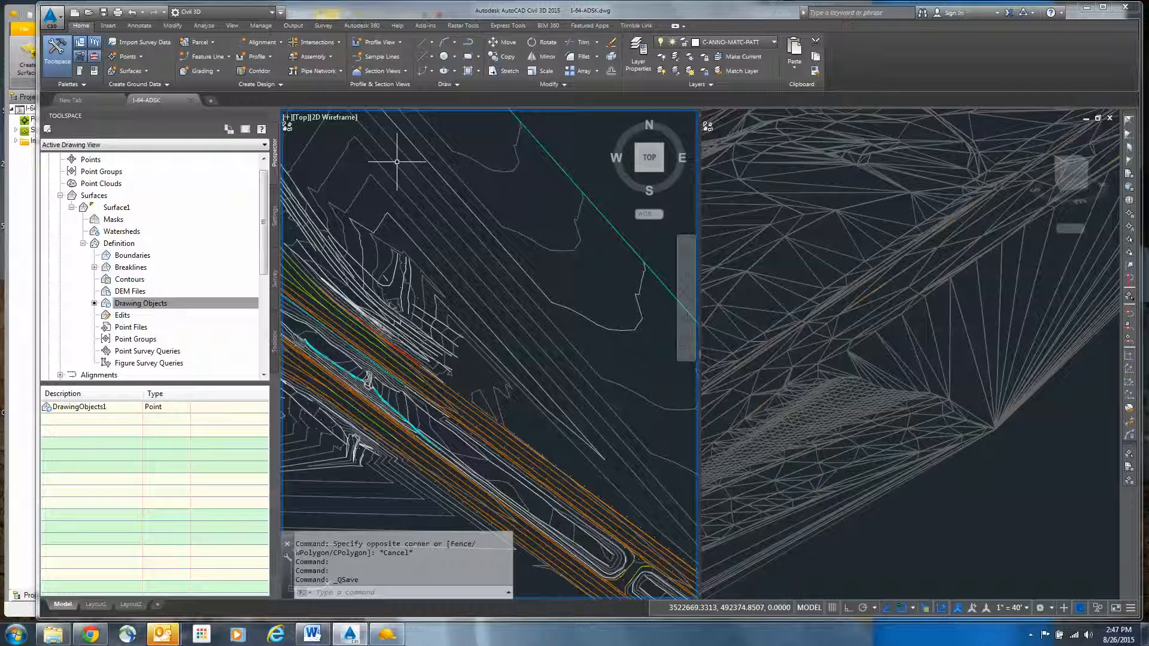
pyautogui.moveTo(491, 169)
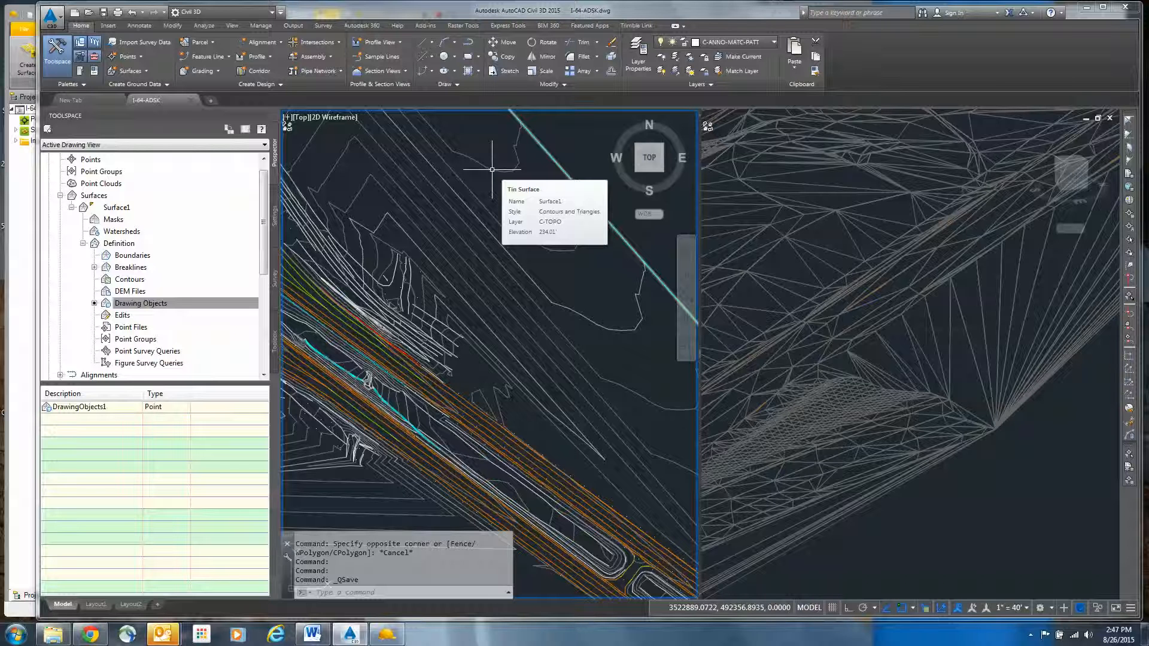
pyautogui.moveTo(458, 198)
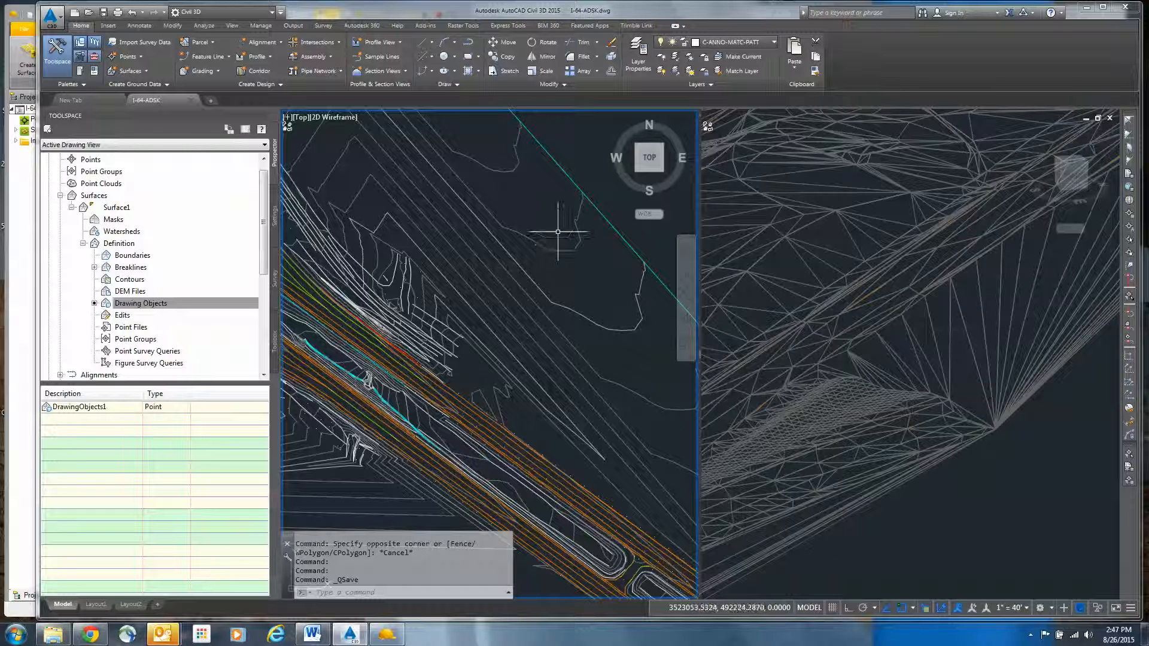
pyautogui.moveTo(483, 311)
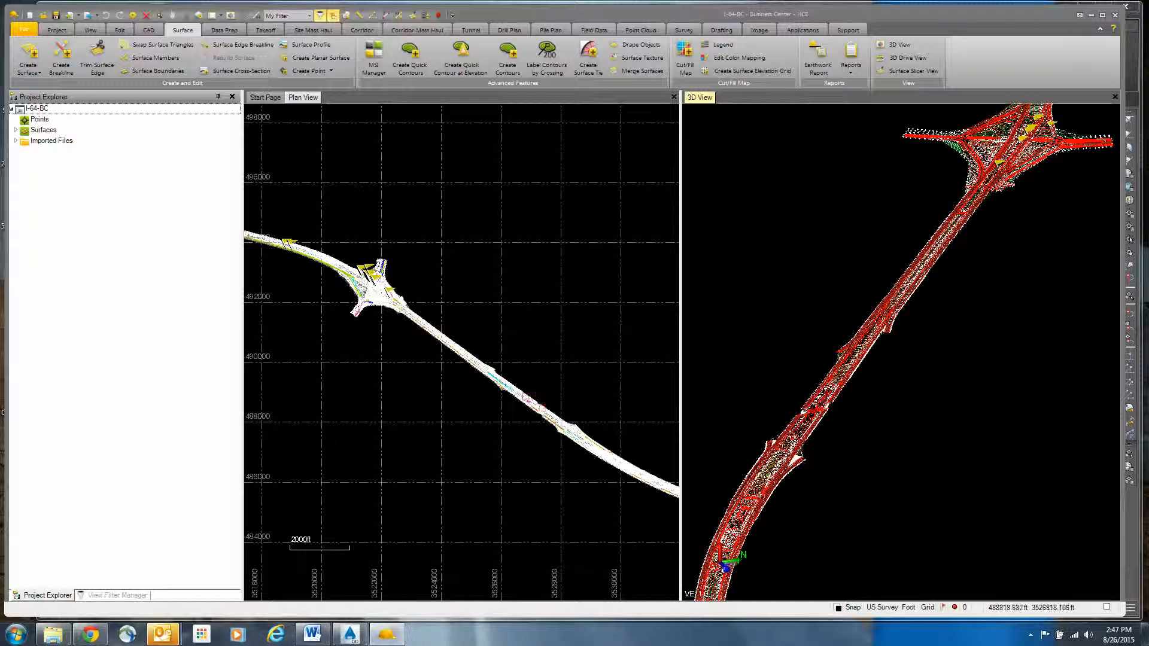
pyautogui.moveTo(425, 363)
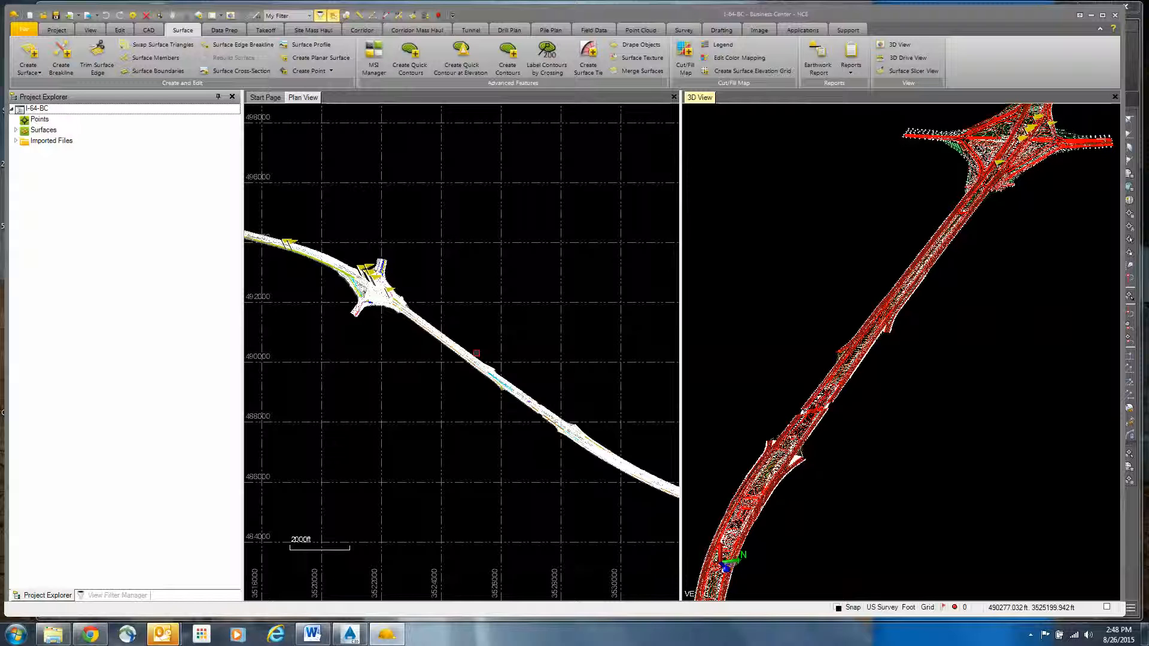
pyautogui.moveTo(477, 353)
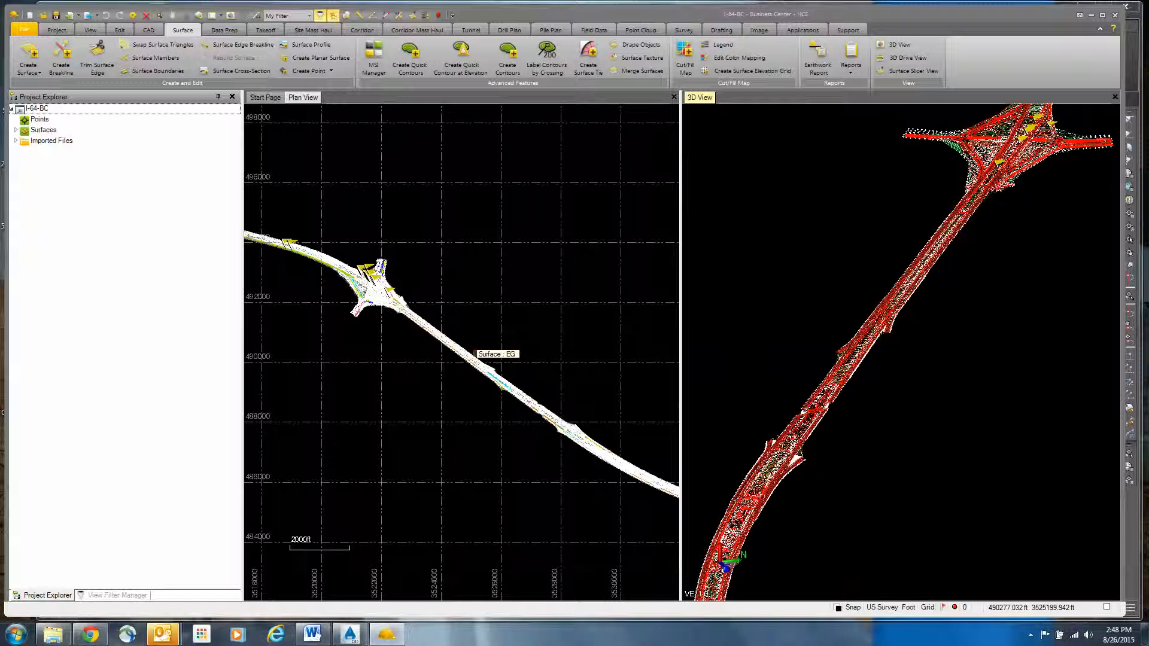
pyautogui.moveTo(462, 359)
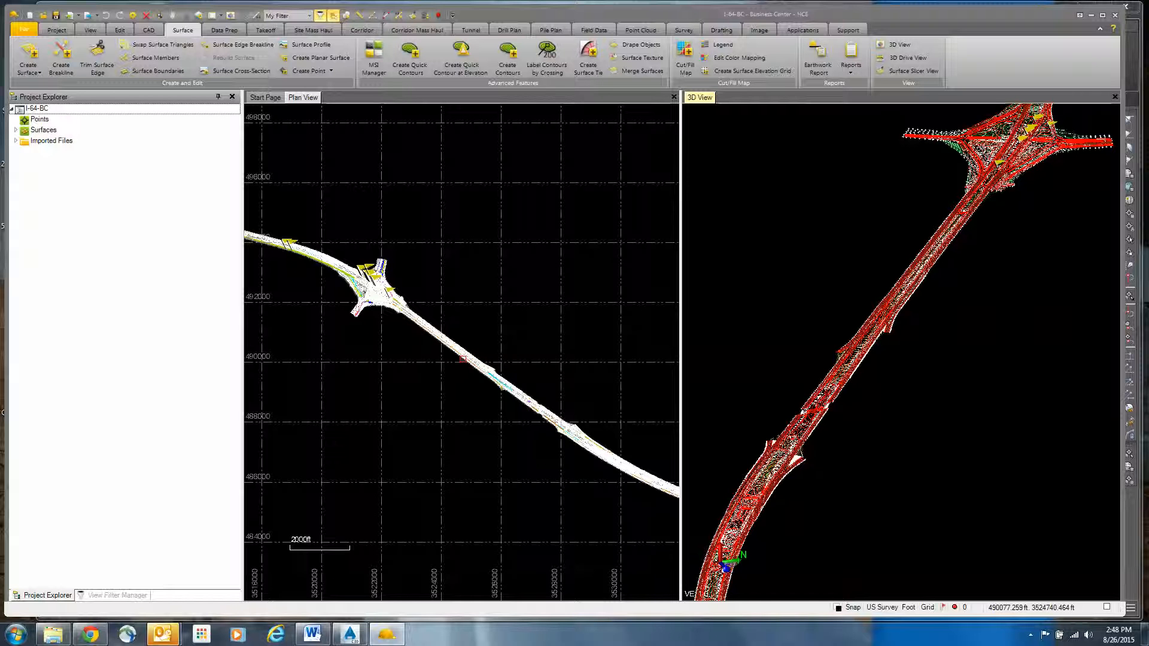